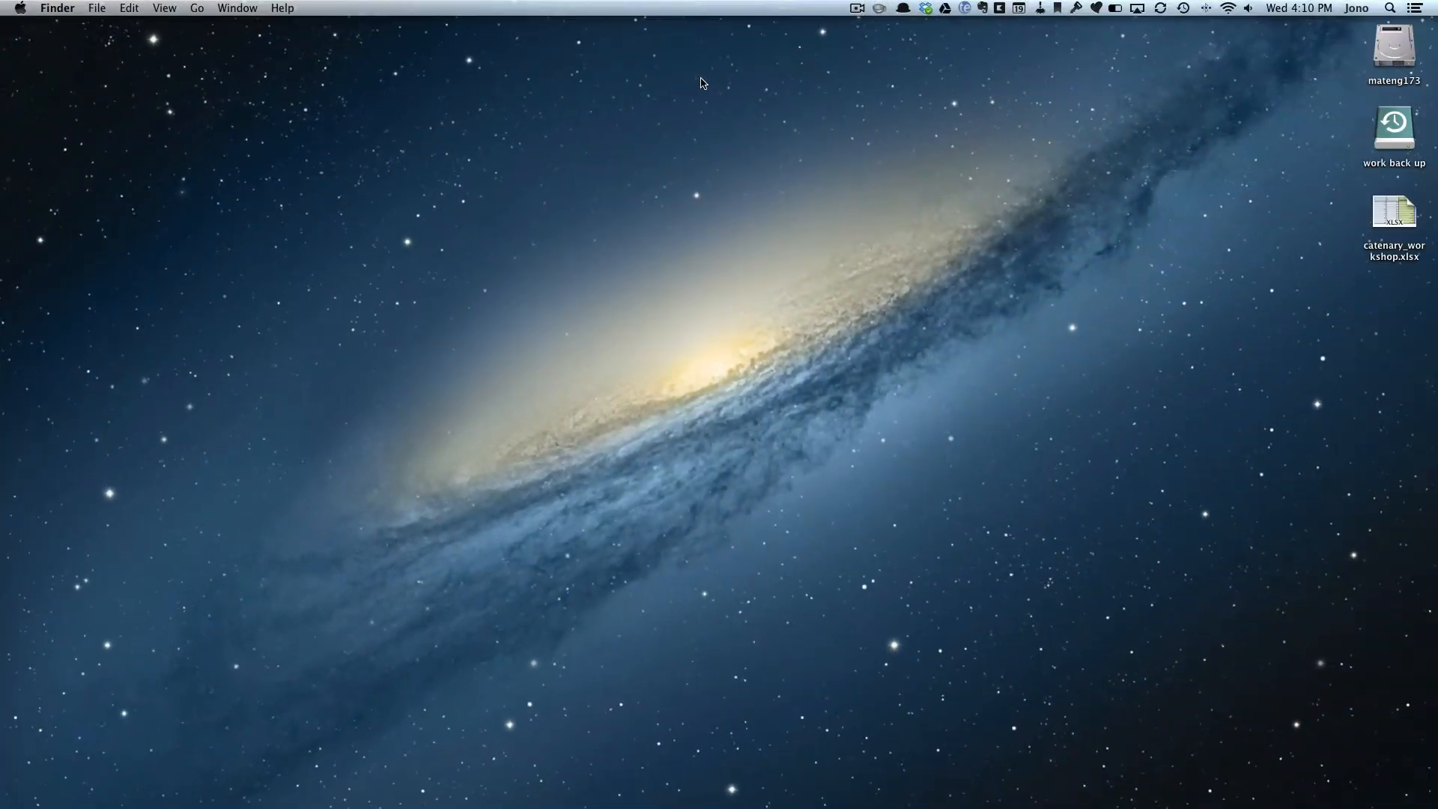
mouse_move(1402, 237)
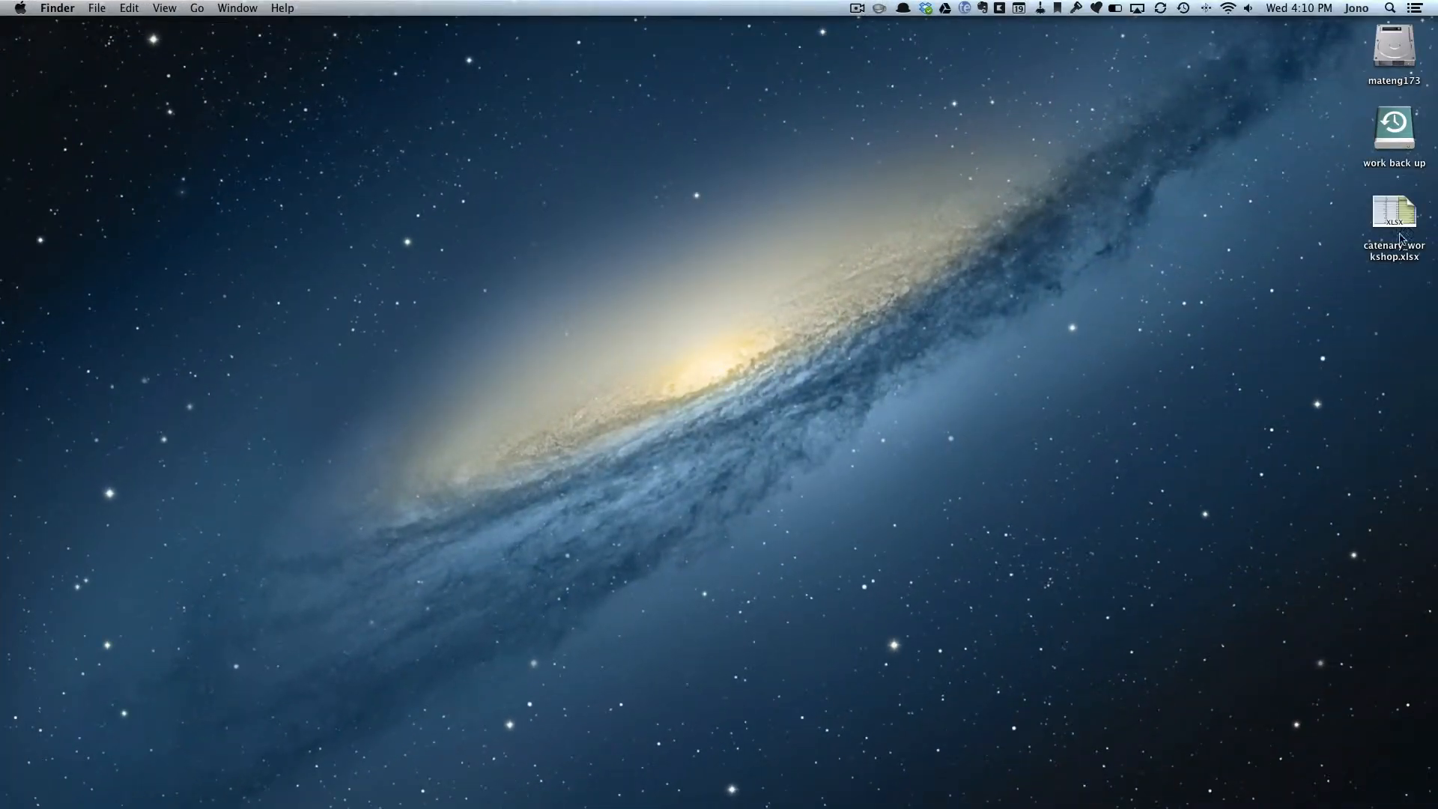
- Open catenary_workshop.xlsx from the desktop icon in Excel
left_click(1393, 212)
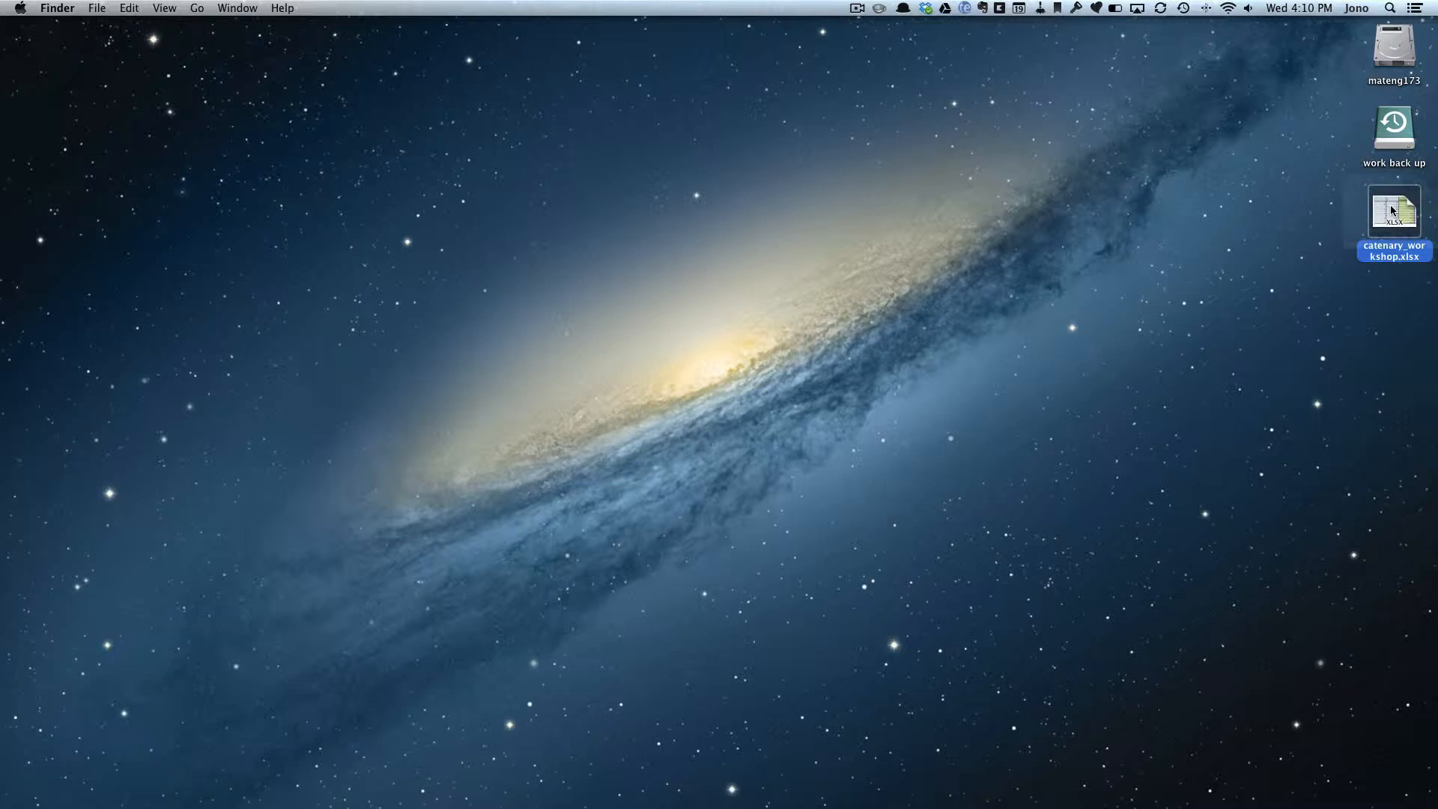
left_click(446, 206)
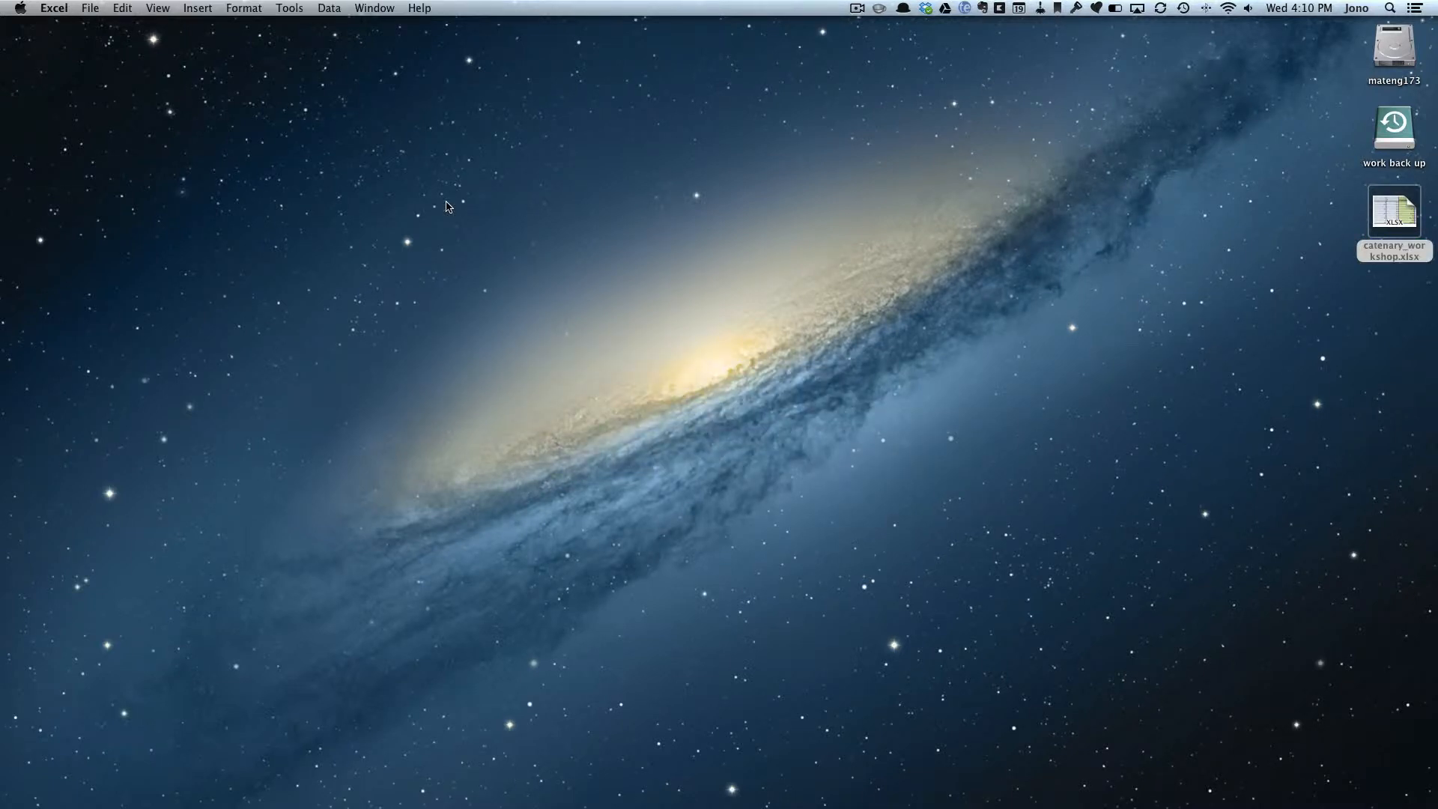
double_click(1392, 211)
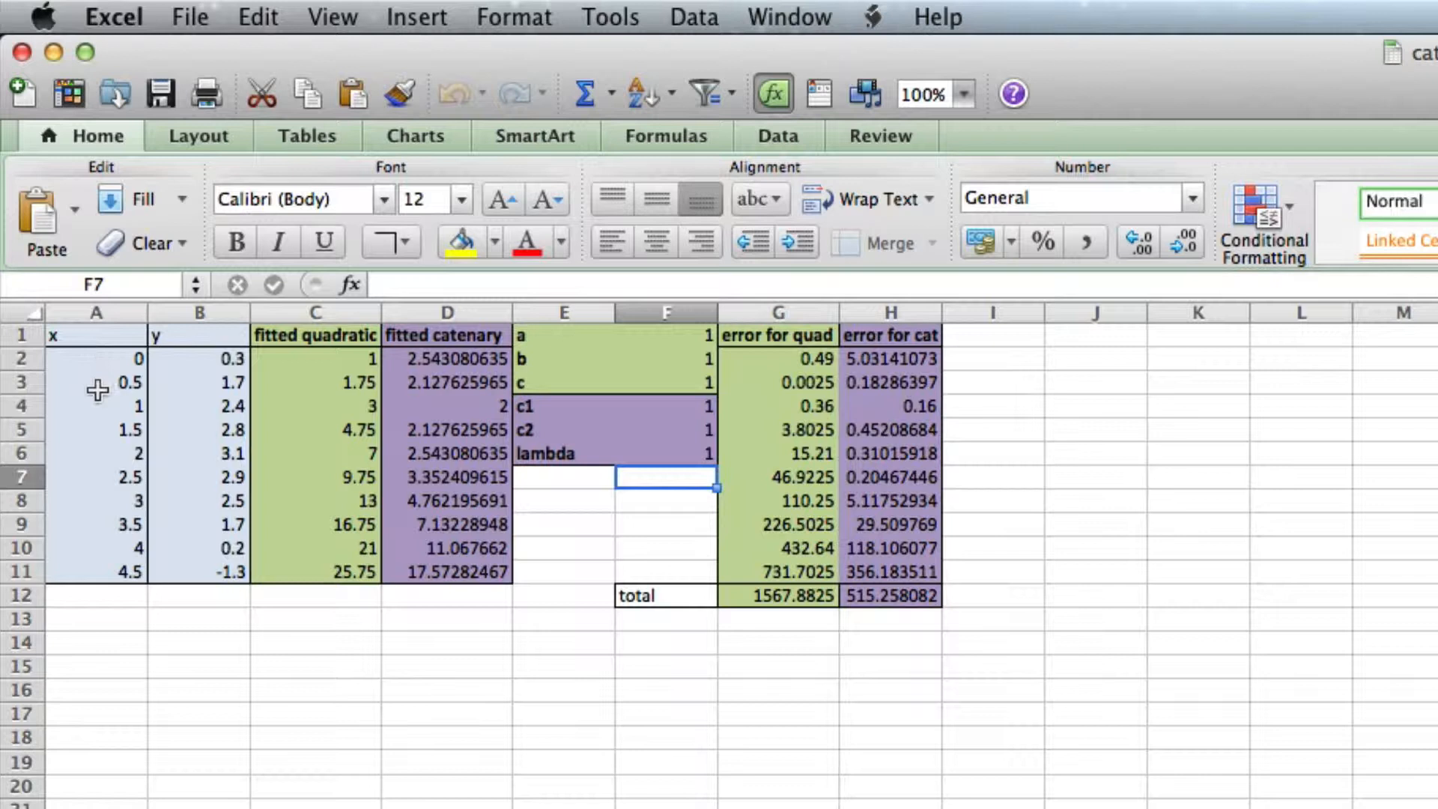
mouse_move(220, 358)
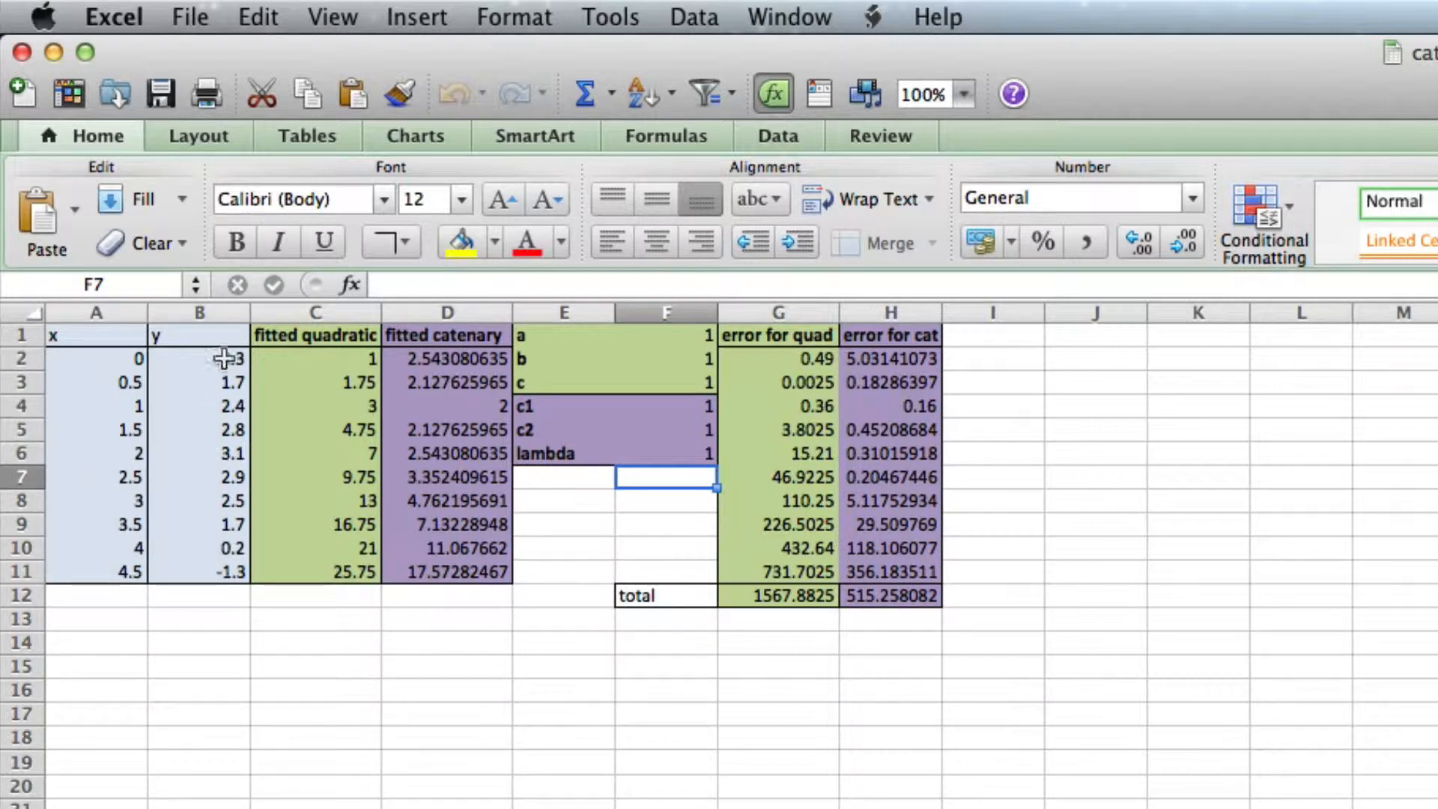
- Re-enter 0.3 in cell B2
type("0.3")
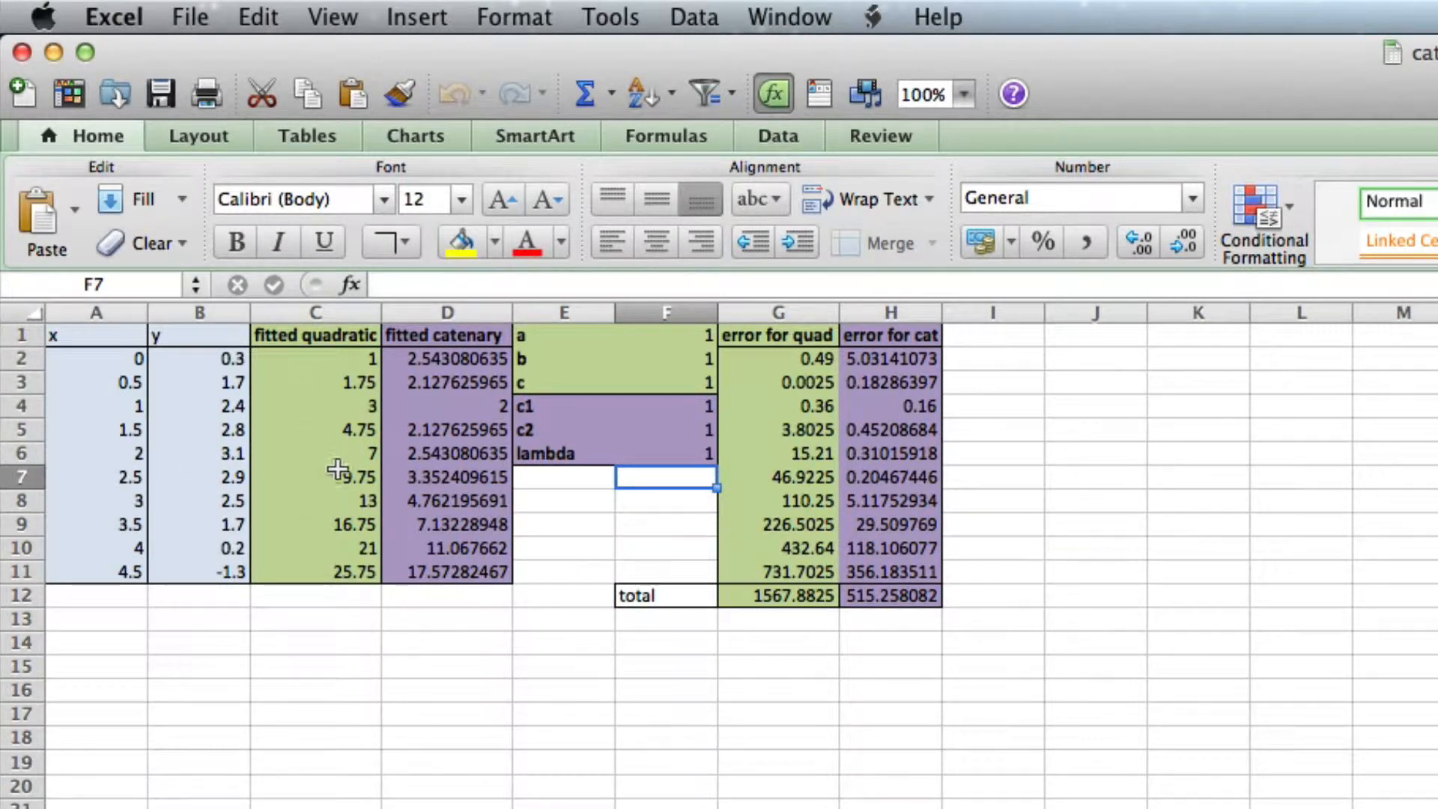
mouse_move(414, 399)
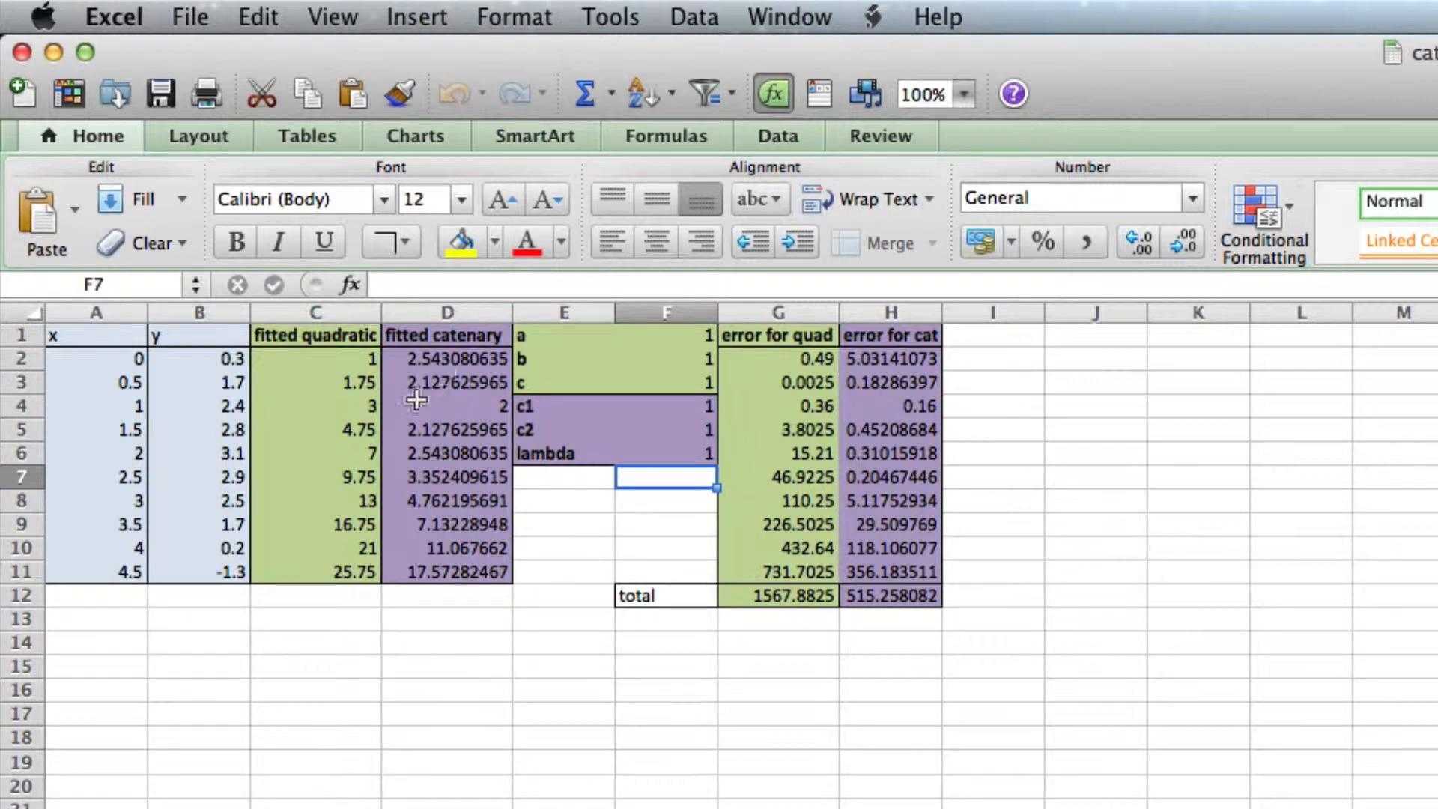
mouse_move(209, 408)
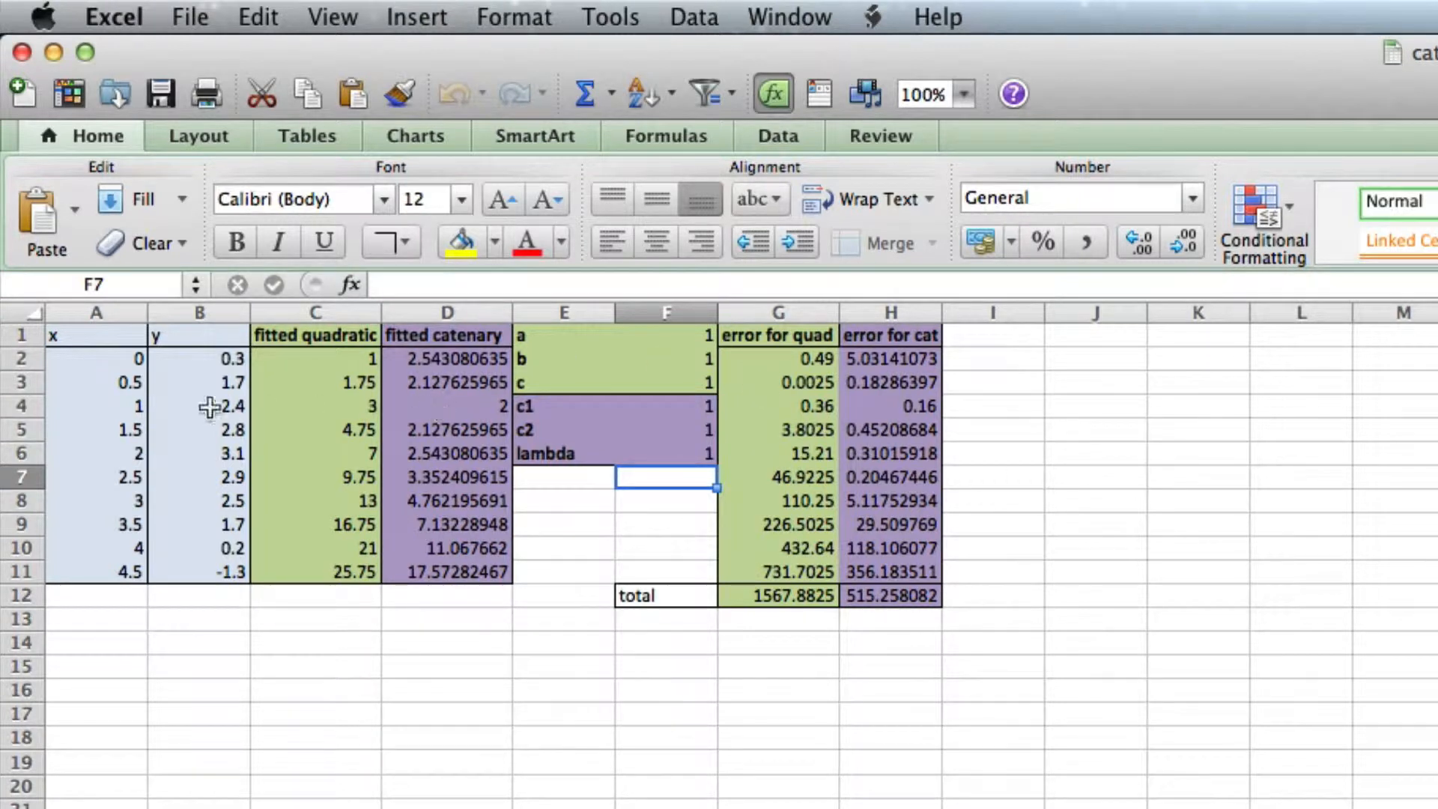
mouse_move(414, 336)
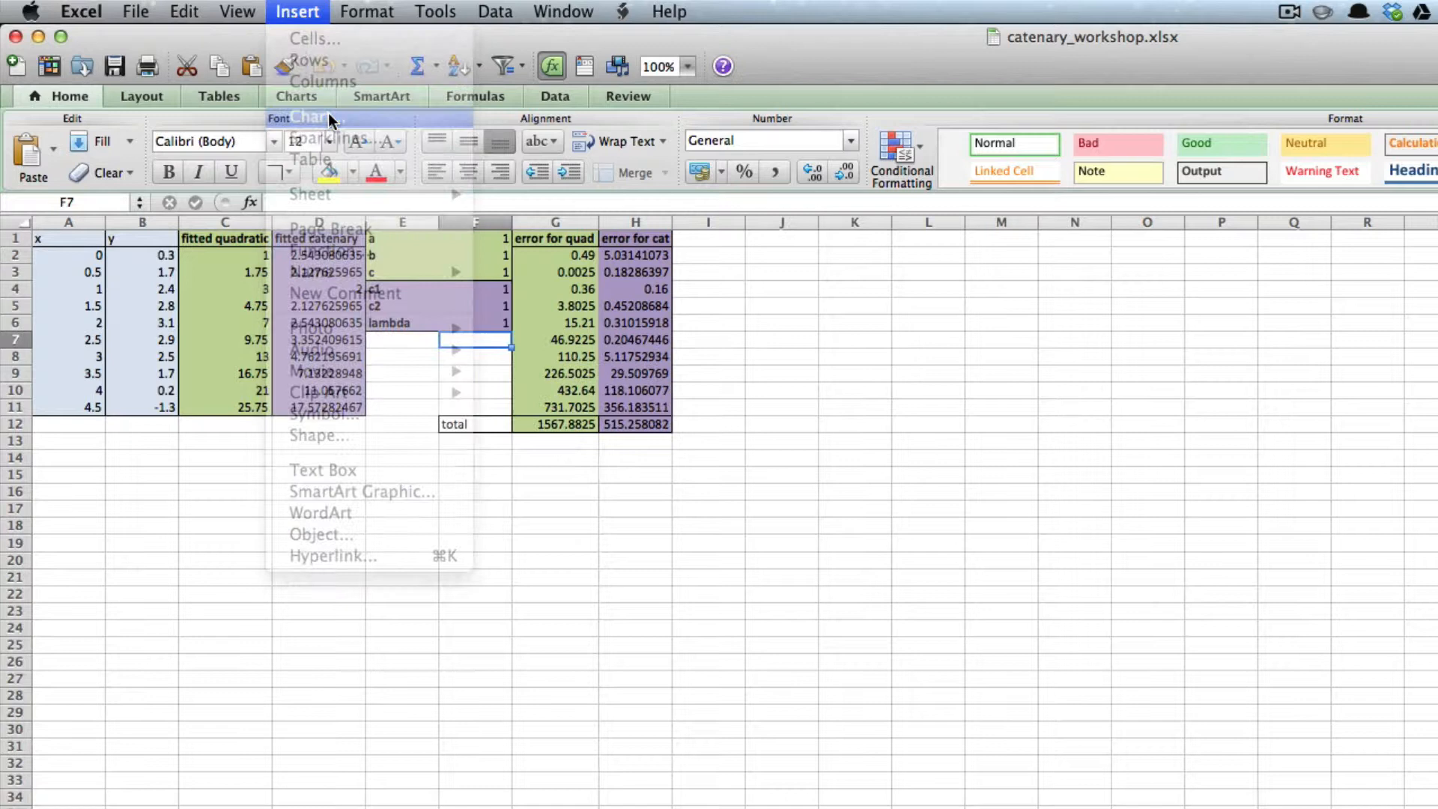
- Insert a lines-with-markers scatter chart of A1:D11 (x, y, fitted quadratic, fitted catenary)
left_click(295, 95)
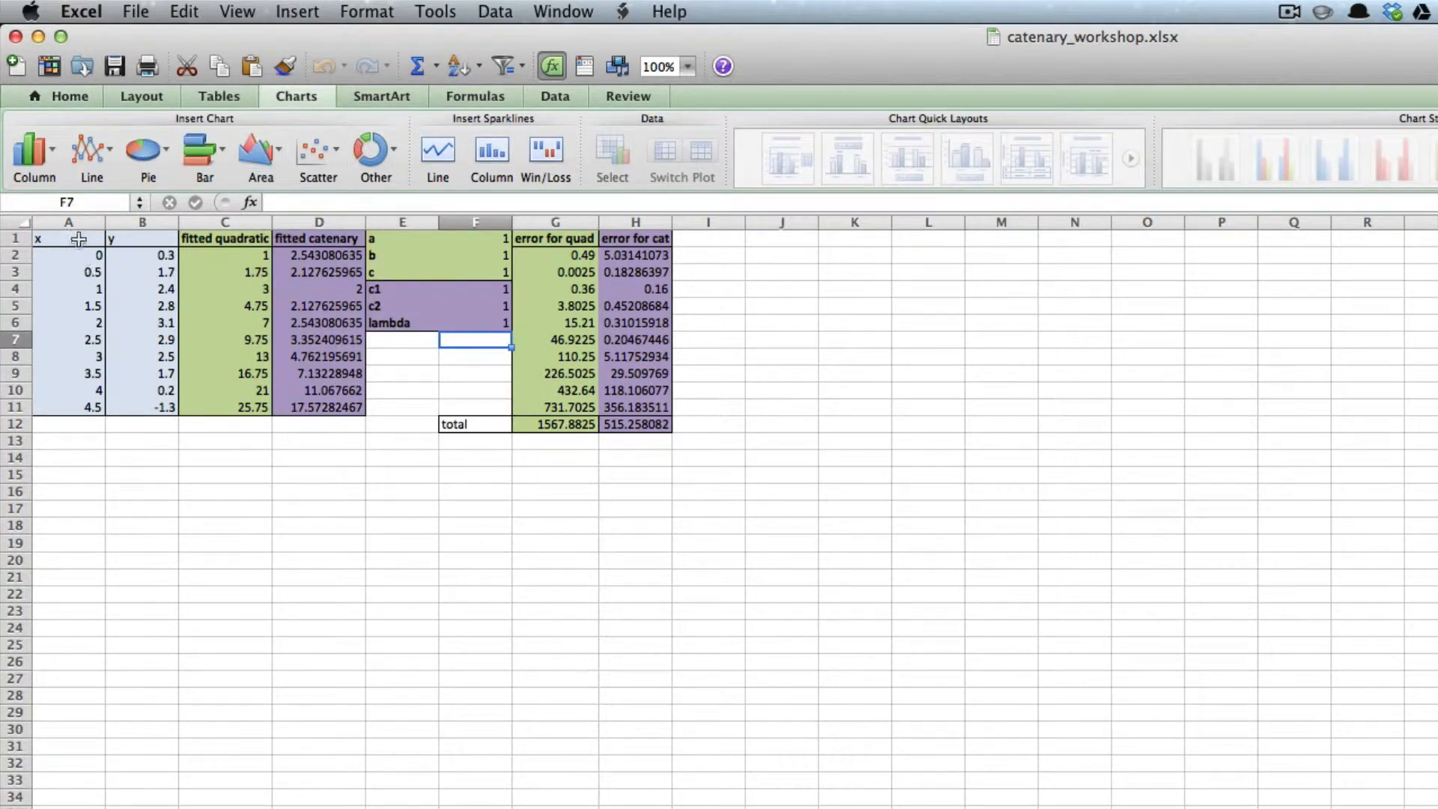
left_click_drag(37, 238, 318, 339)
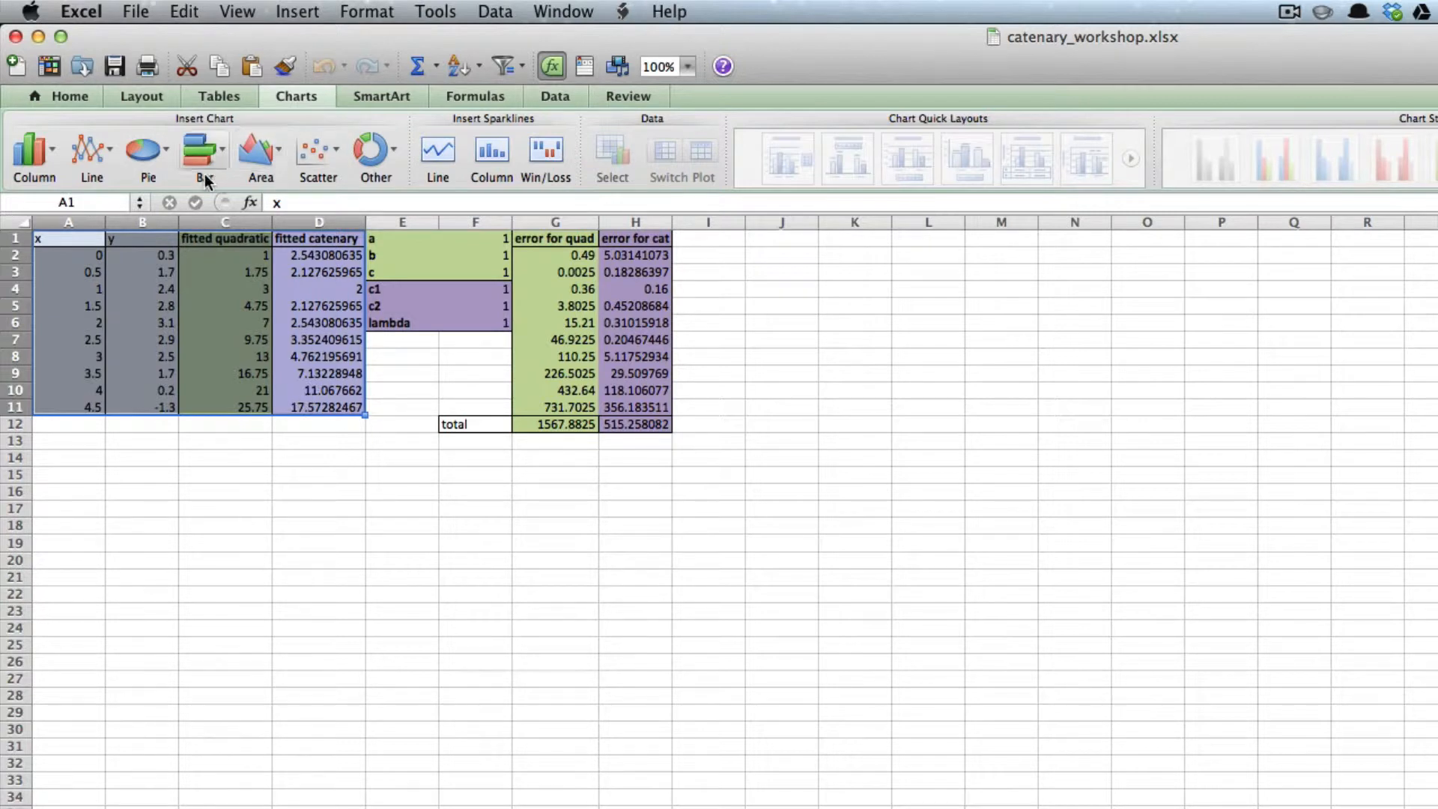
left_click(317, 152)
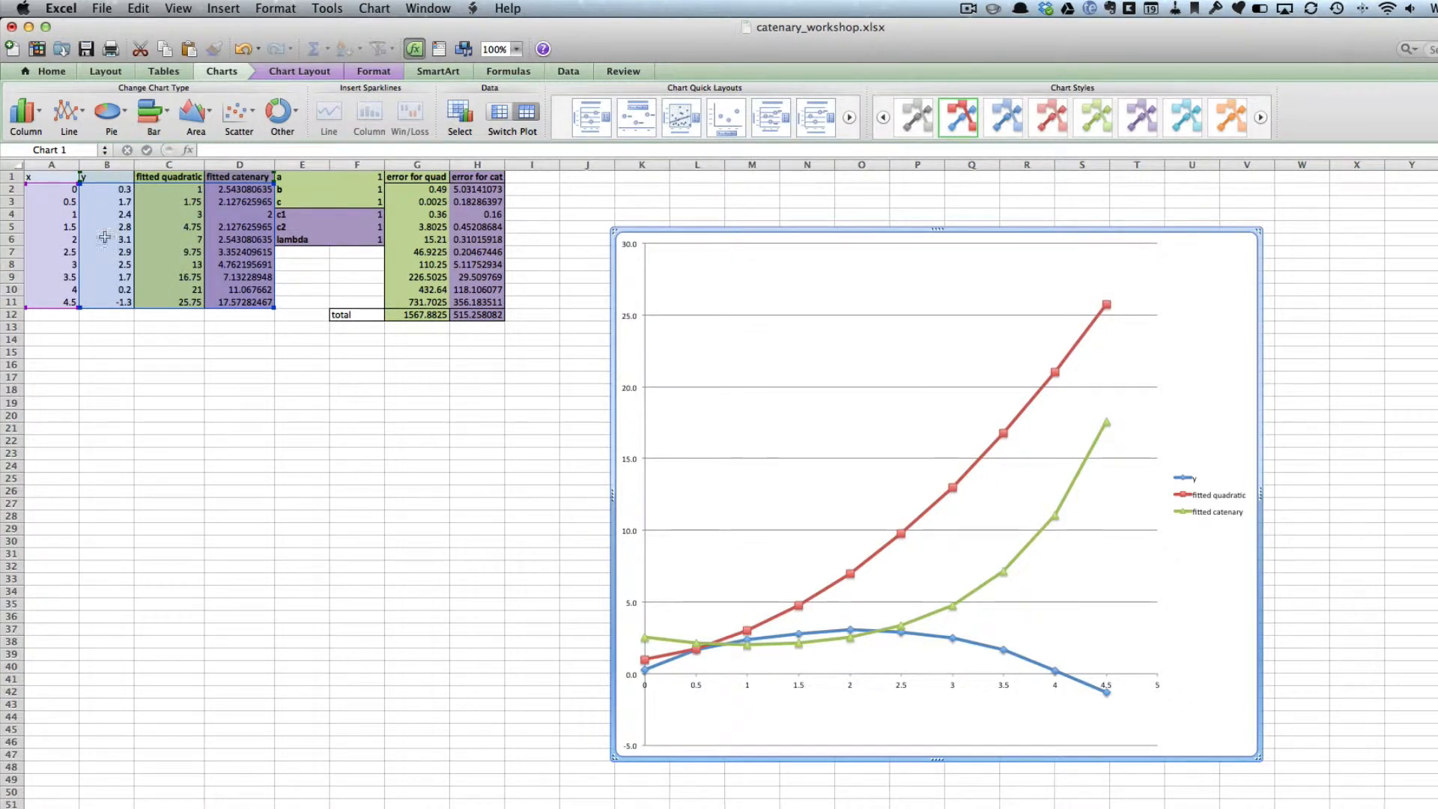
mouse_move(894, 646)
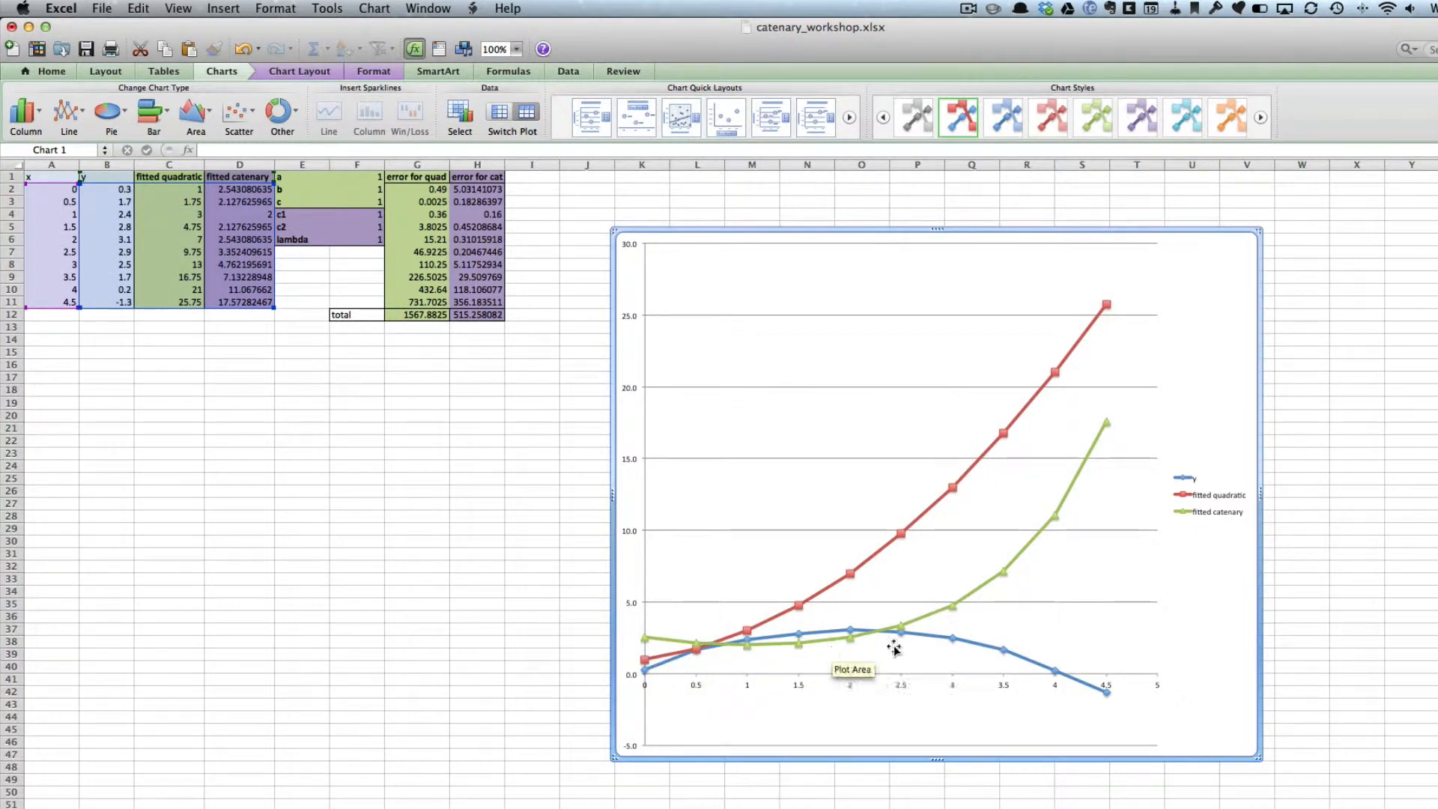
mouse_move(665, 650)
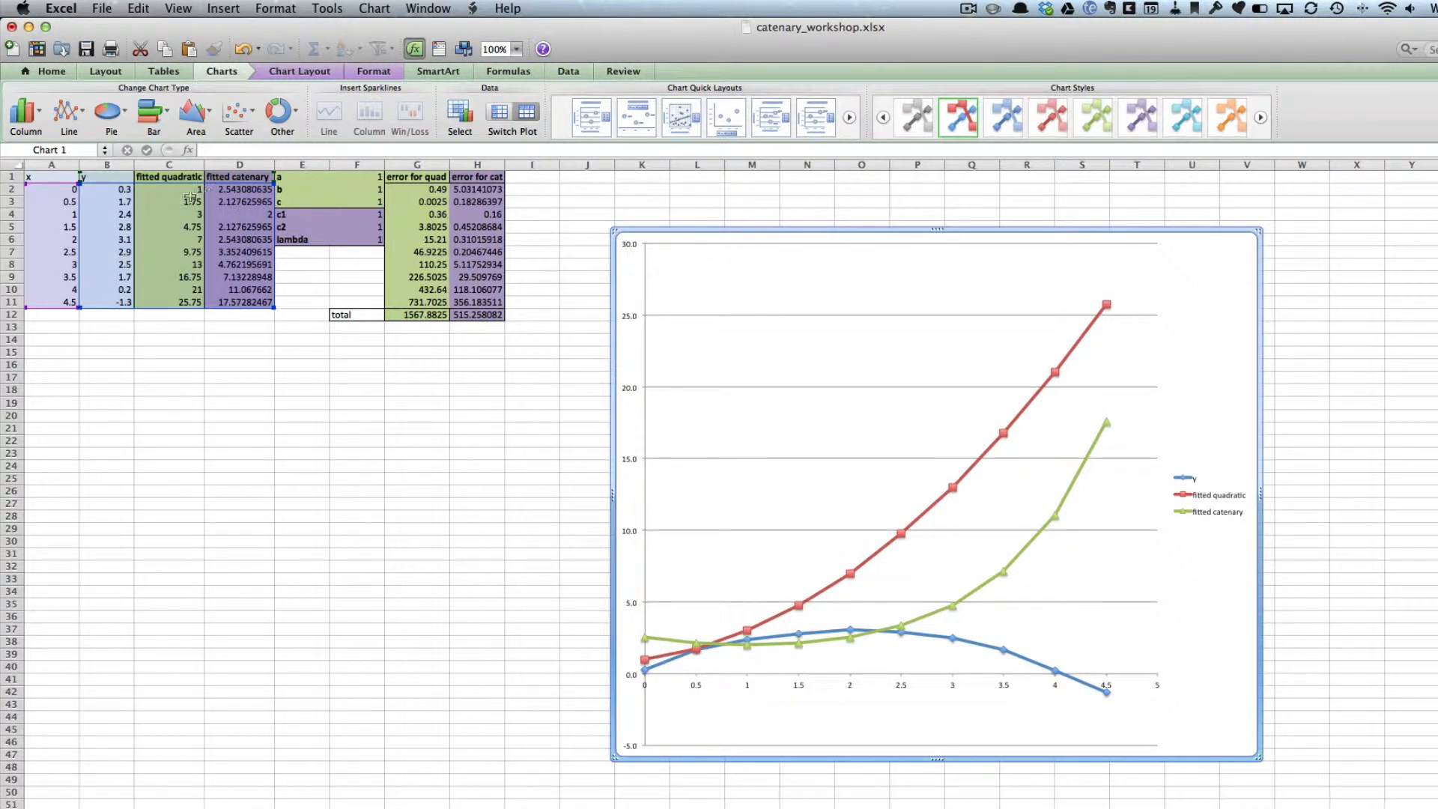
mouse_move(928, 646)
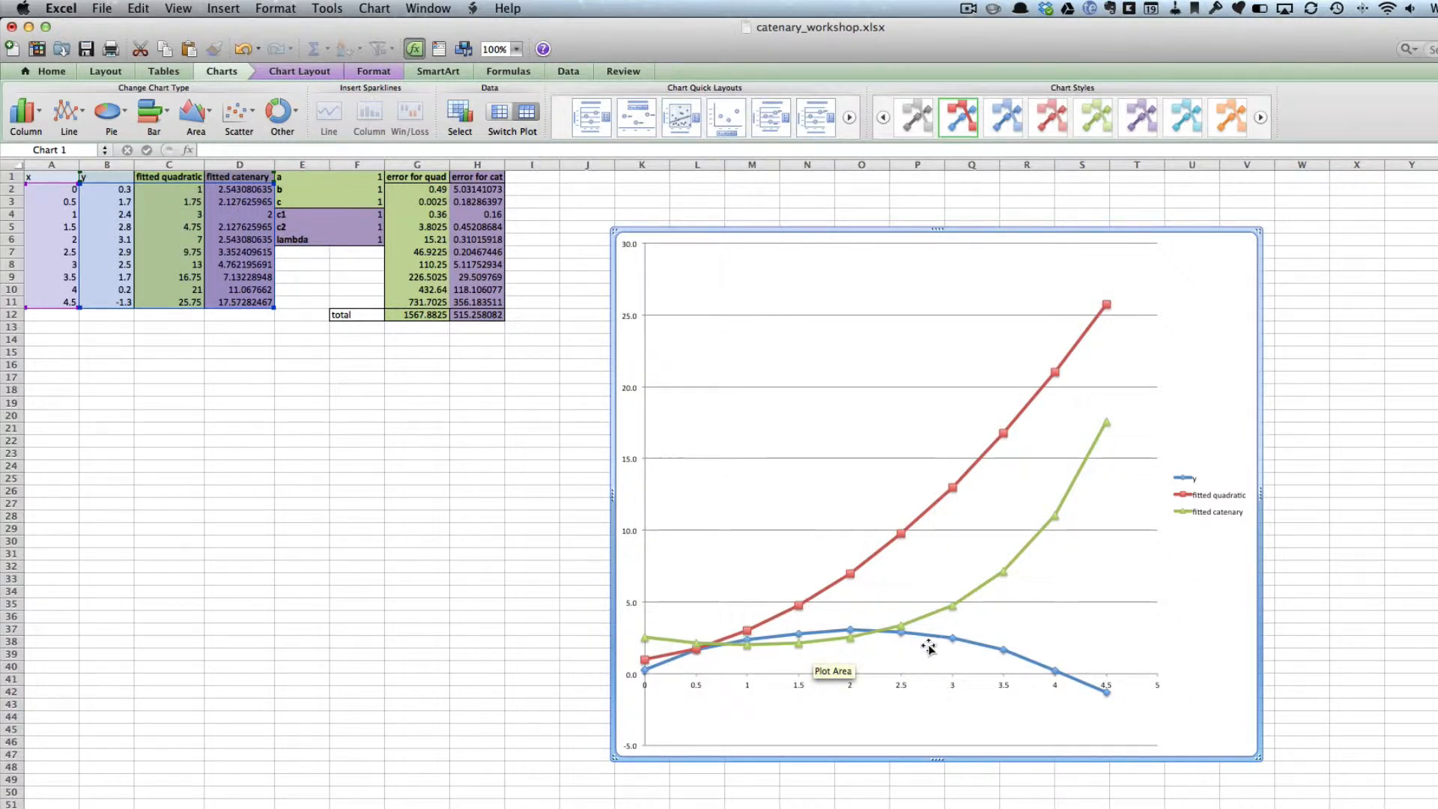
mouse_move(1059, 388)
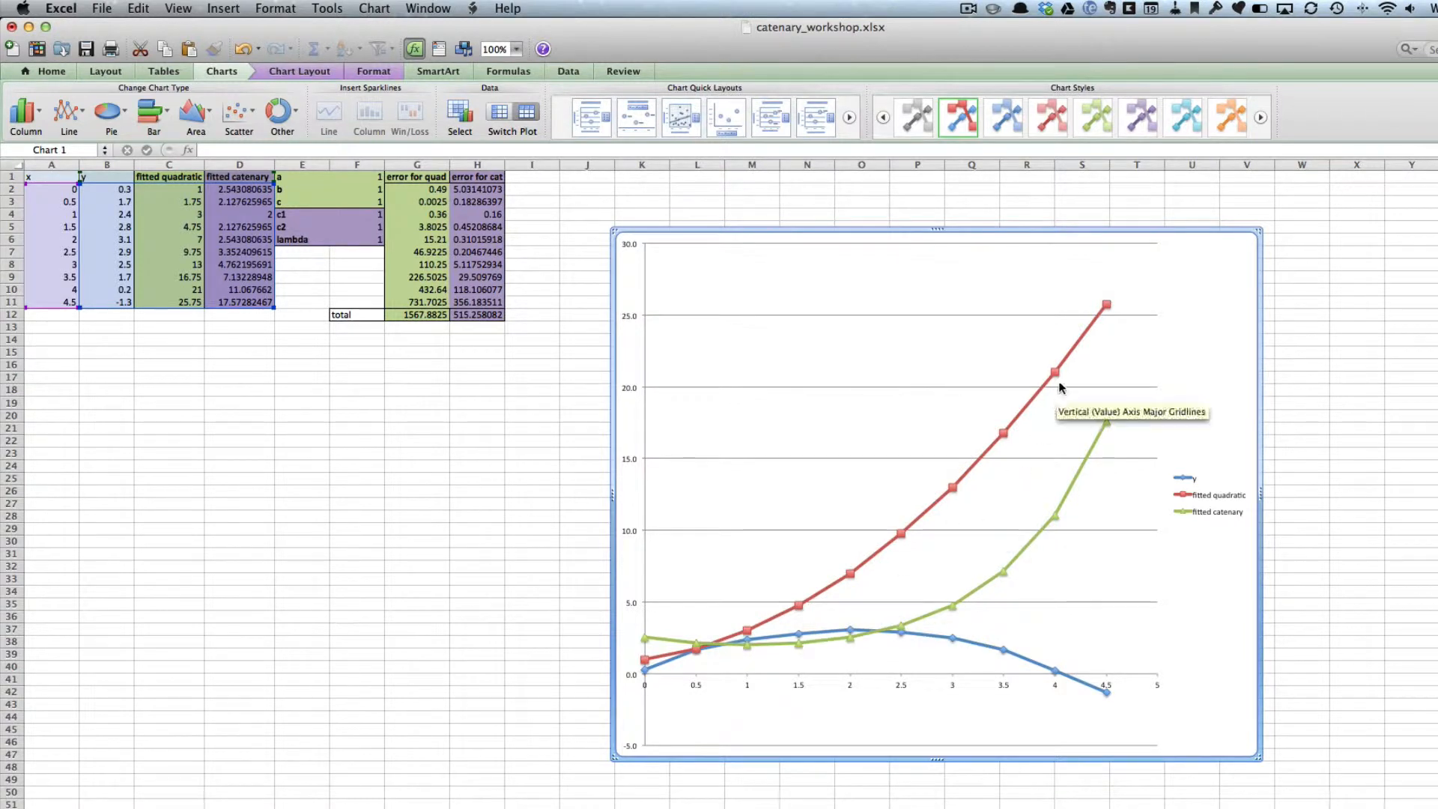
mouse_move(744, 634)
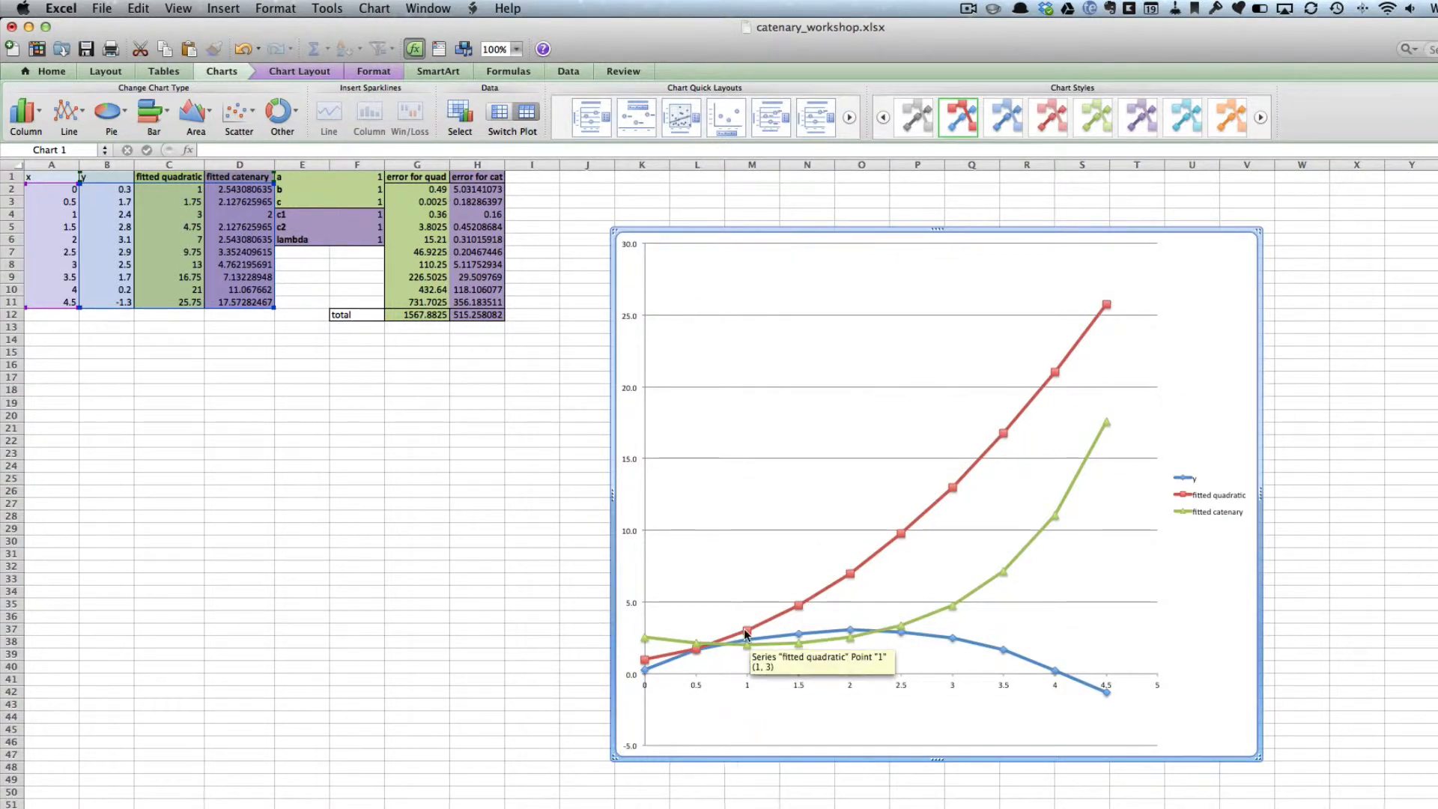
mouse_move(396, 189)
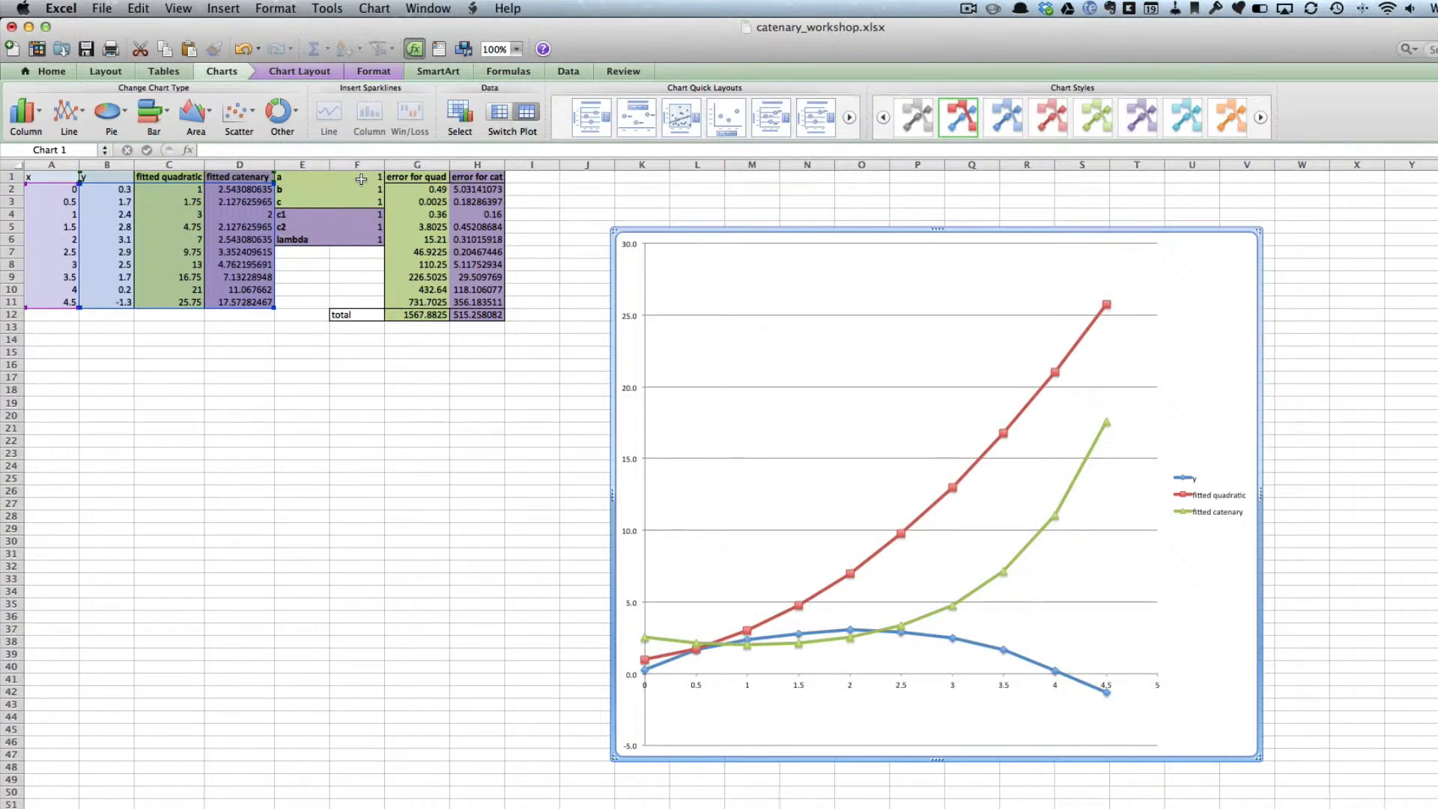
left_click(356, 176)
type("2")
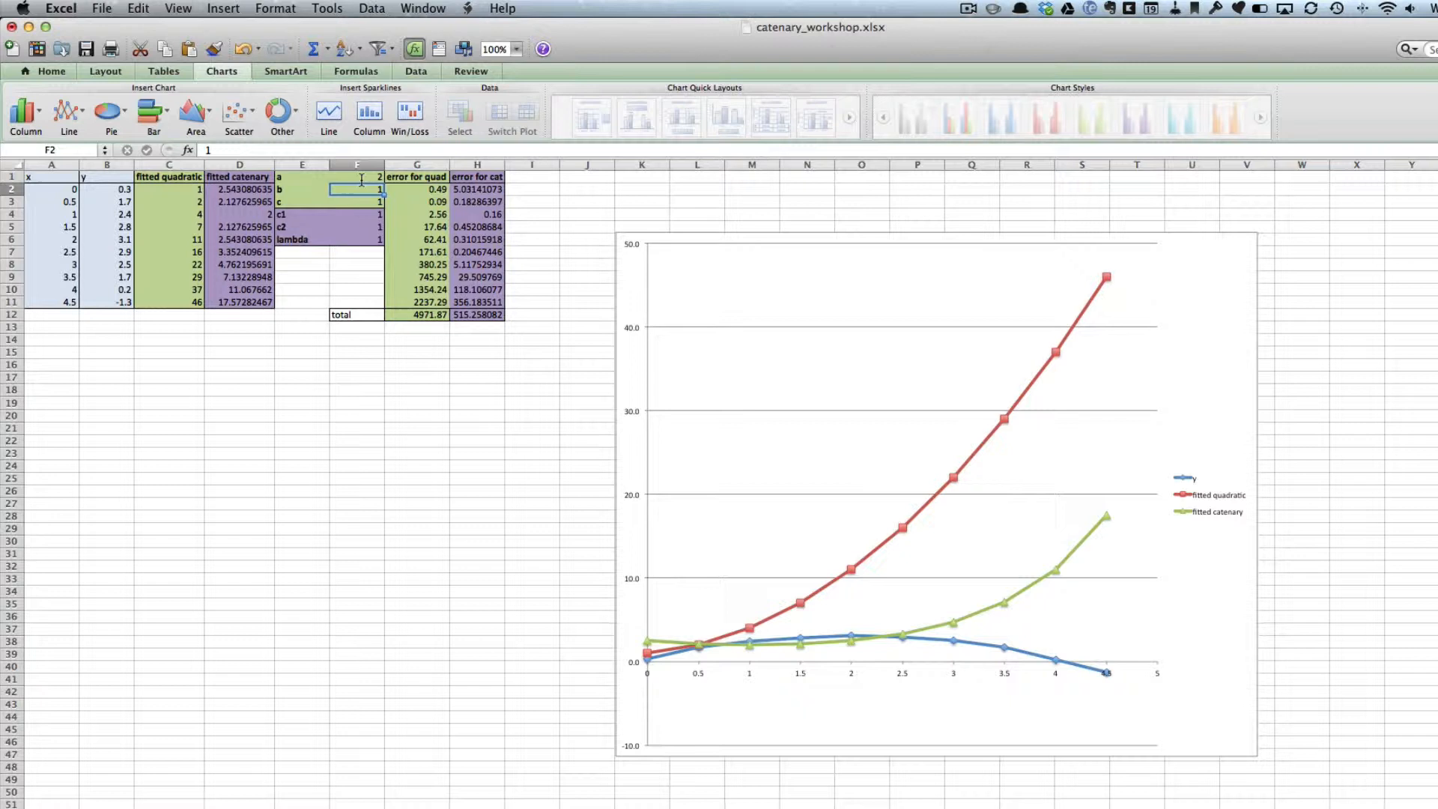
left_click(356, 214)
type("0.5")
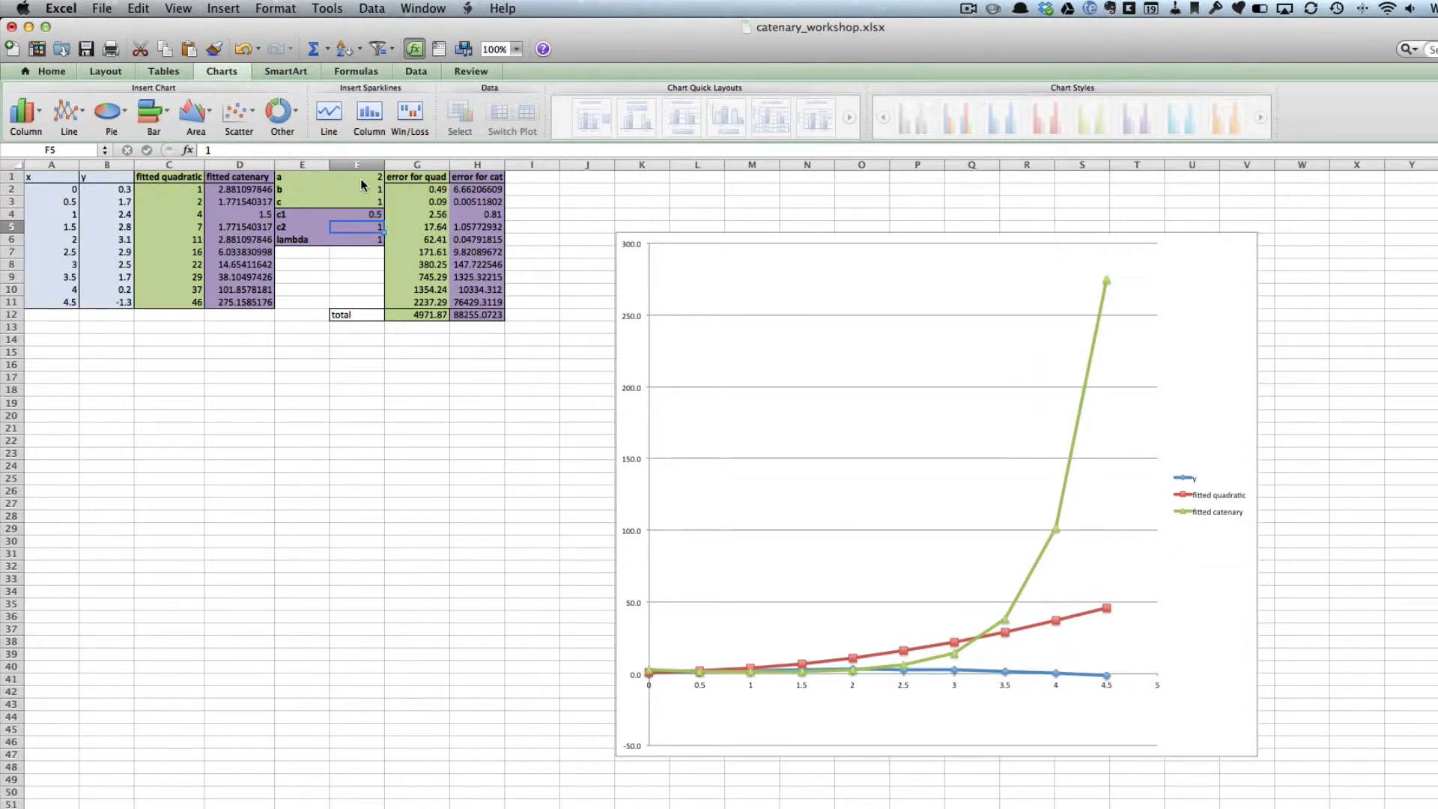
left_click(355, 213)
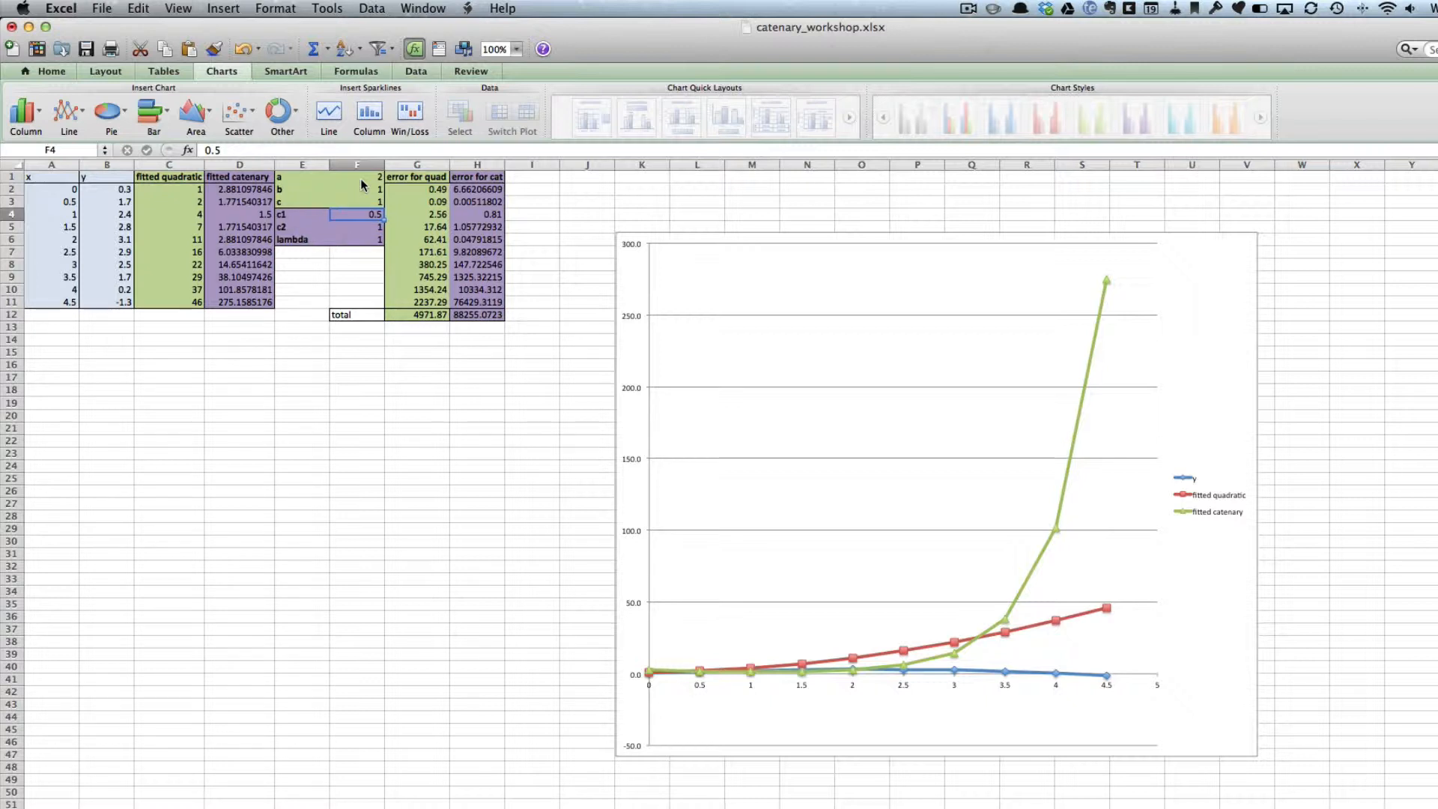
type("1")
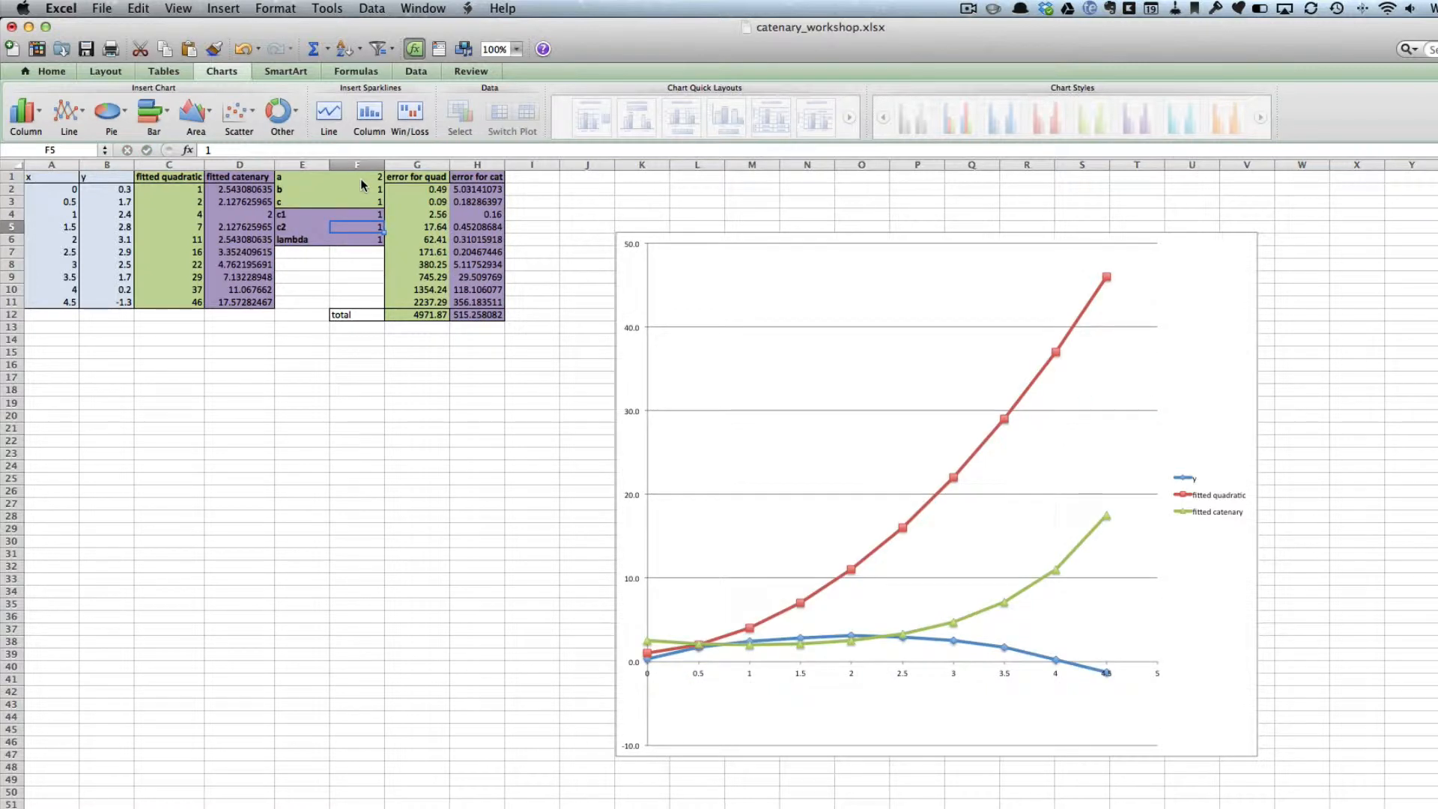
mouse_move(965, 438)
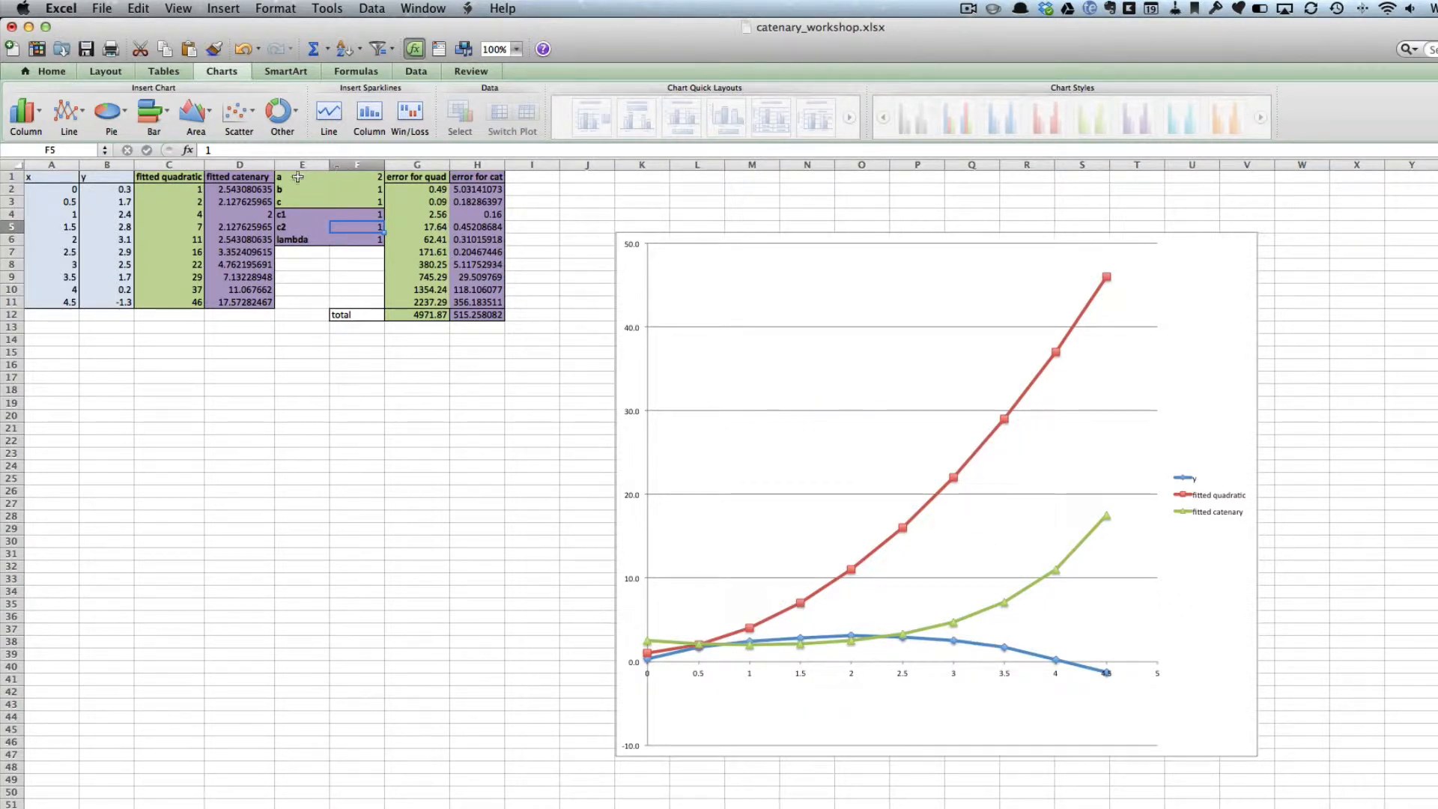
mouse_move(351, 197)
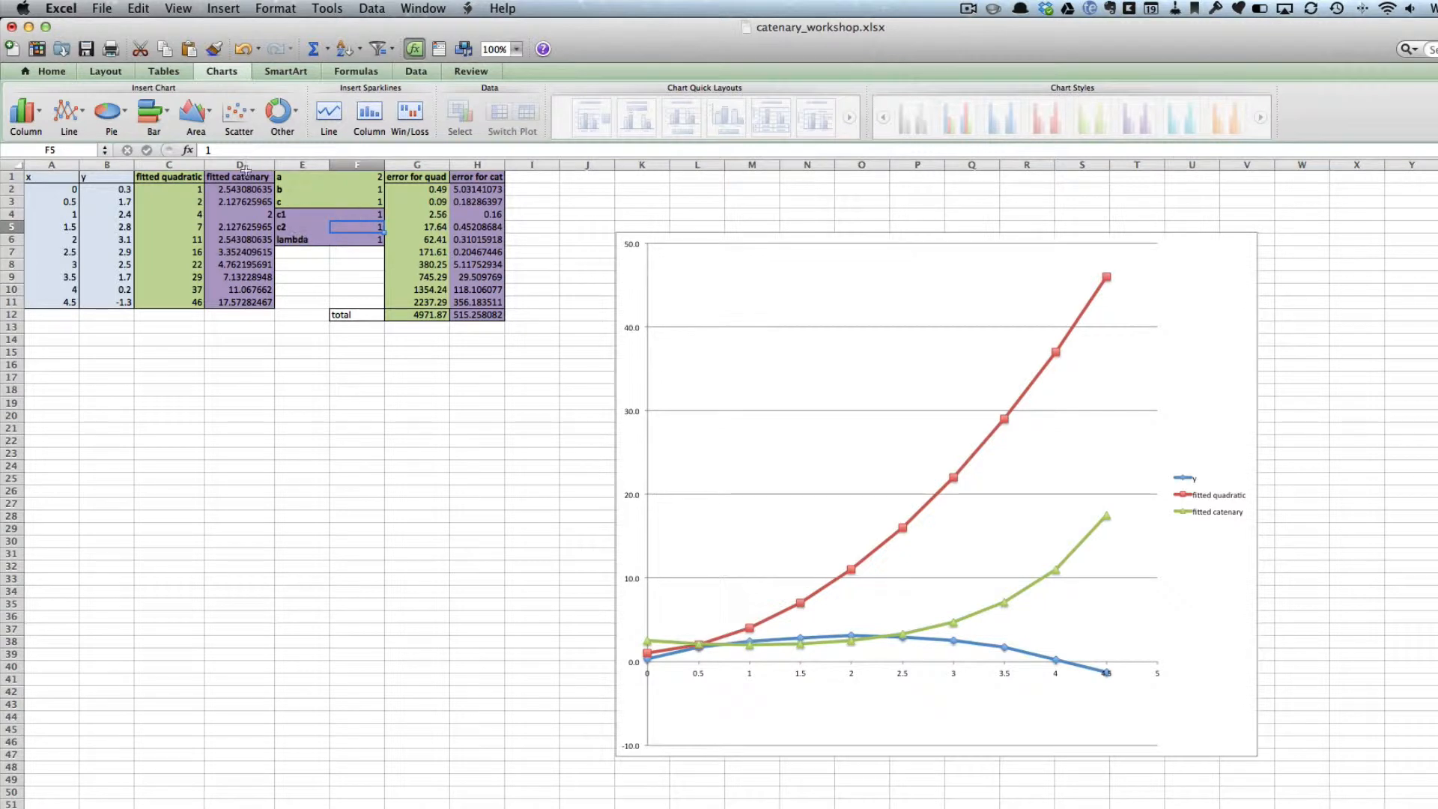
mouse_move(697, 645)
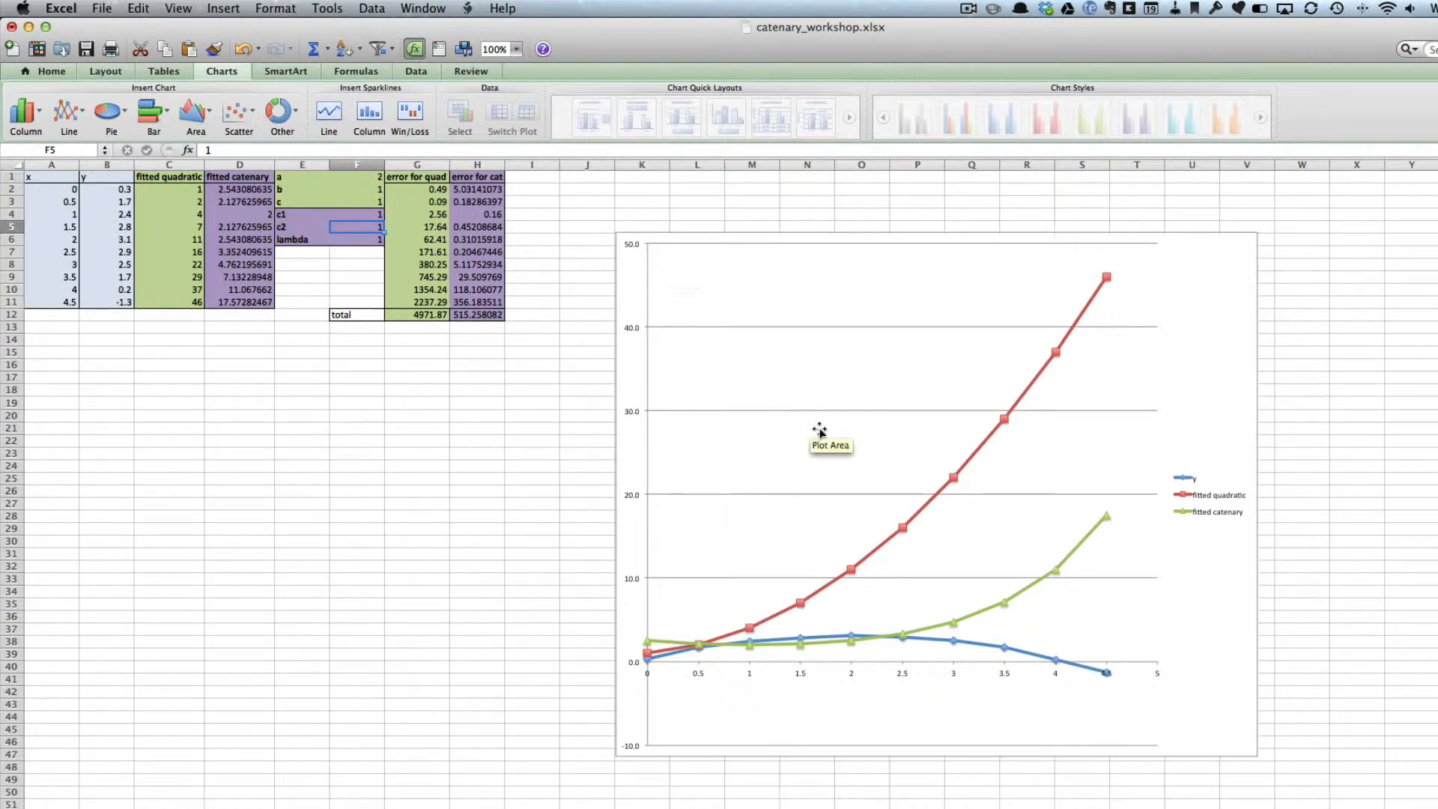
mouse_move(325, 8)
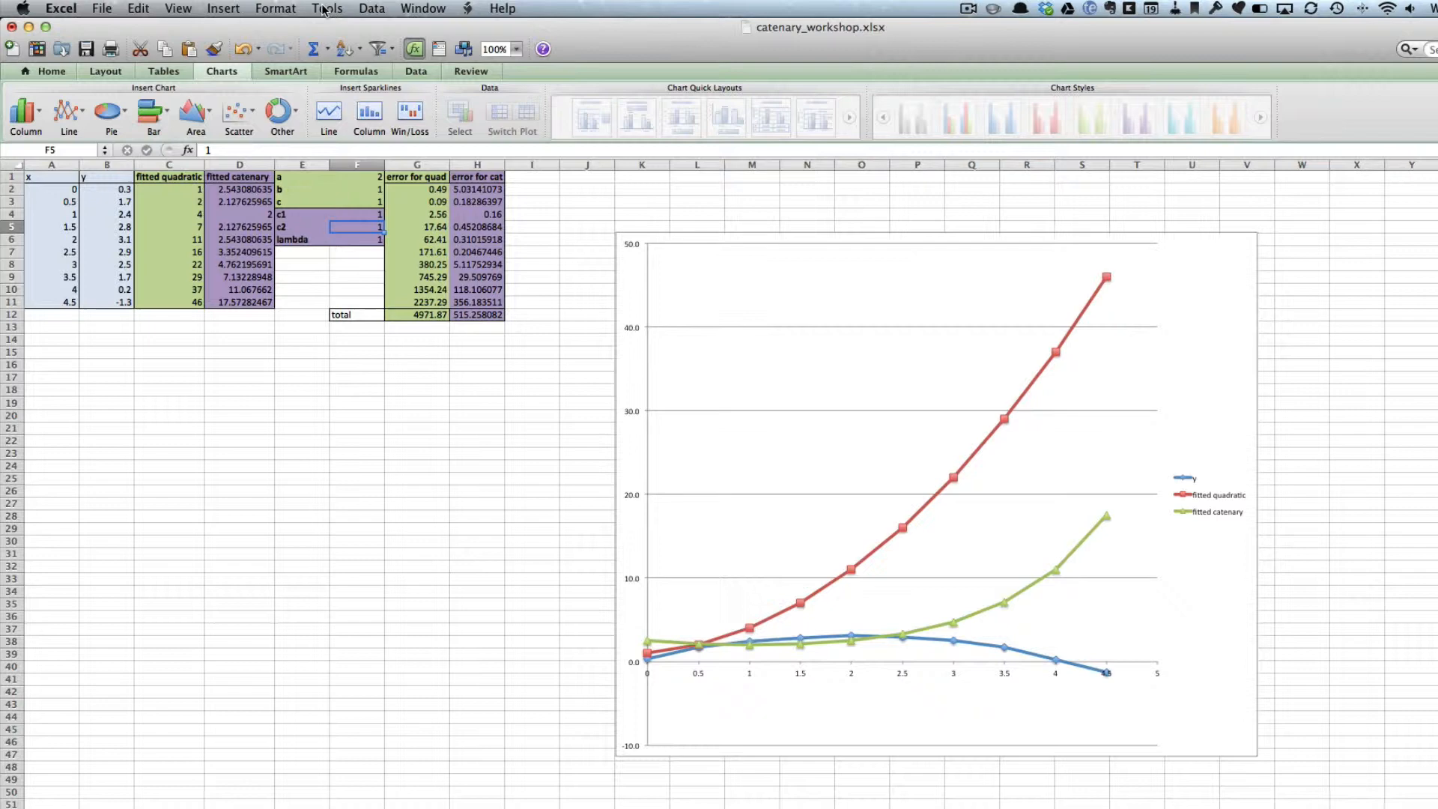
- Open Tools > Solver to view the earlier H12 minimisation over F4:F6 with ±10 bounds
left_click(327, 8)
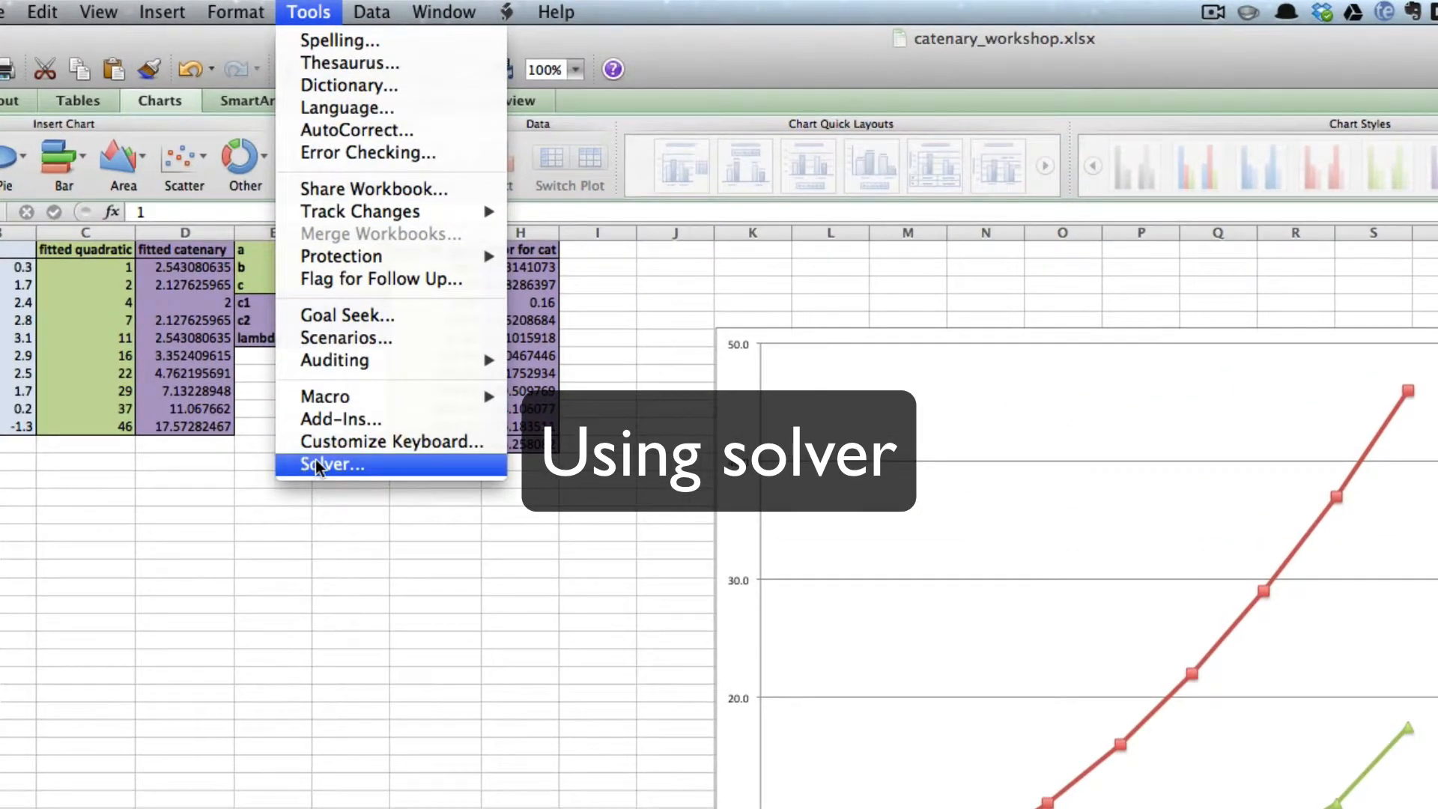
mouse_move(367, 470)
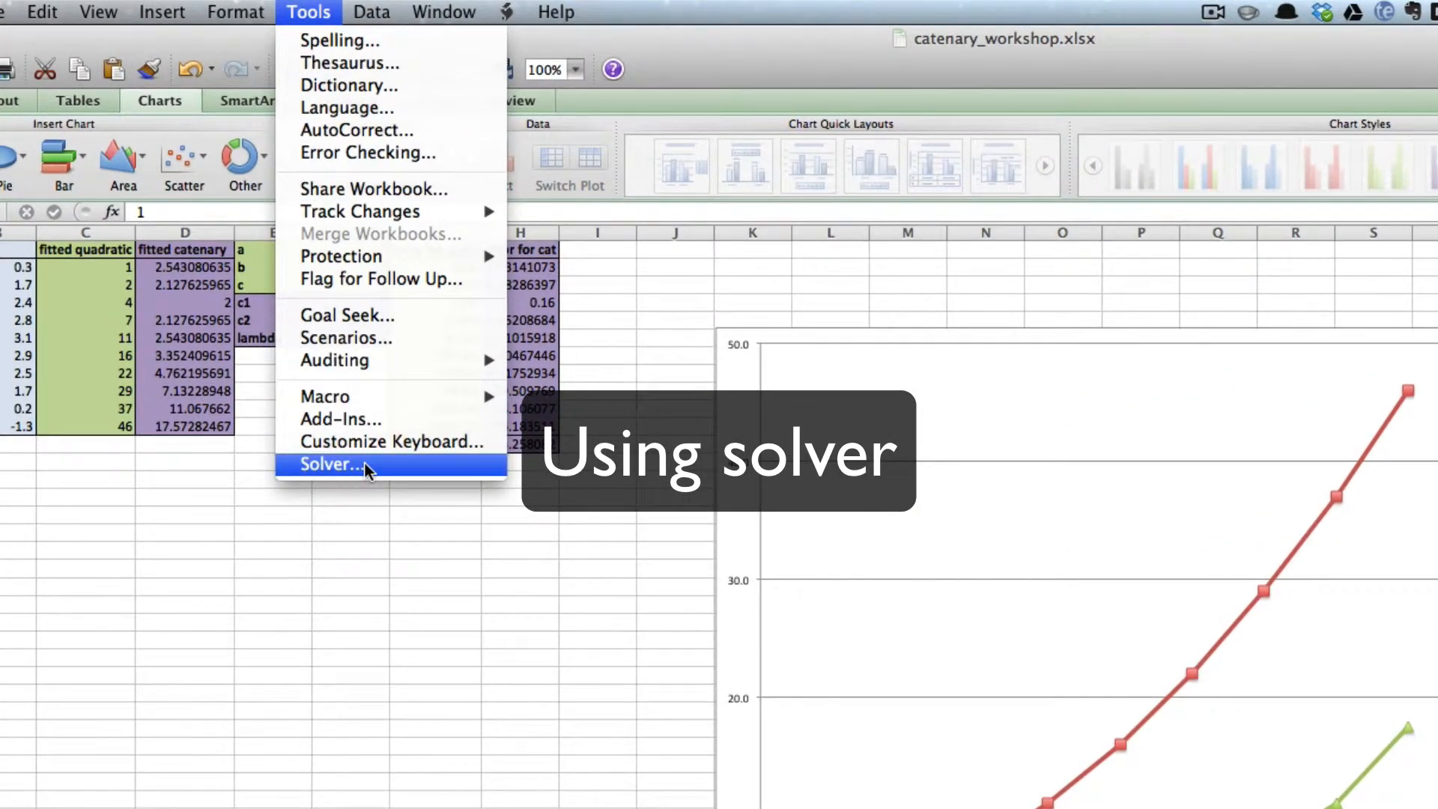
mouse_move(347, 419)
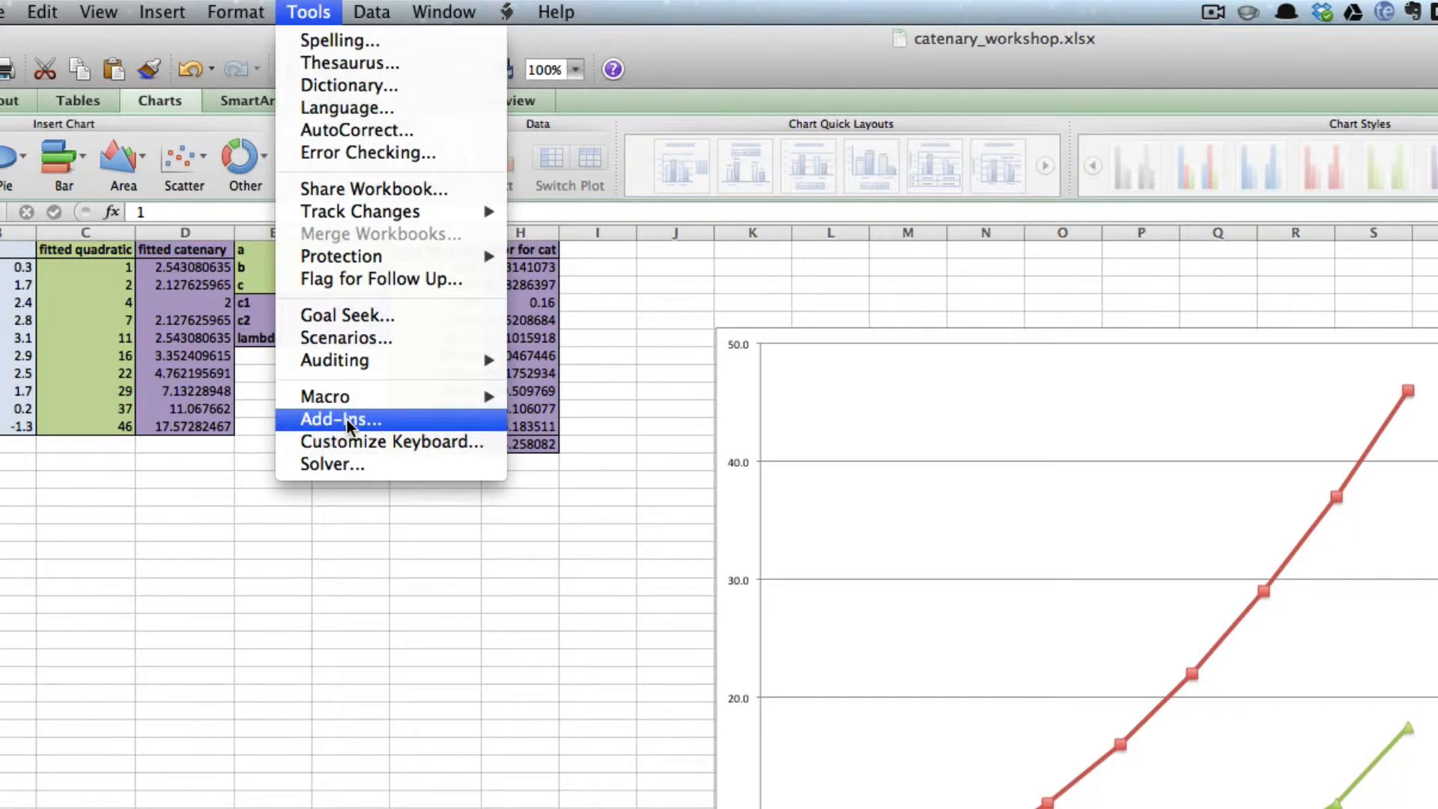
left_click(339, 419)
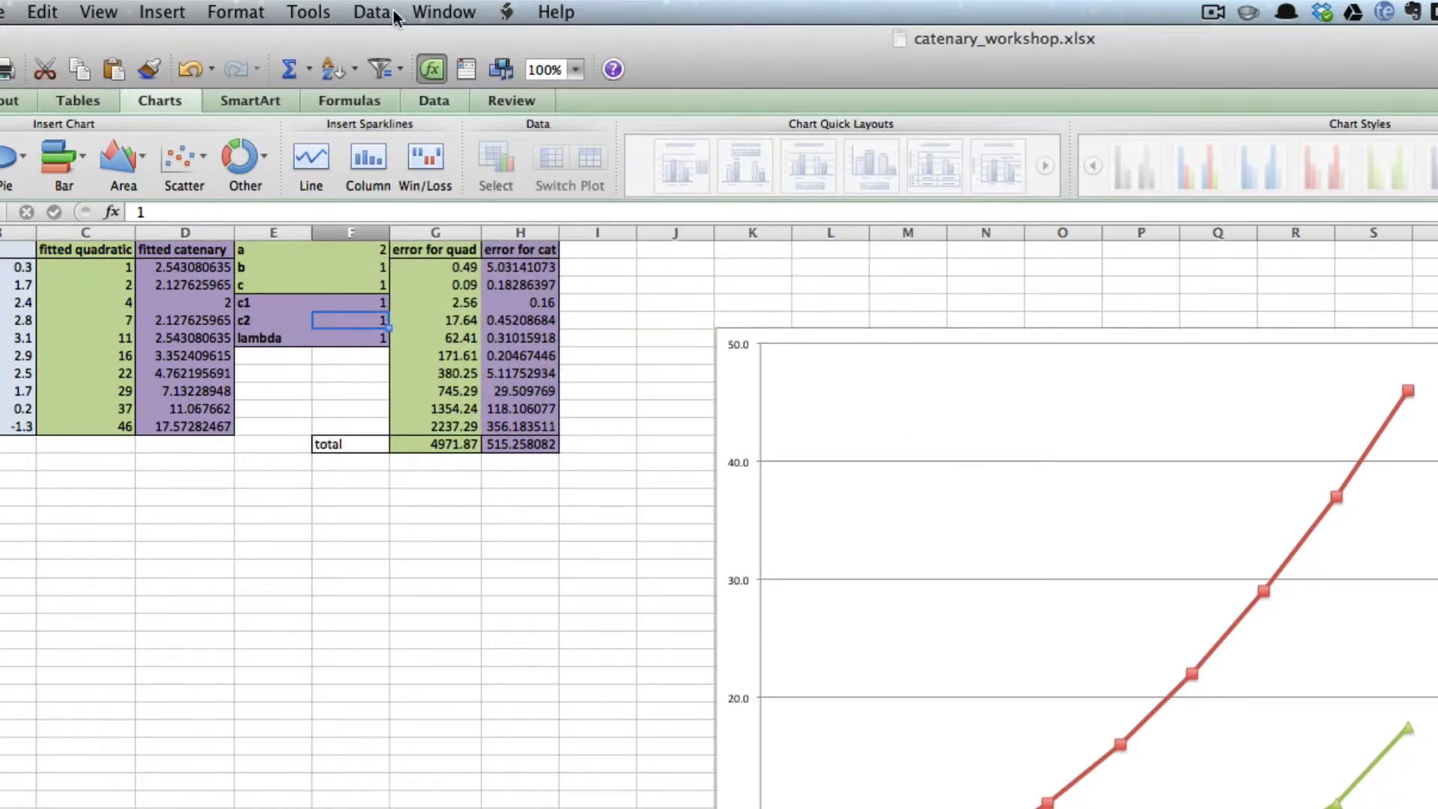
left_click(307, 11)
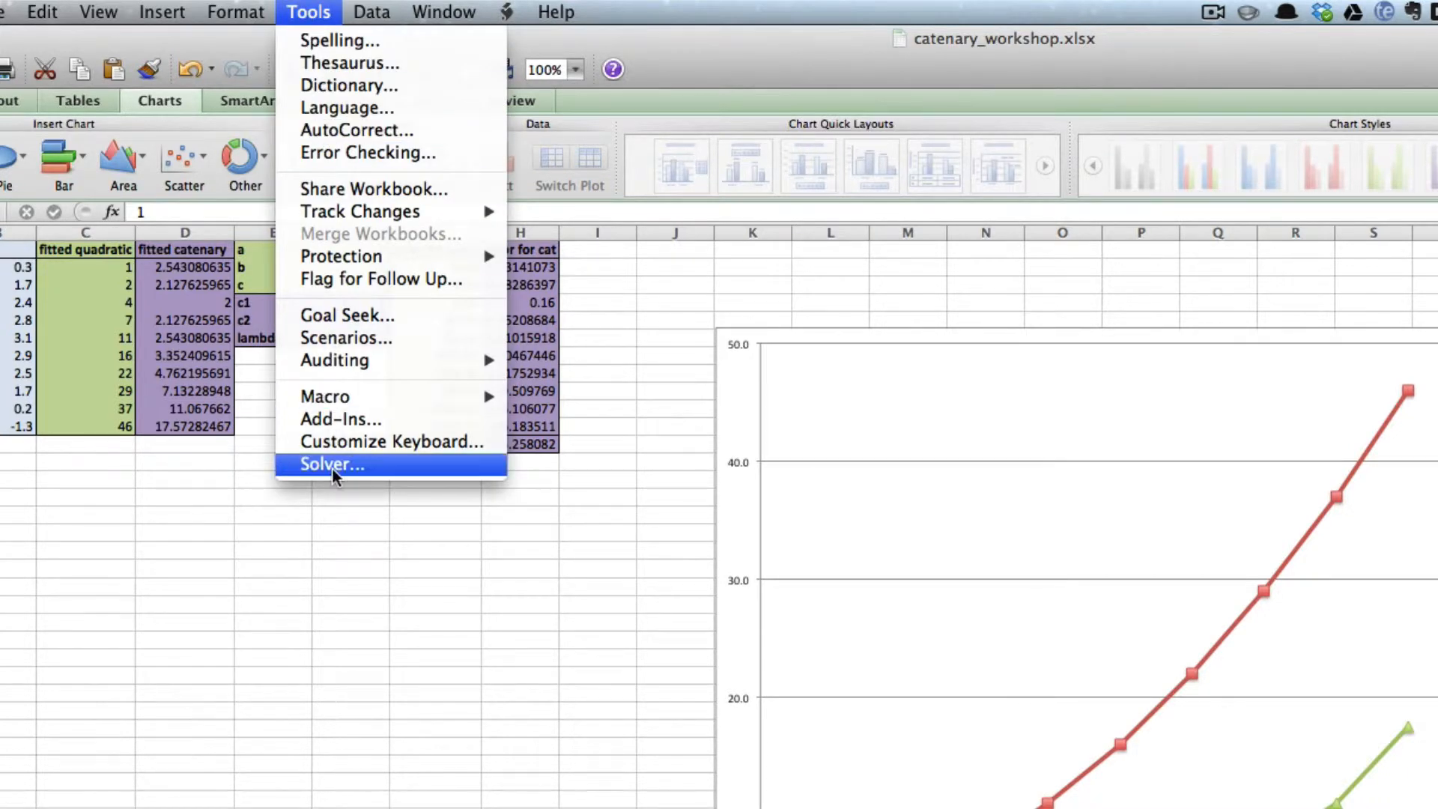
left_click(332, 464)
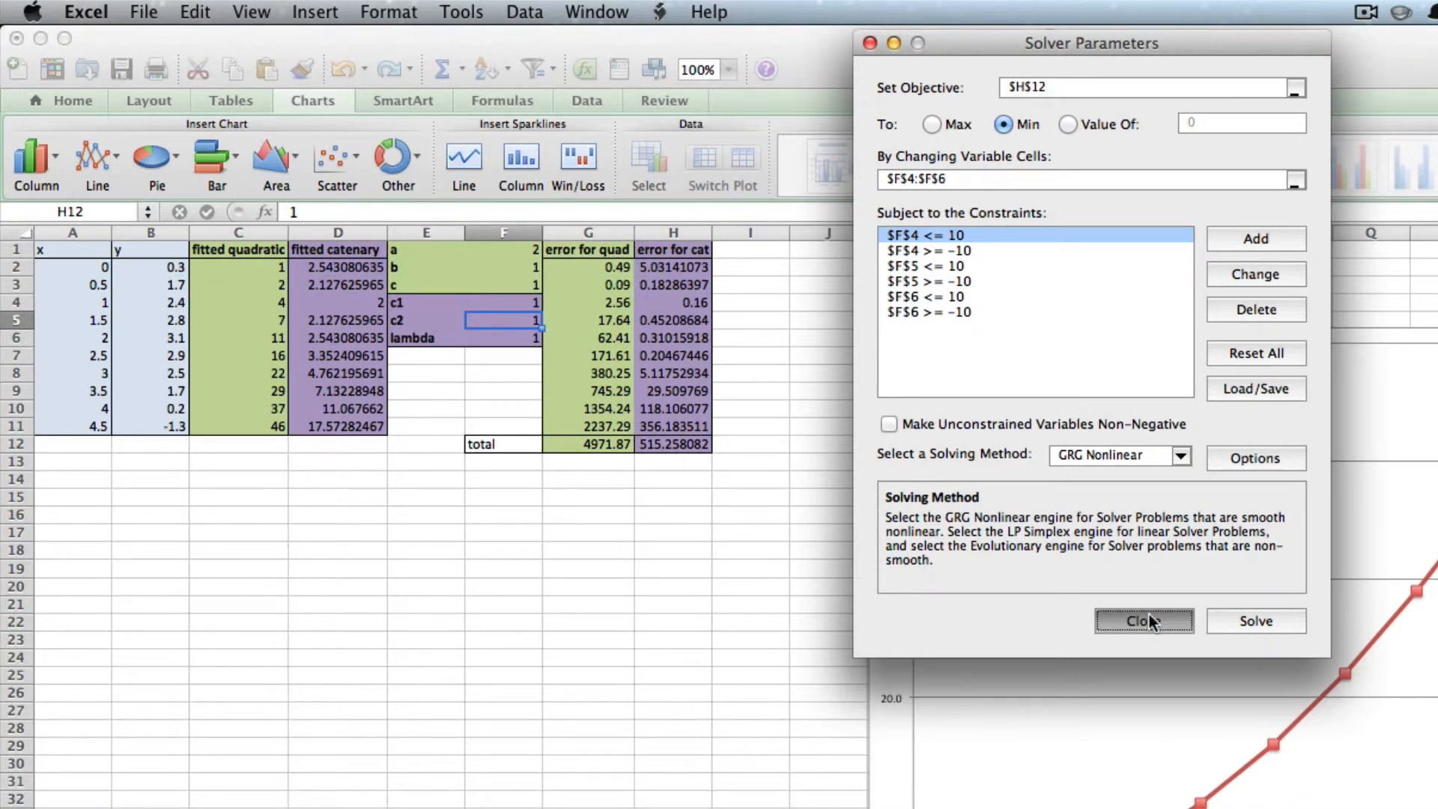
- Close Solver without solving and inspect the SUM(G2:G11) formula in G12
left_click(1142, 621)
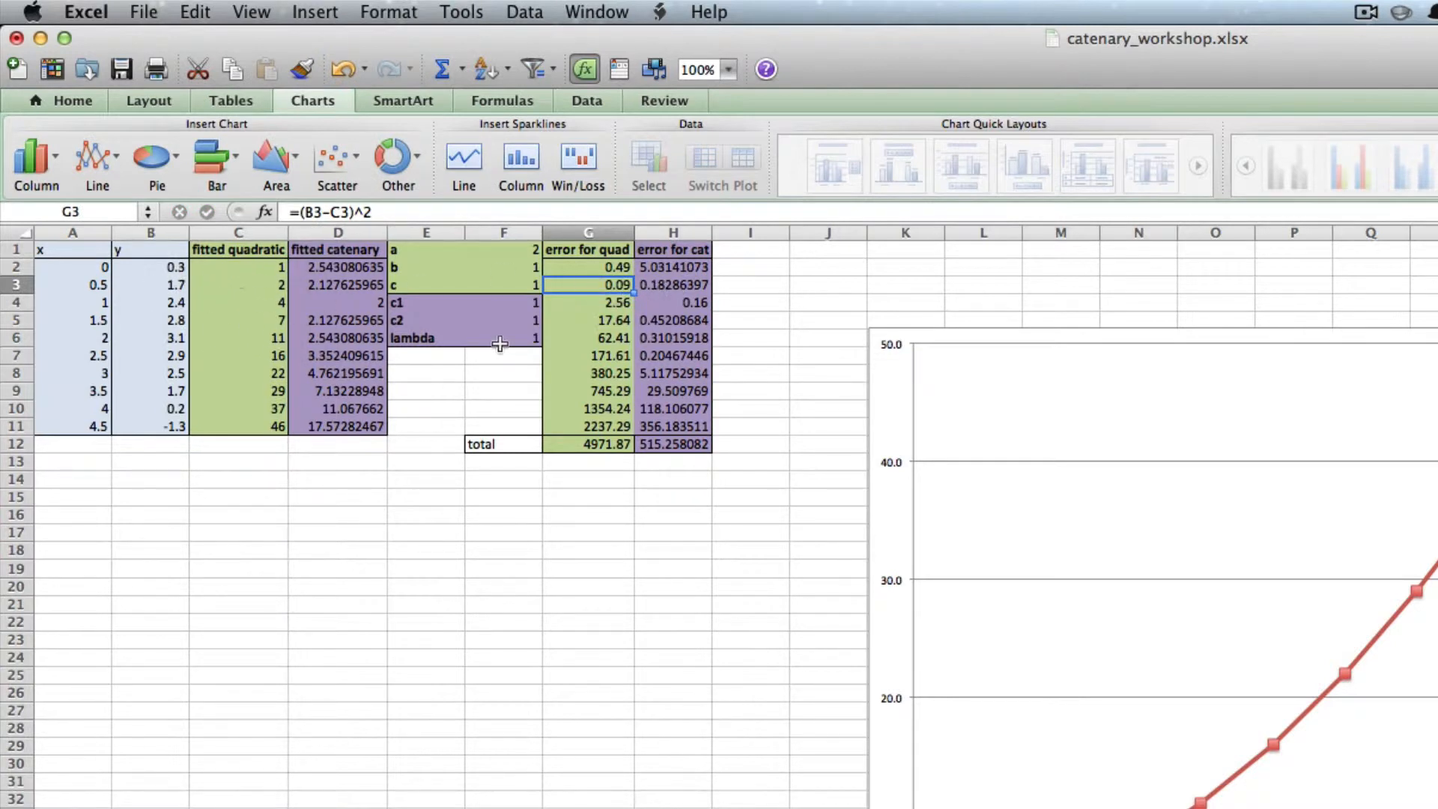
left_click(588, 444)
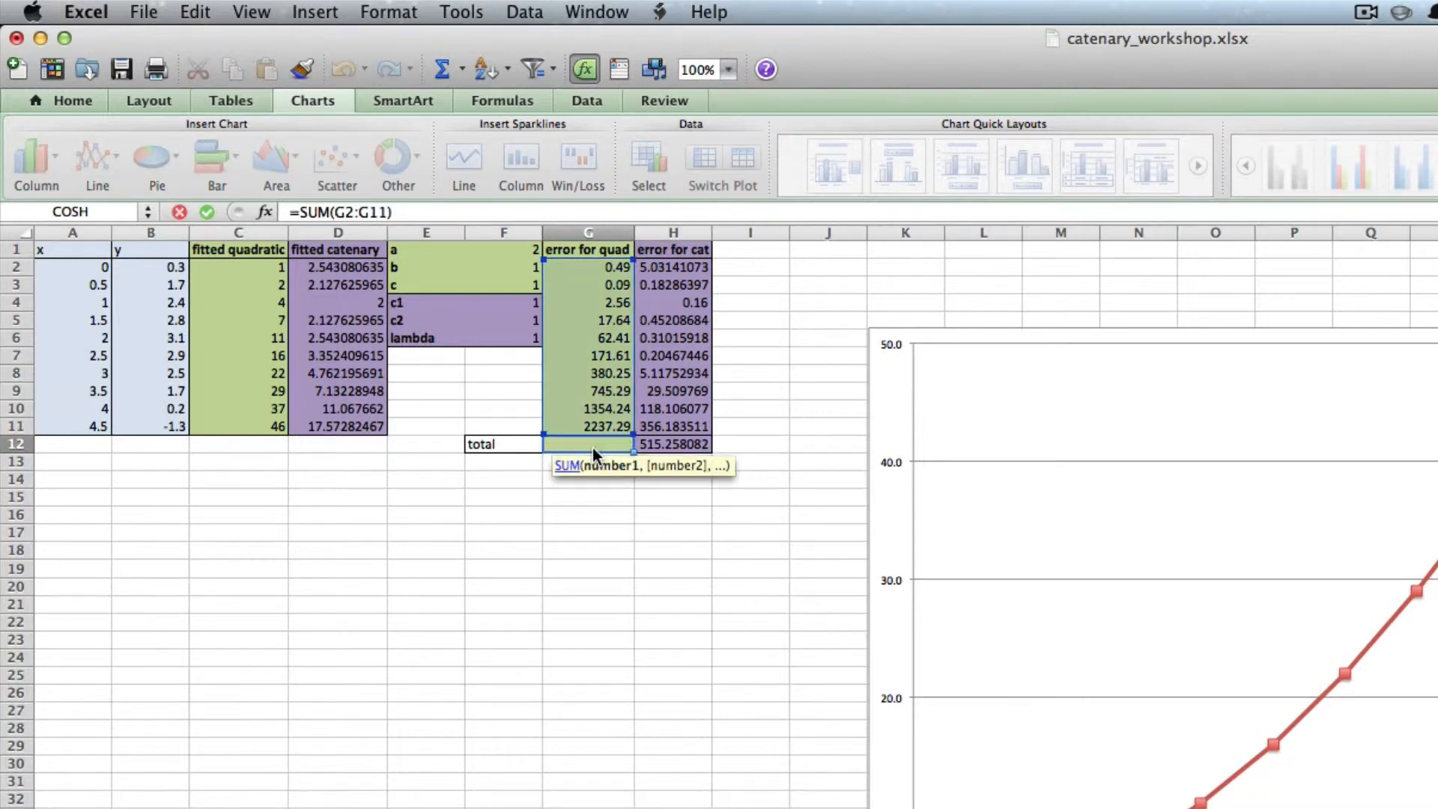
key("Return")
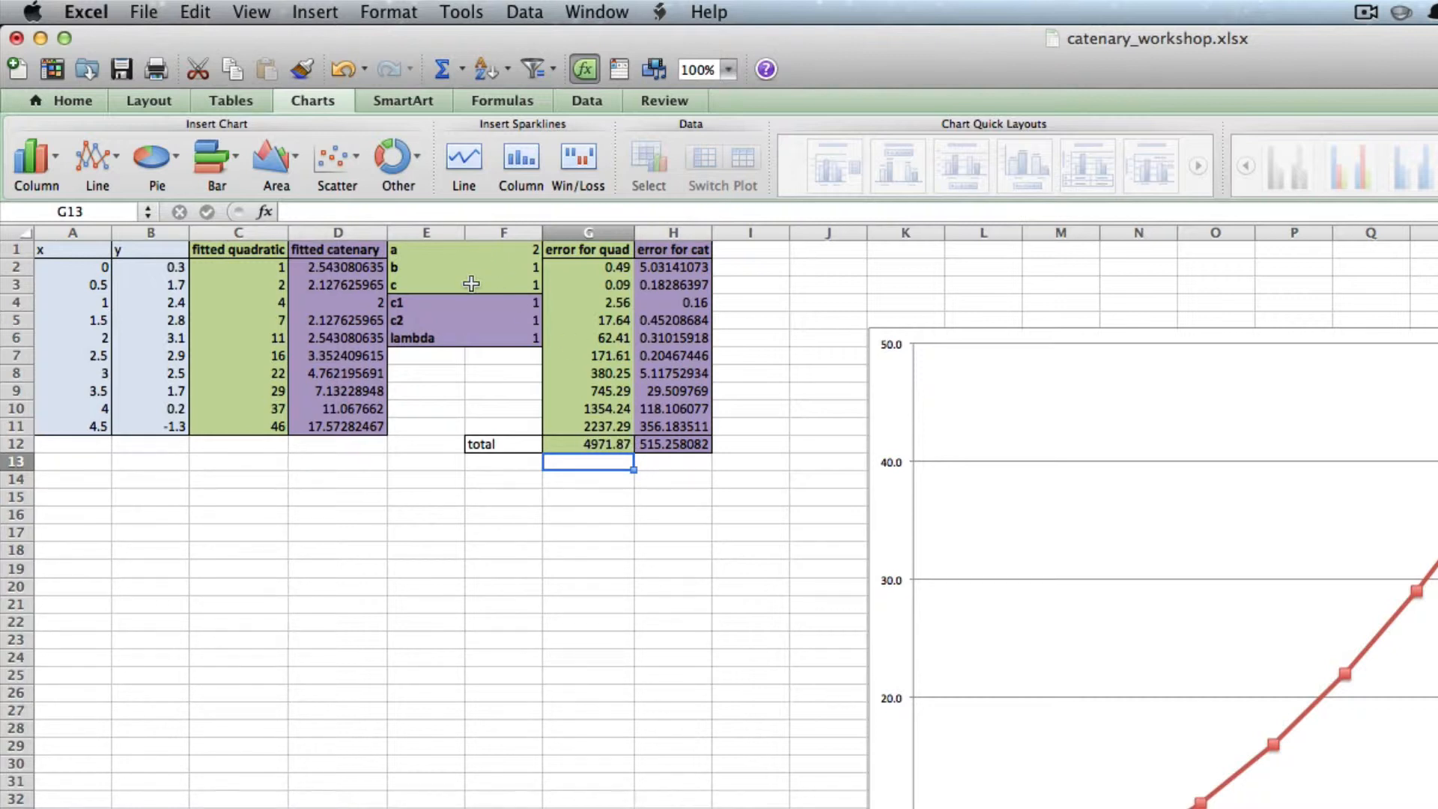
- Reopen Tools > Solver, now a blank setup with objective $G$13
left_click(460, 12)
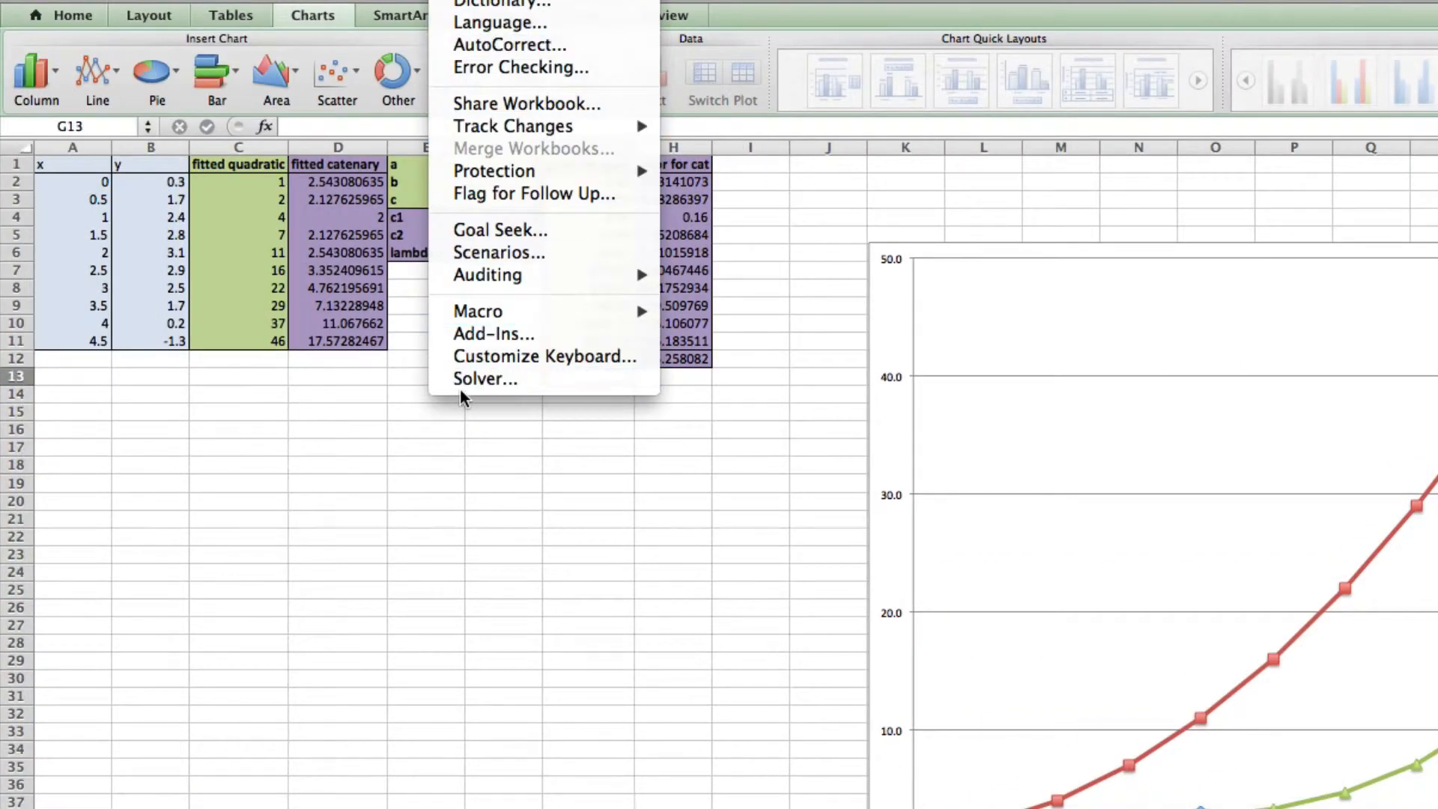
left_click(485, 379)
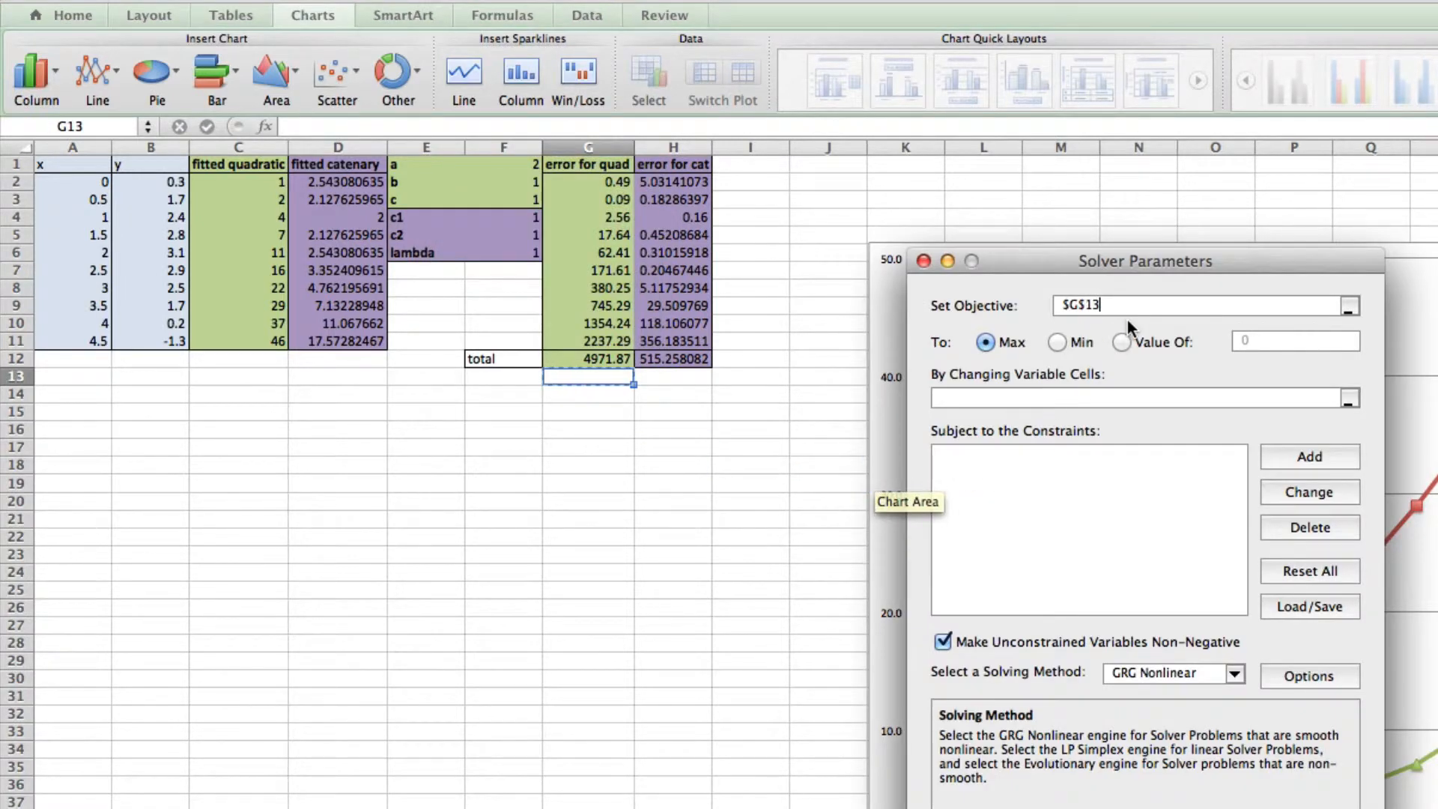
- Set Solver to minimise G12 by changing F1:F3, and start adding a constraint
left_click(588, 359)
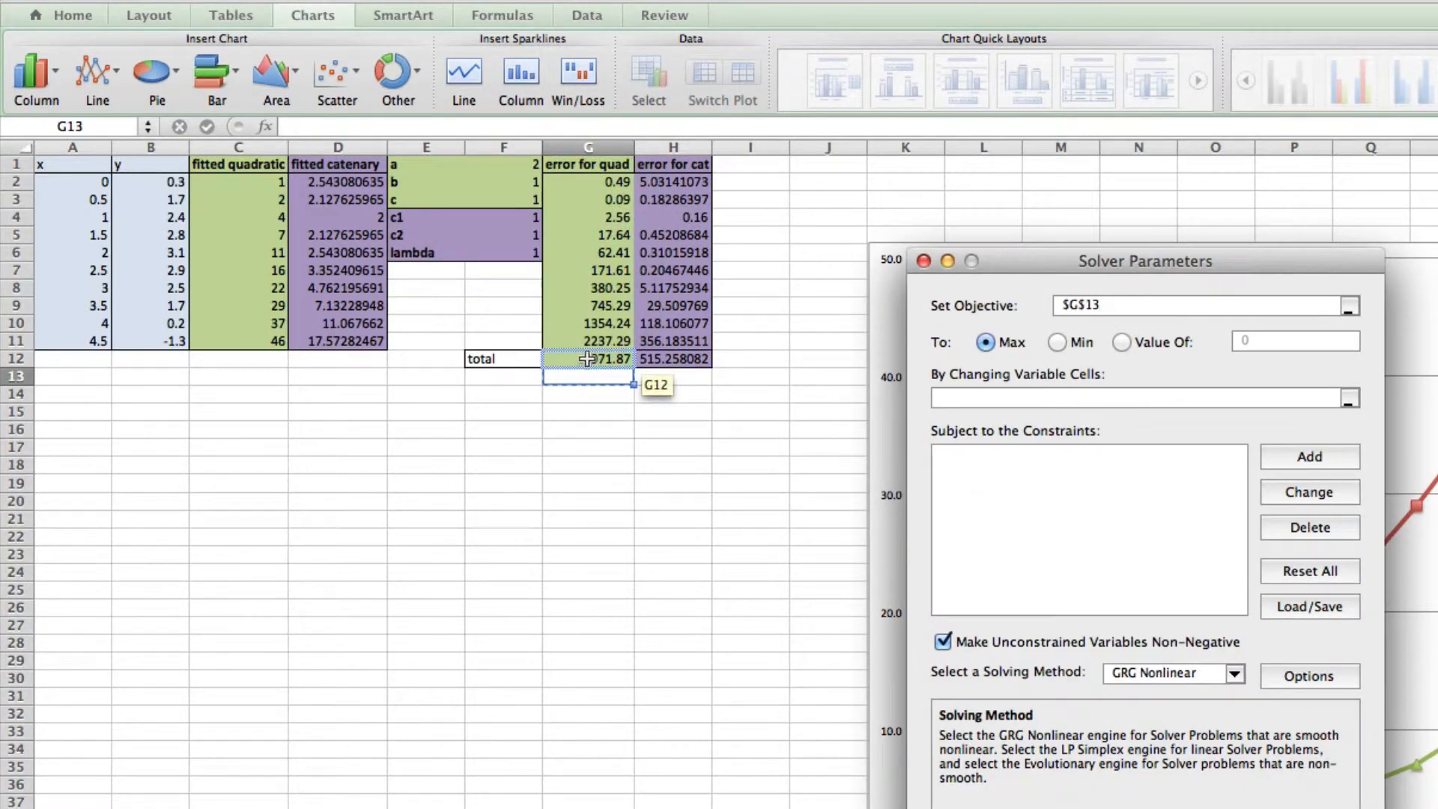
left_click(587, 358)
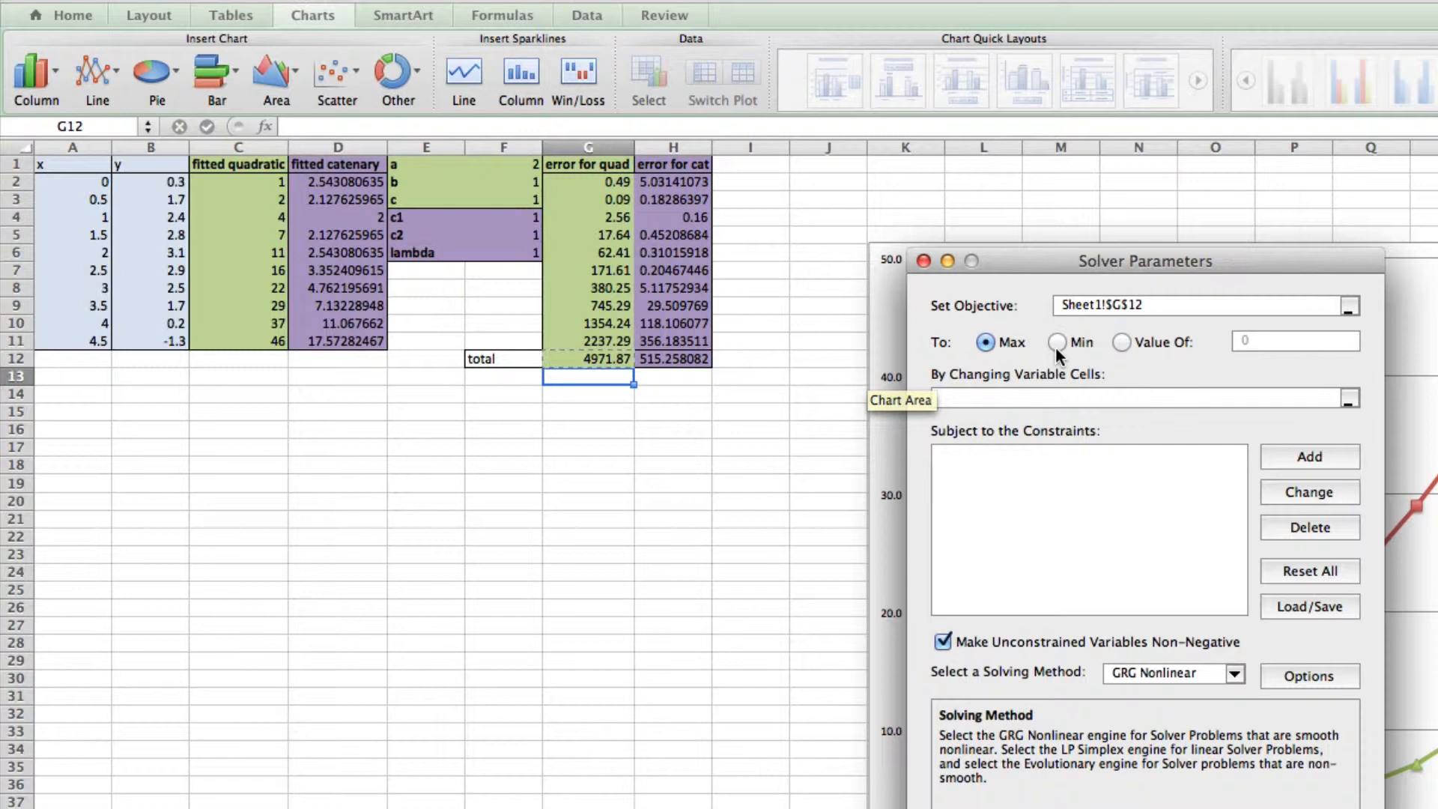
left_click(1055, 343)
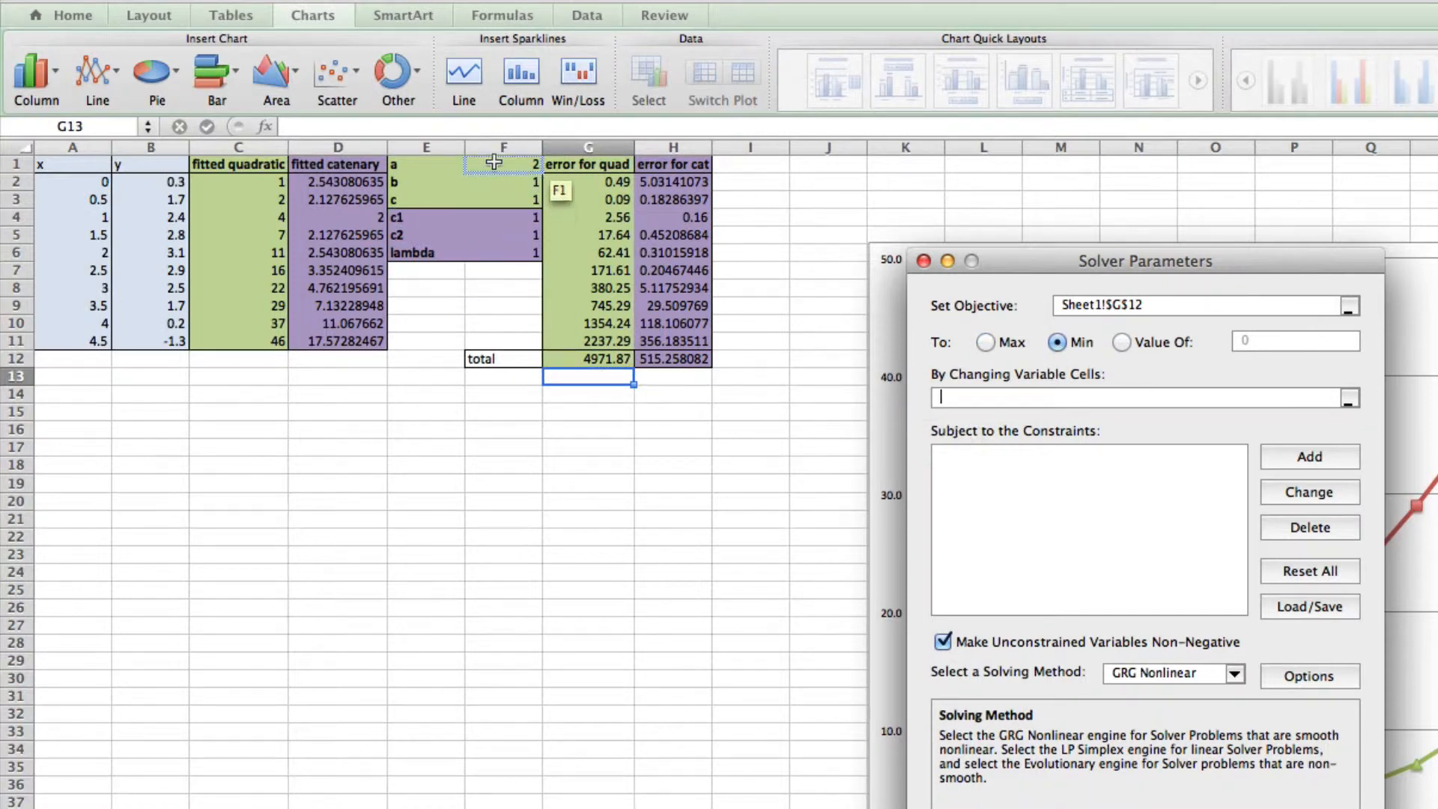
left_click_drag(502, 164, 502, 217)
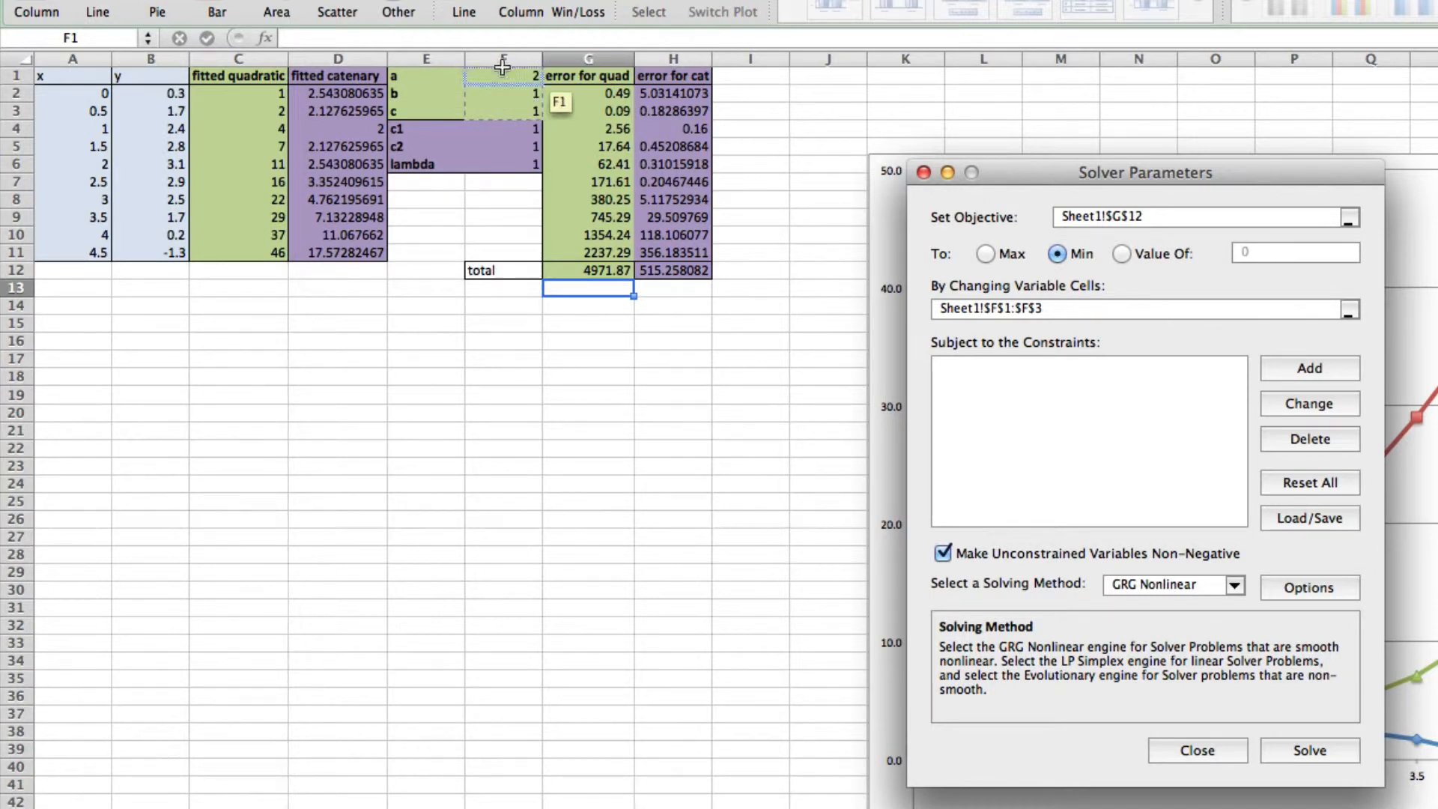
left_click(1308, 367)
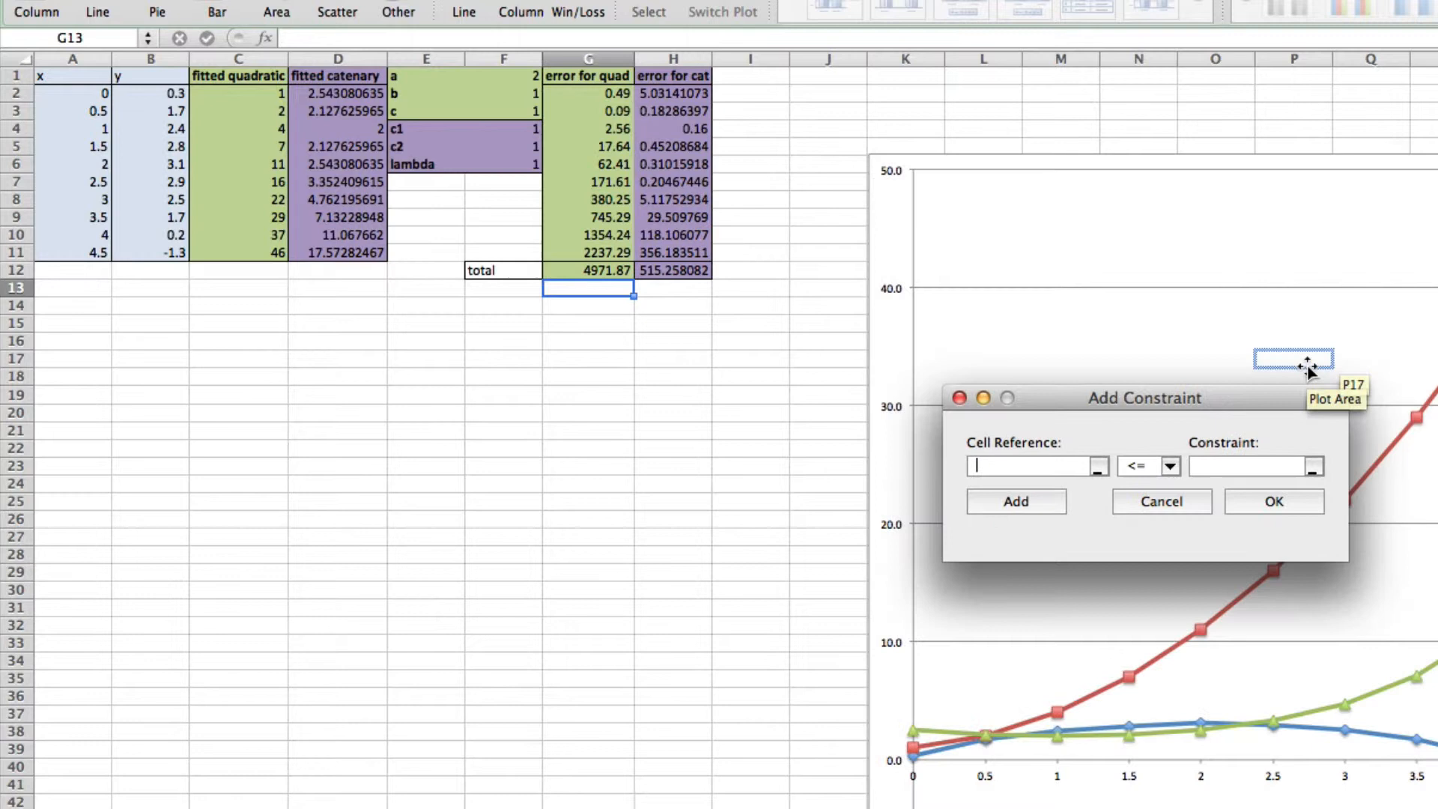
- Bound parameter a in F1 to at most 10 and at least -10
left_click(502, 75)
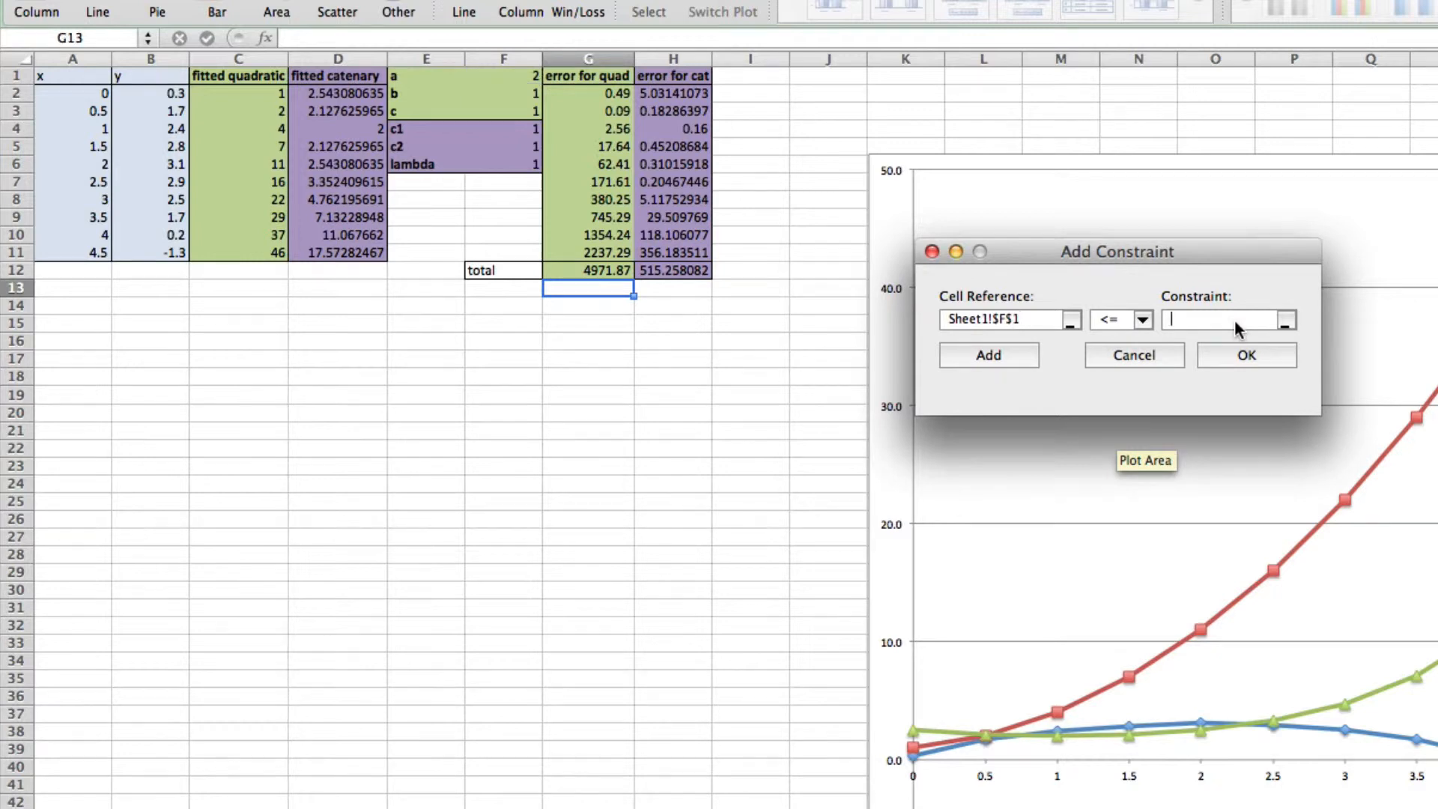
left_click(1245, 355)
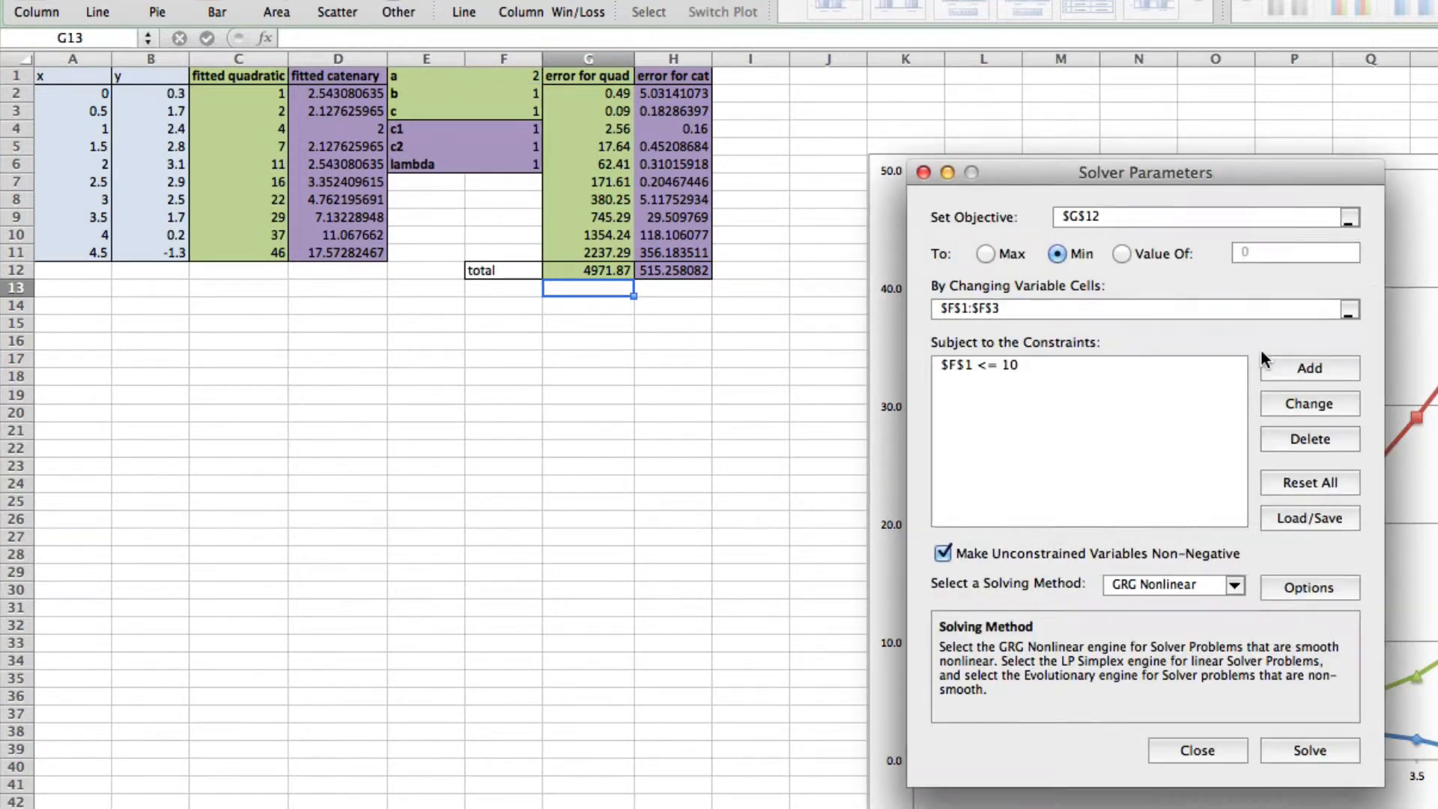
left_click(1307, 368)
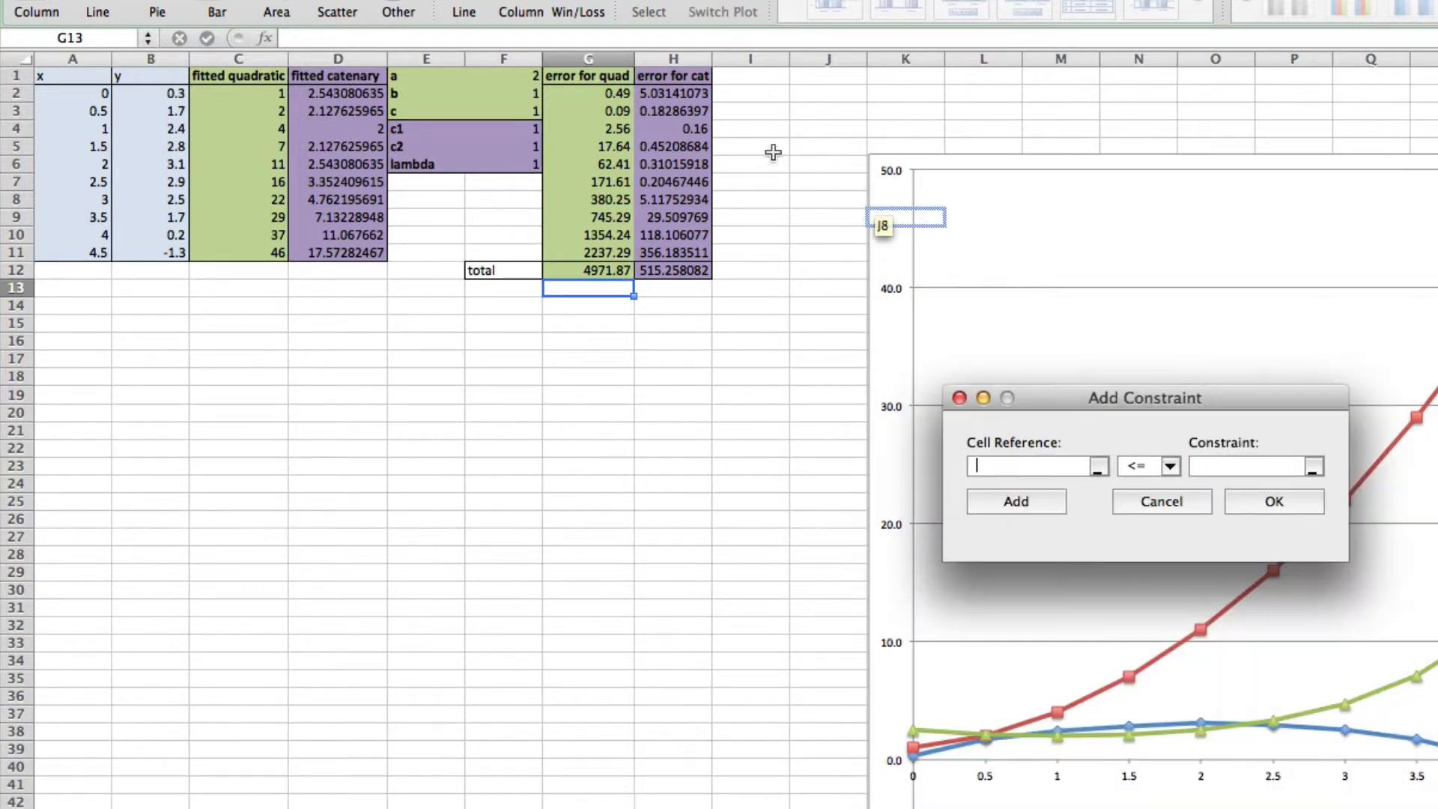
left_click(503, 75)
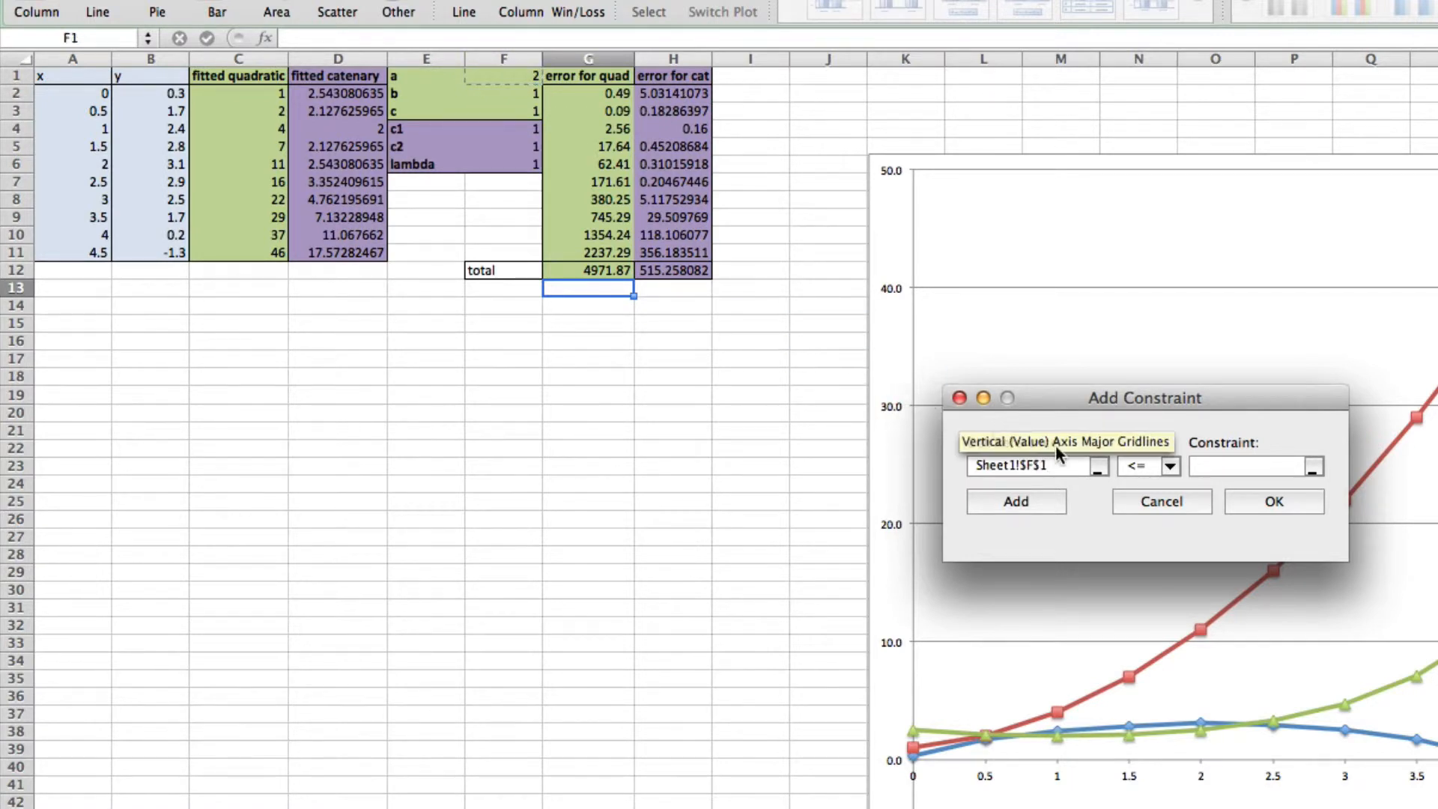
left_click(1169, 466)
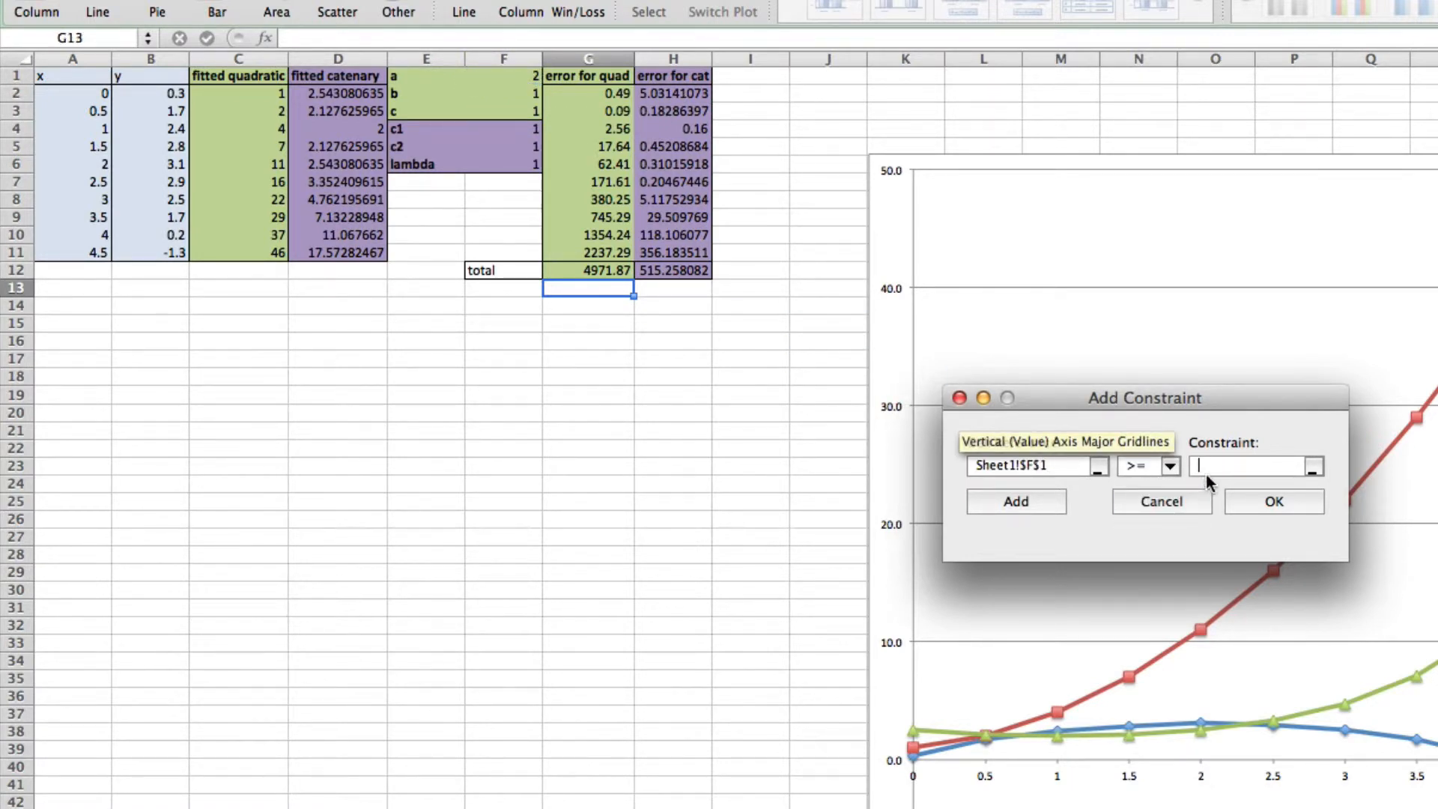
type("-1")
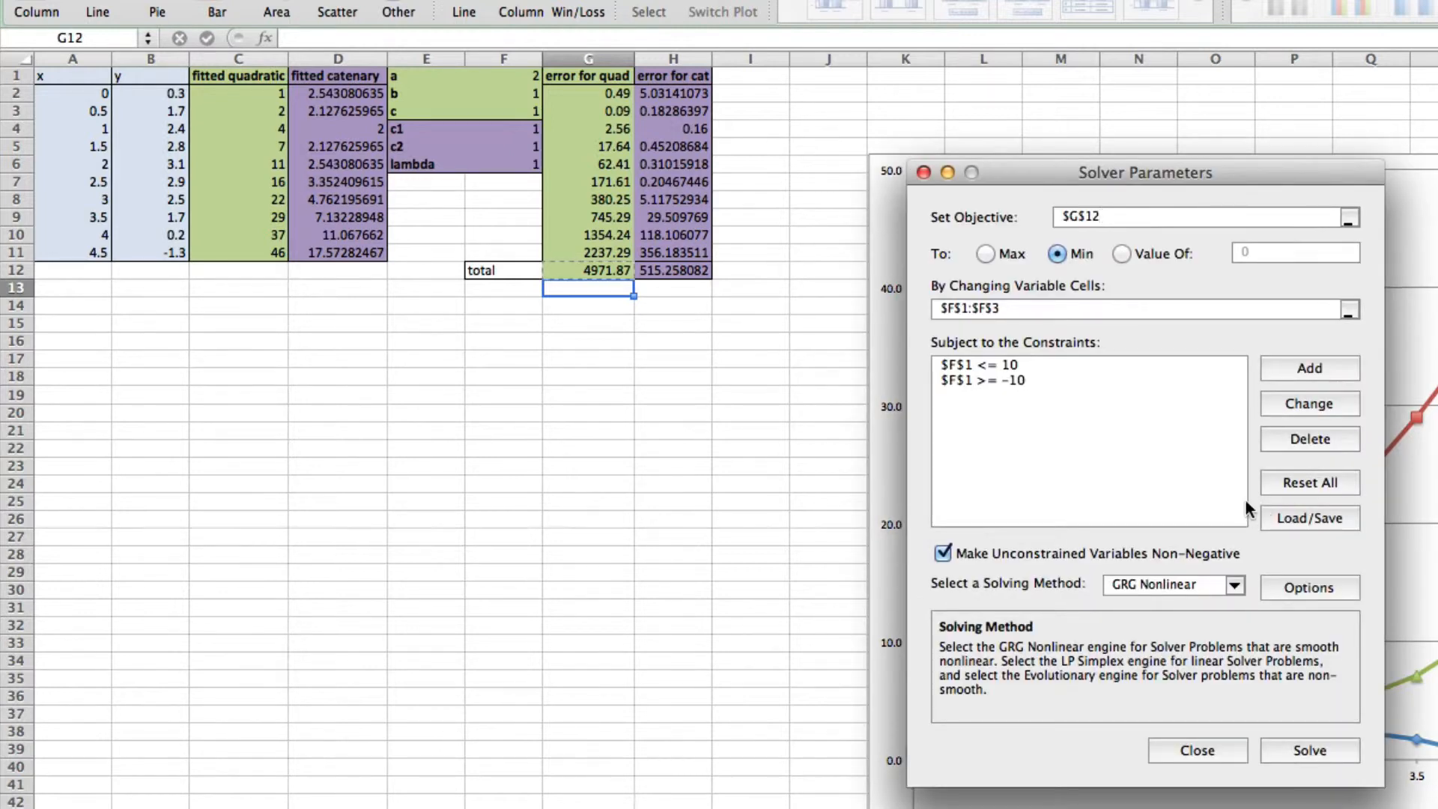
- Add upper bounds of 10 on b in F2 and c in F3
left_click(1307, 368)
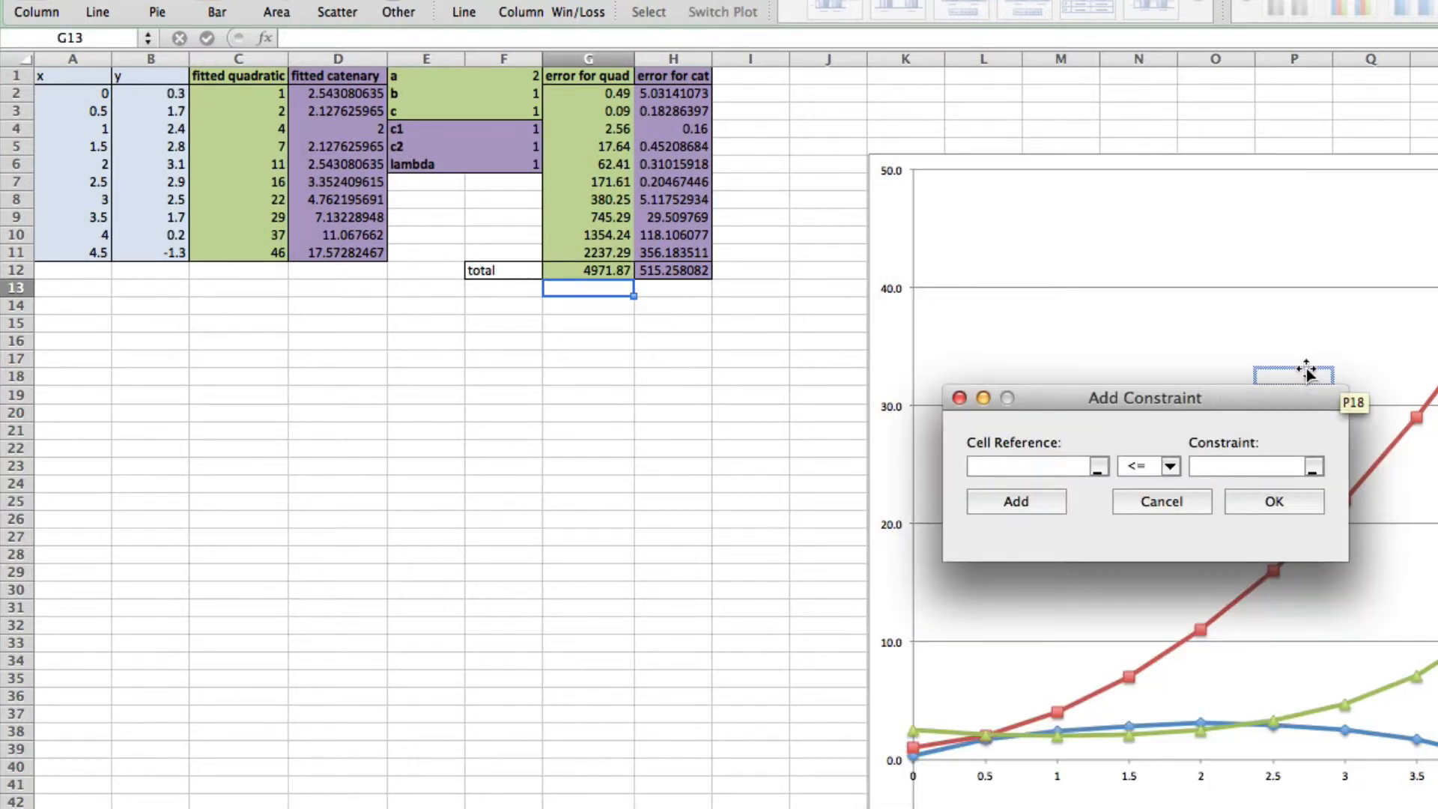
left_click(503, 93)
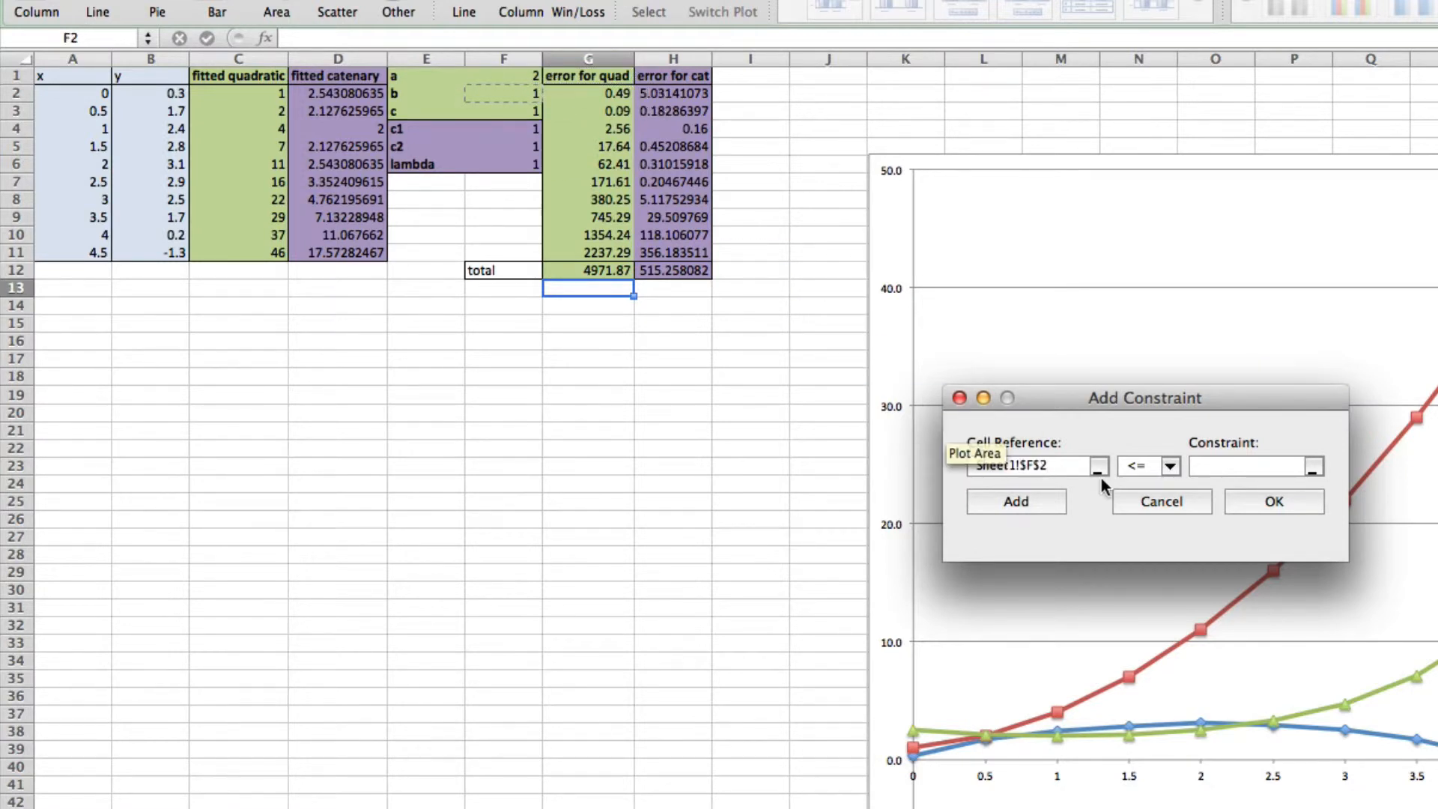
type("1")
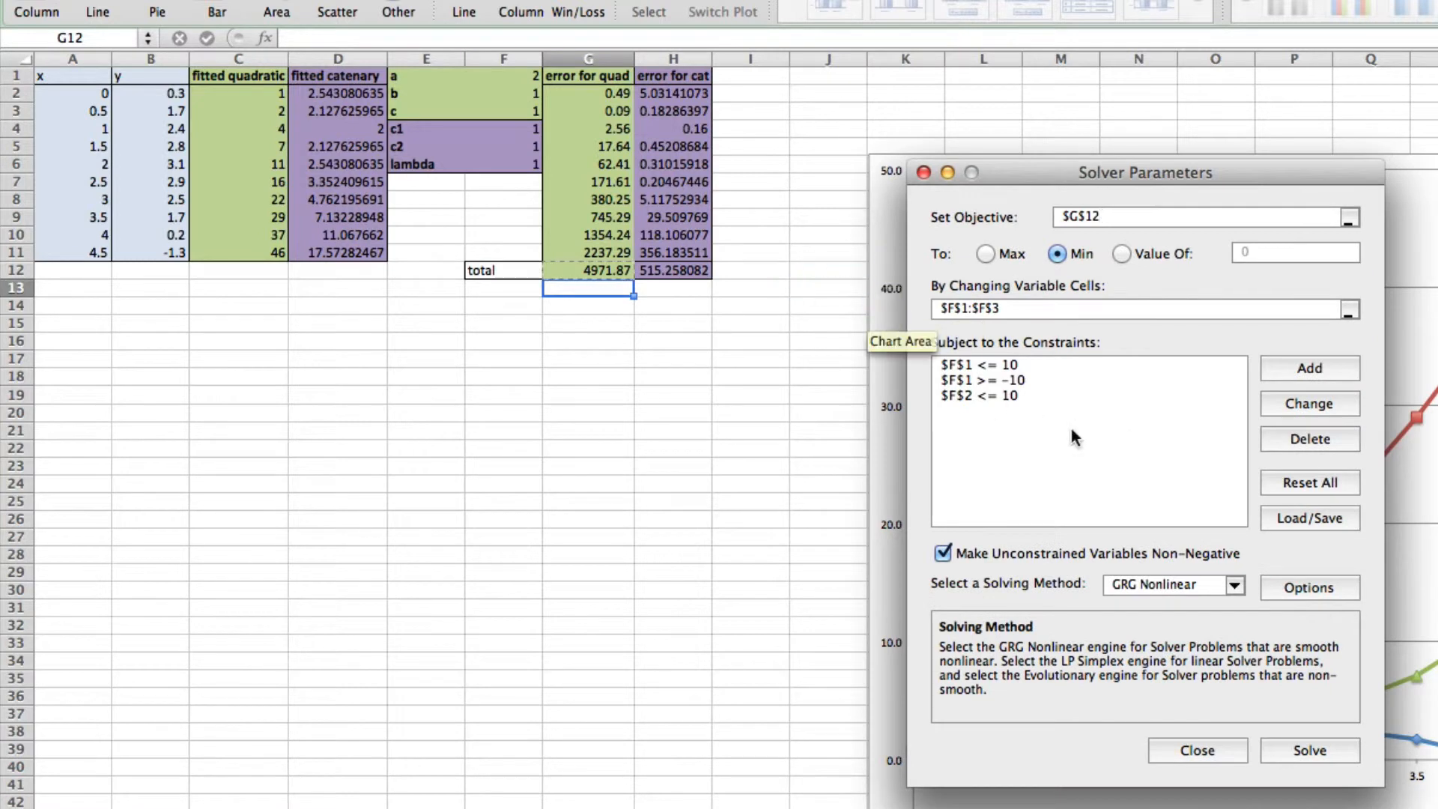
left_click(1308, 368)
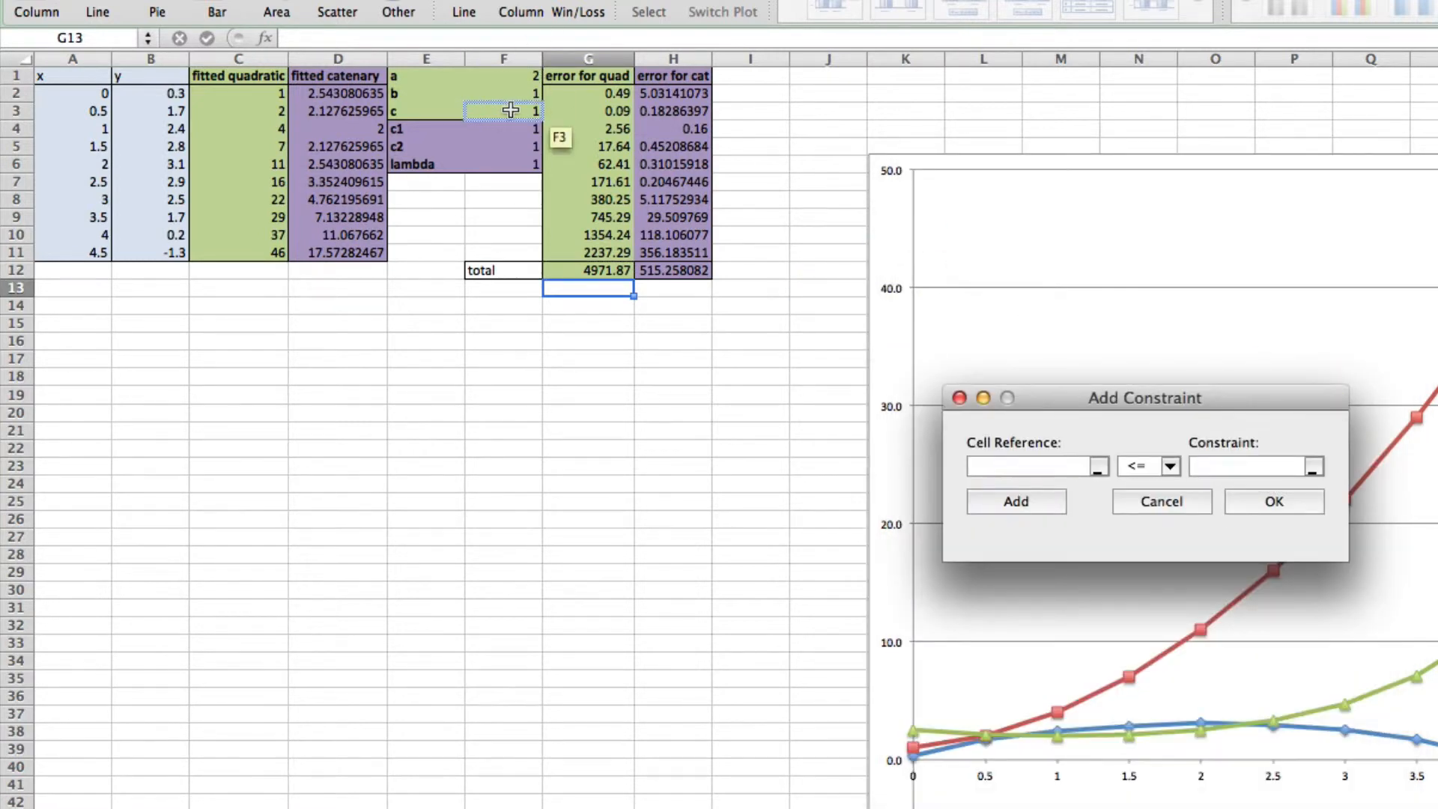
left_click(502, 110)
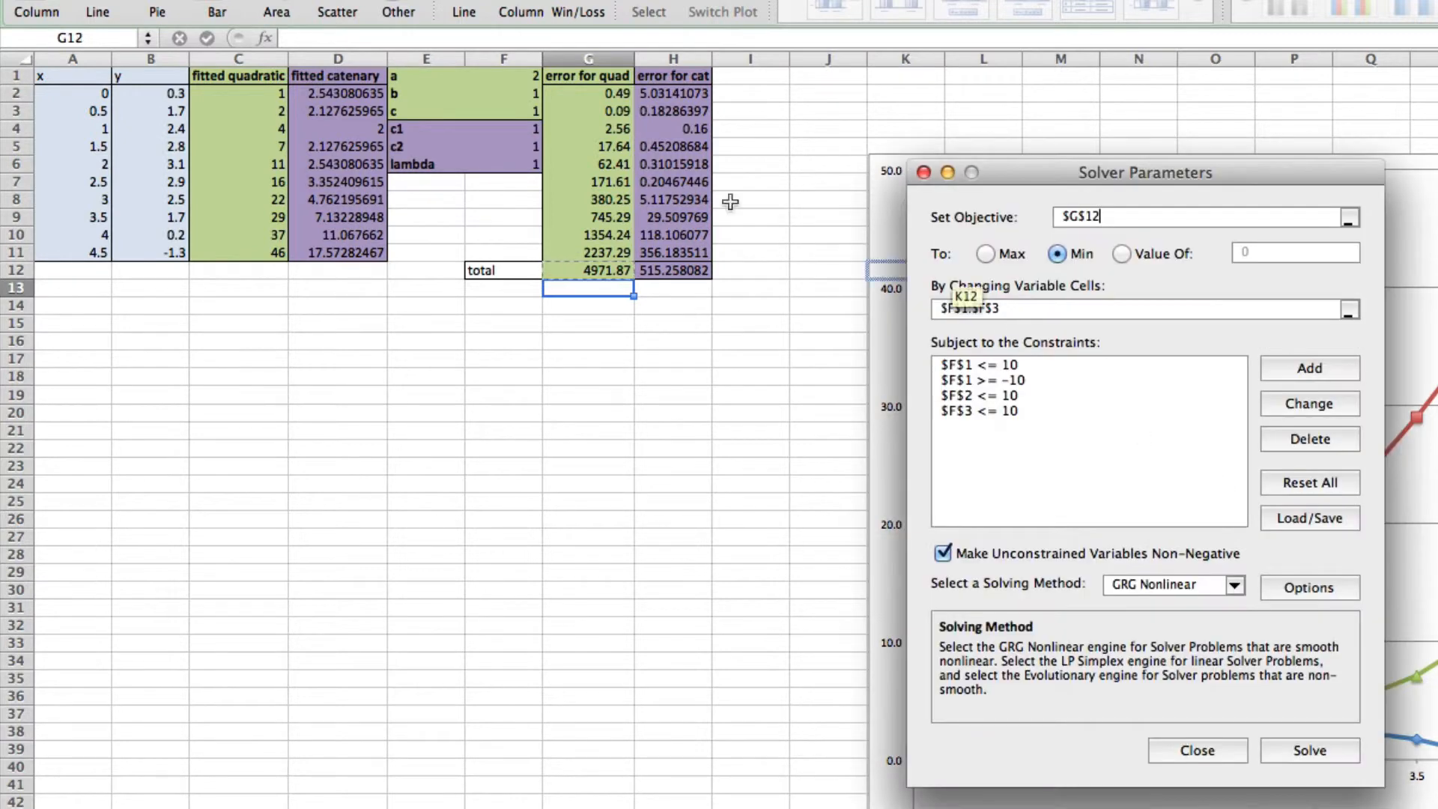
- Add lower bounds of -10 on b in F2 and c in F3
left_click(1308, 368)
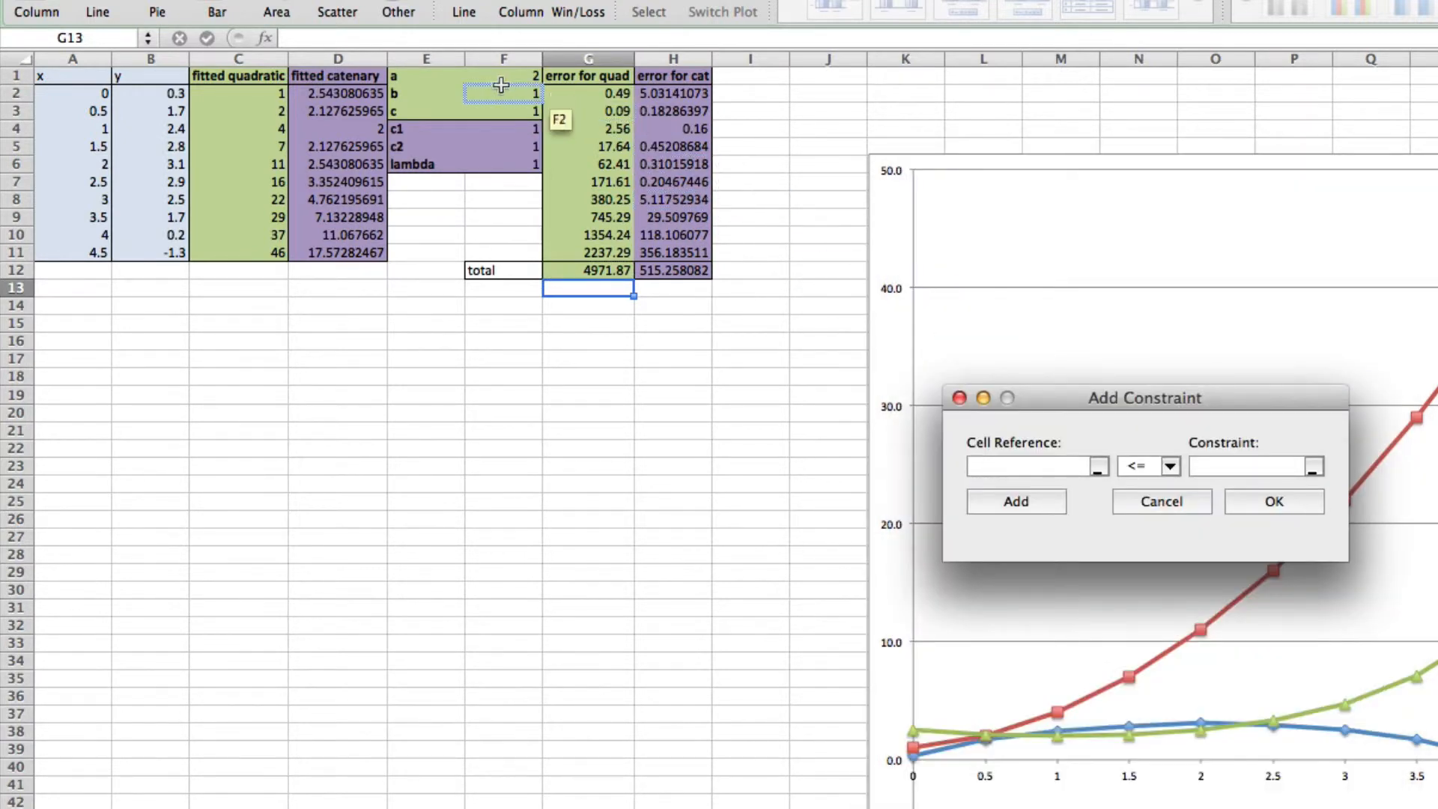
left_click(502, 93)
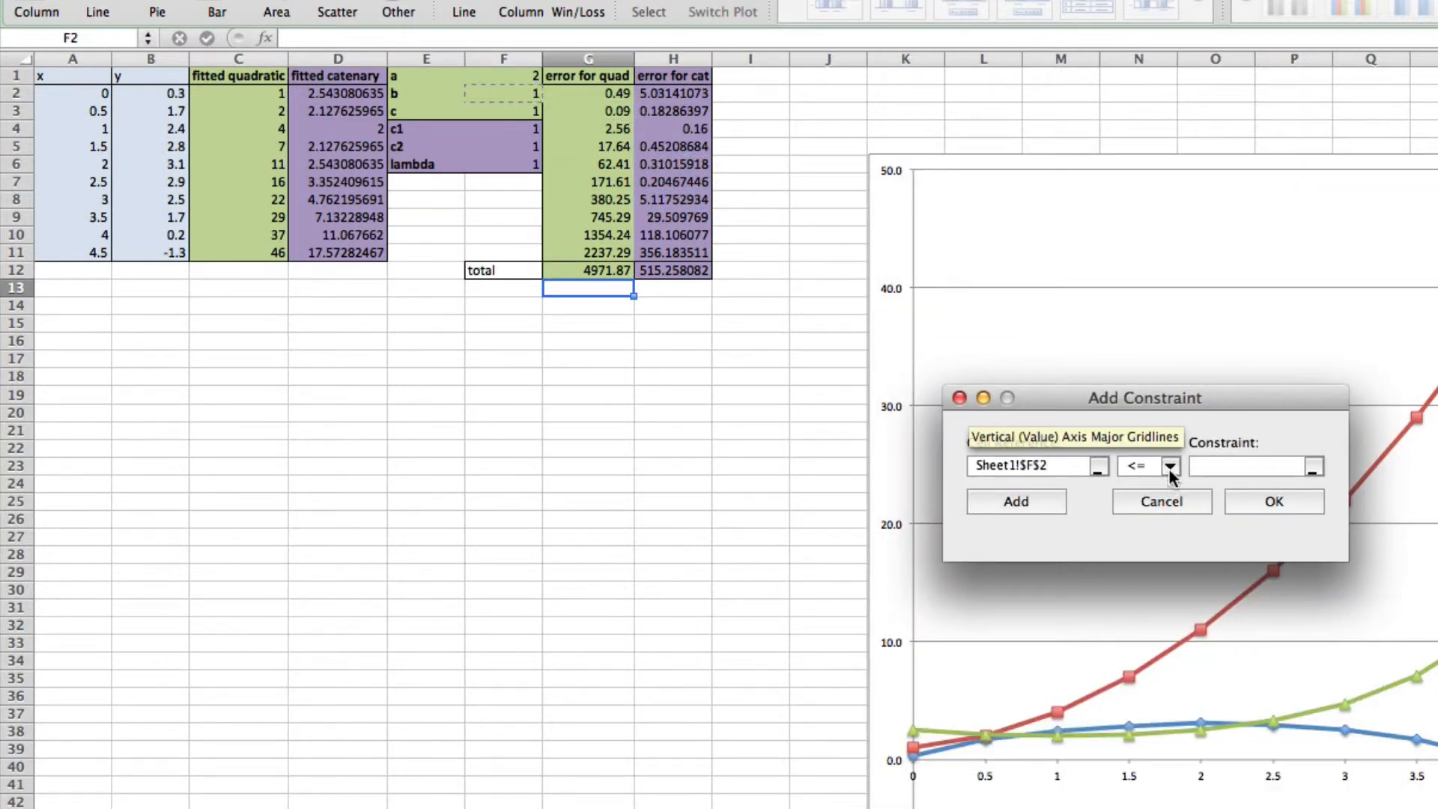
left_click(1168, 465)
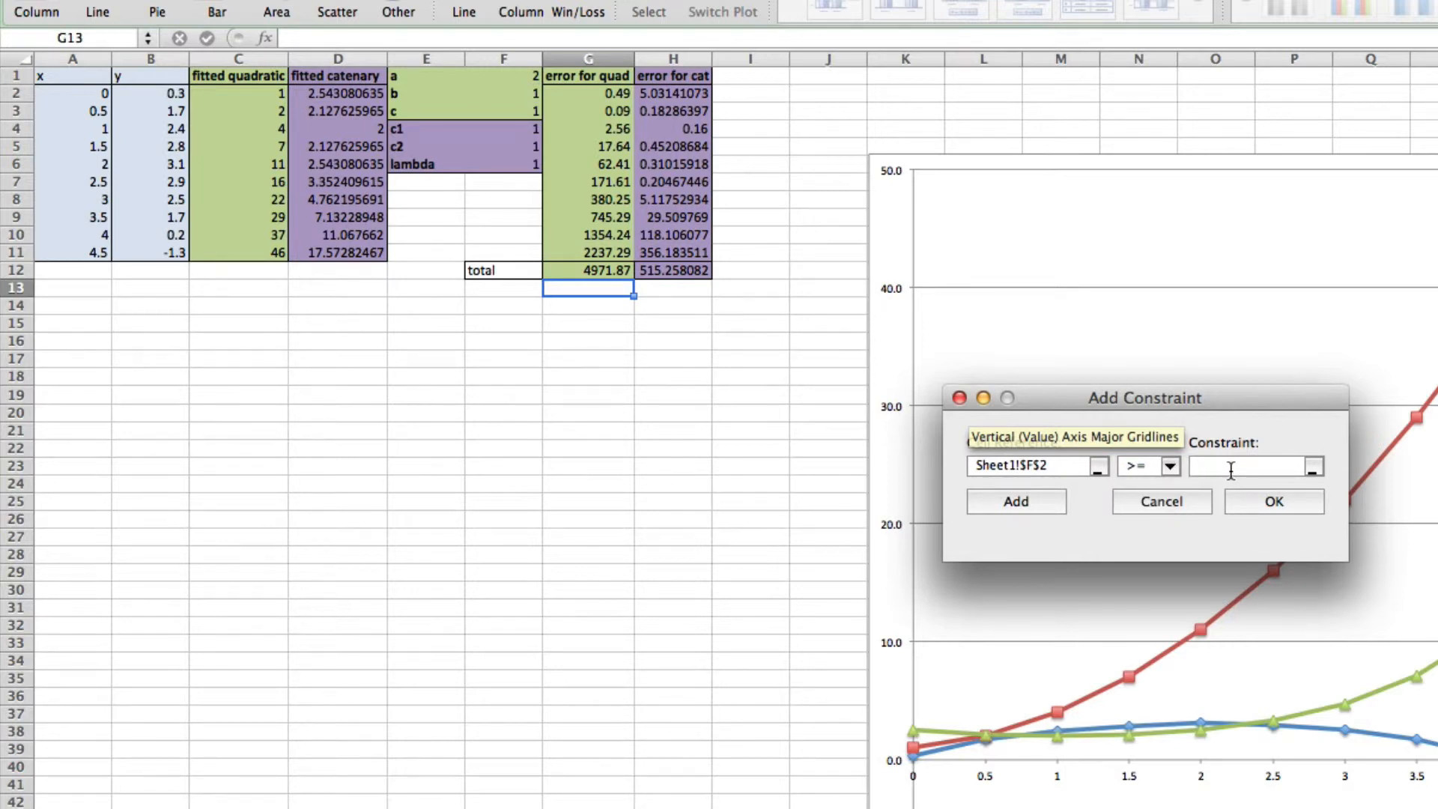
type("-10")
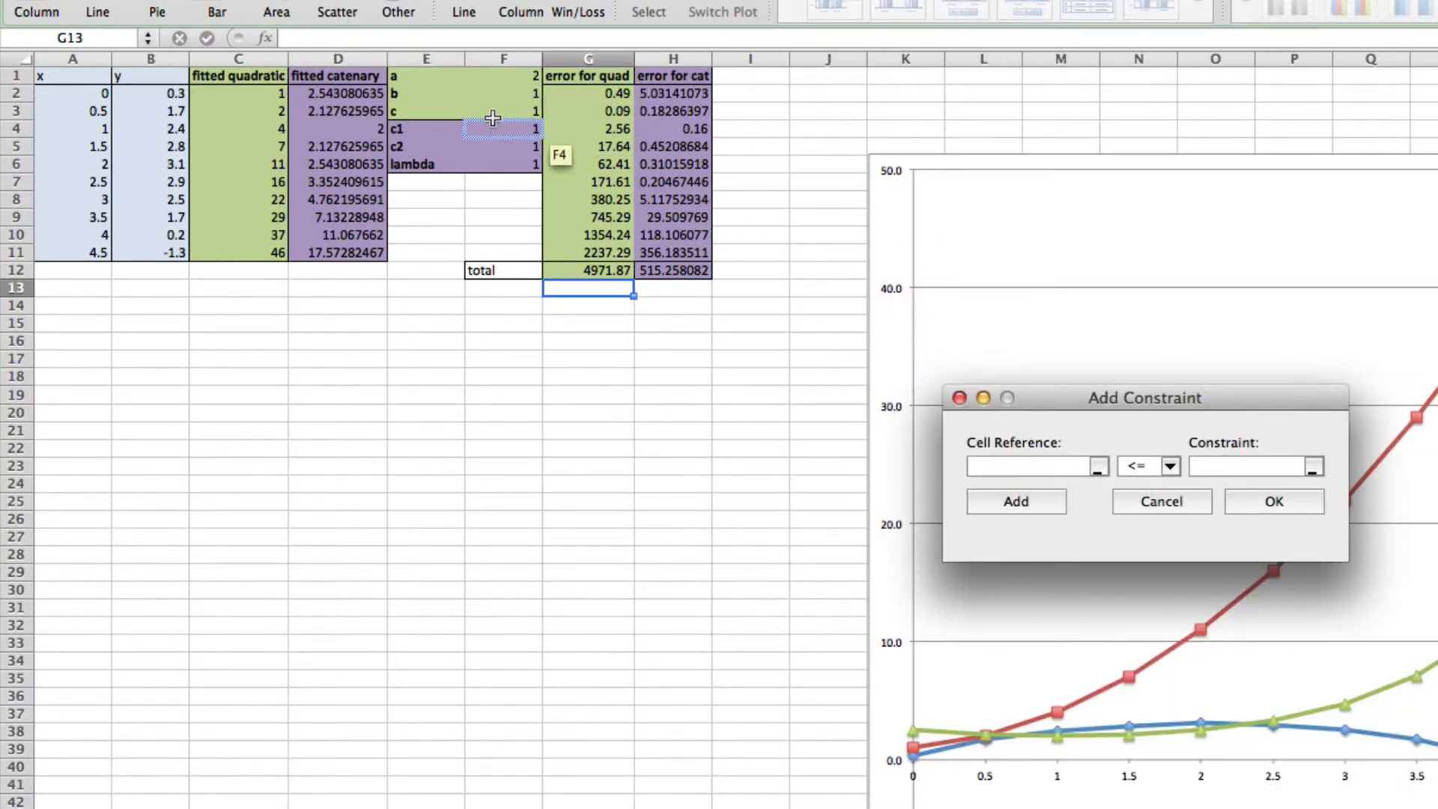
left_click(503, 110)
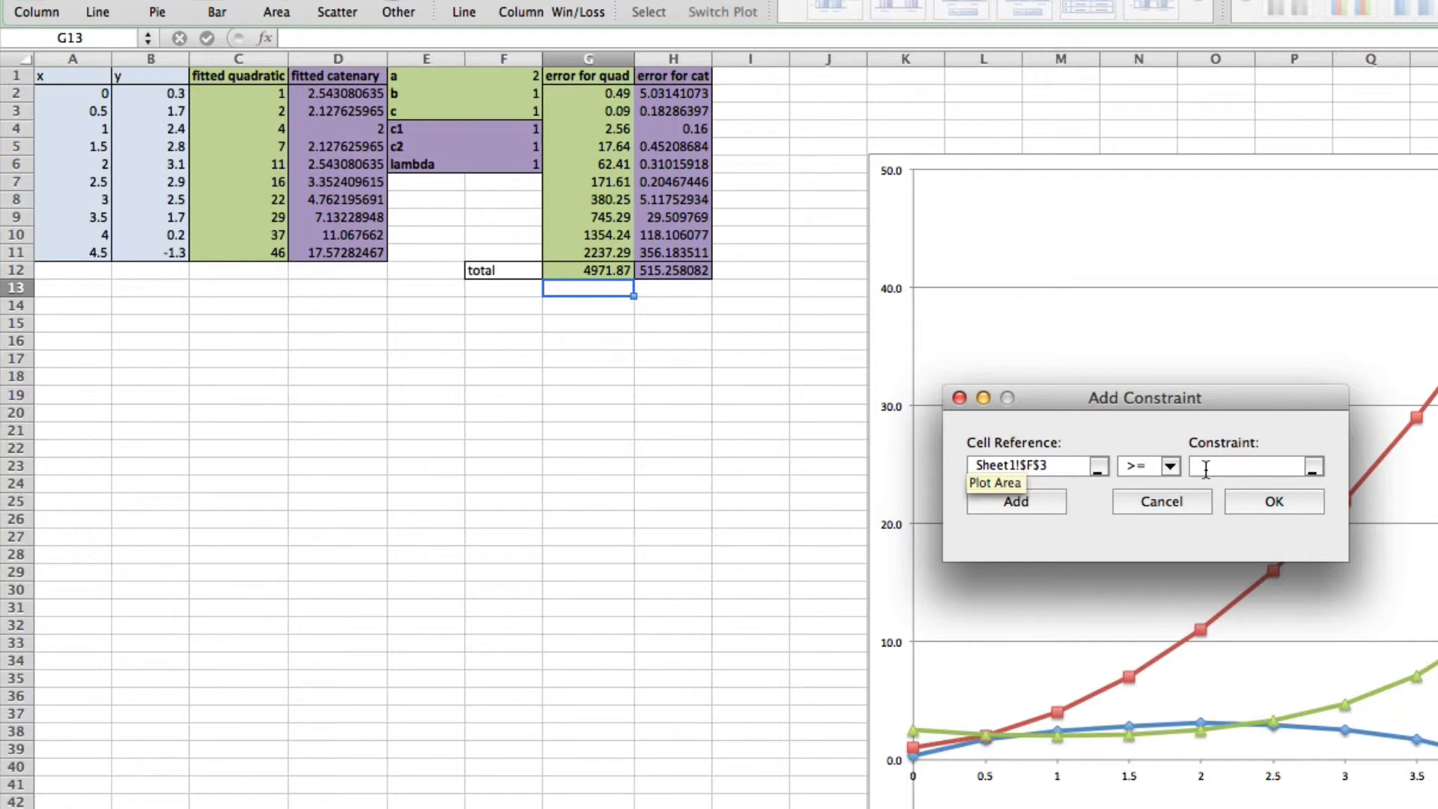
type("-10")
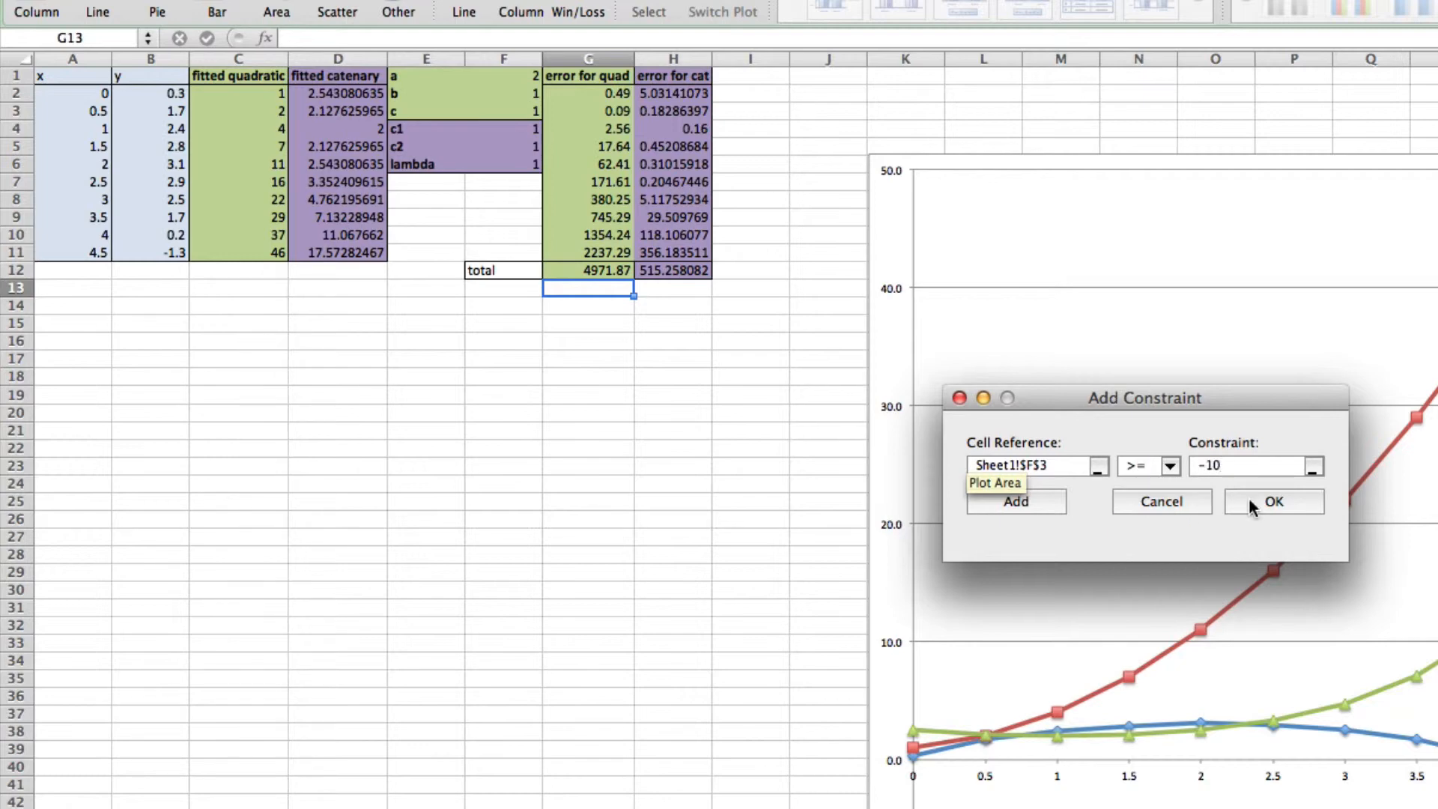
left_click(1273, 501)
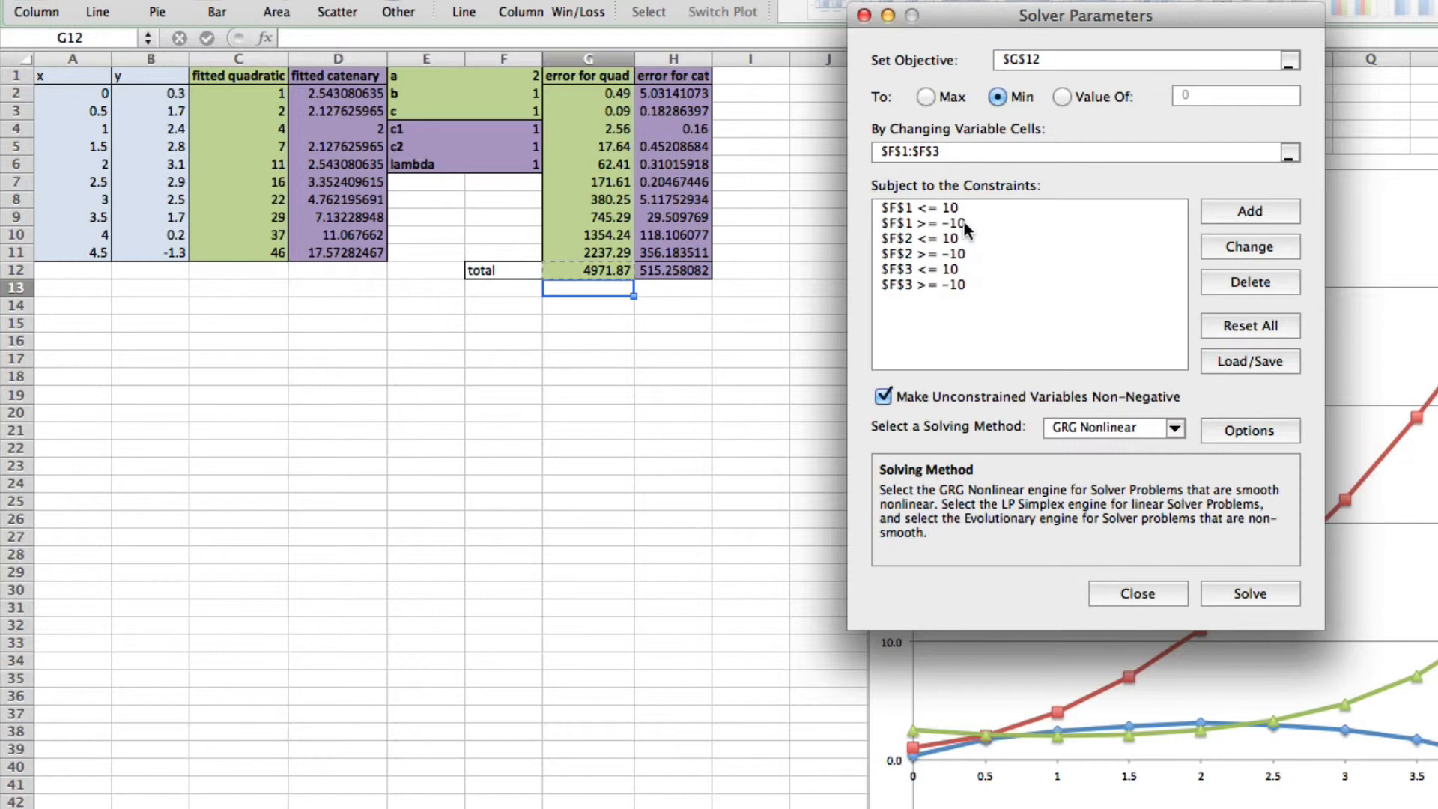
mouse_move(940, 247)
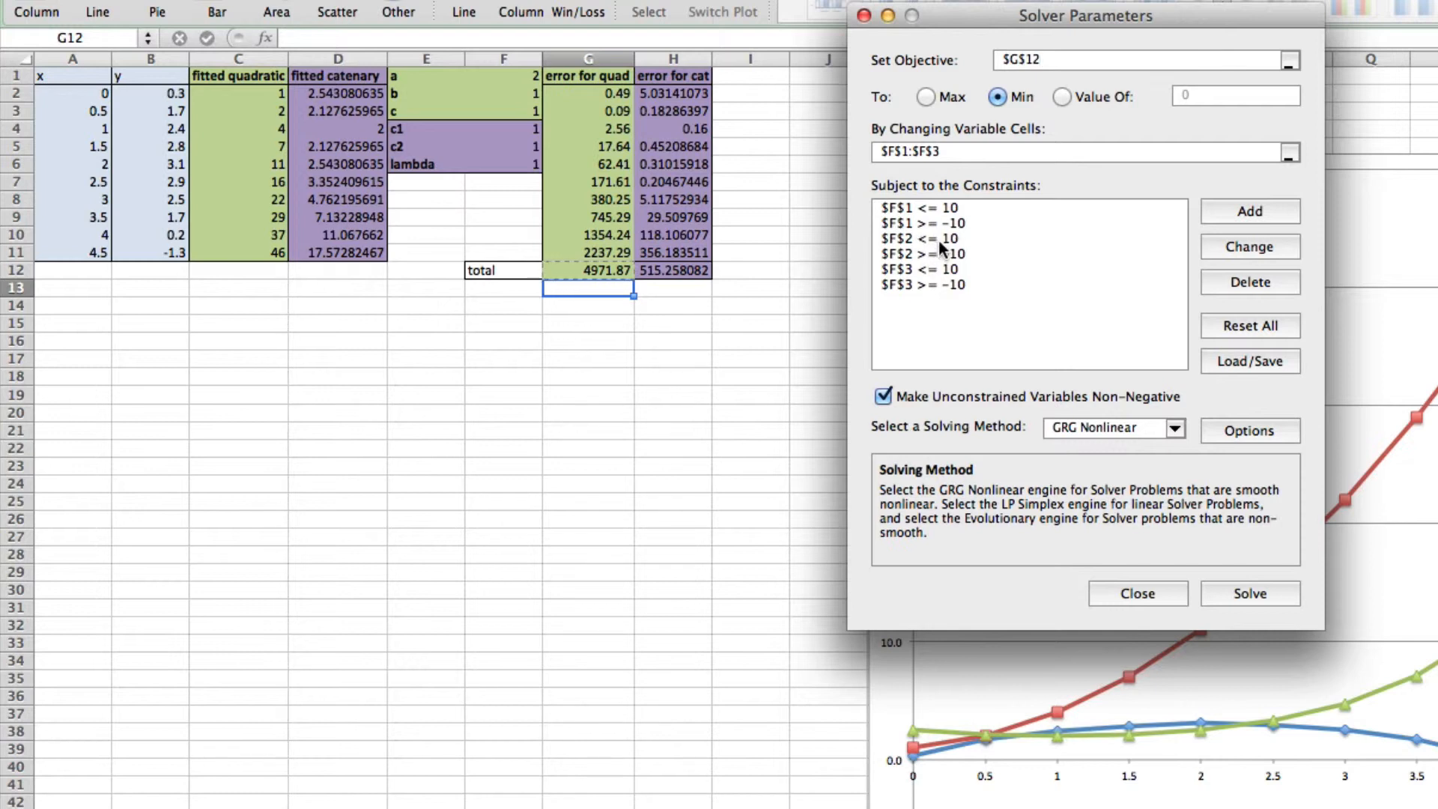
mouse_move(963, 261)
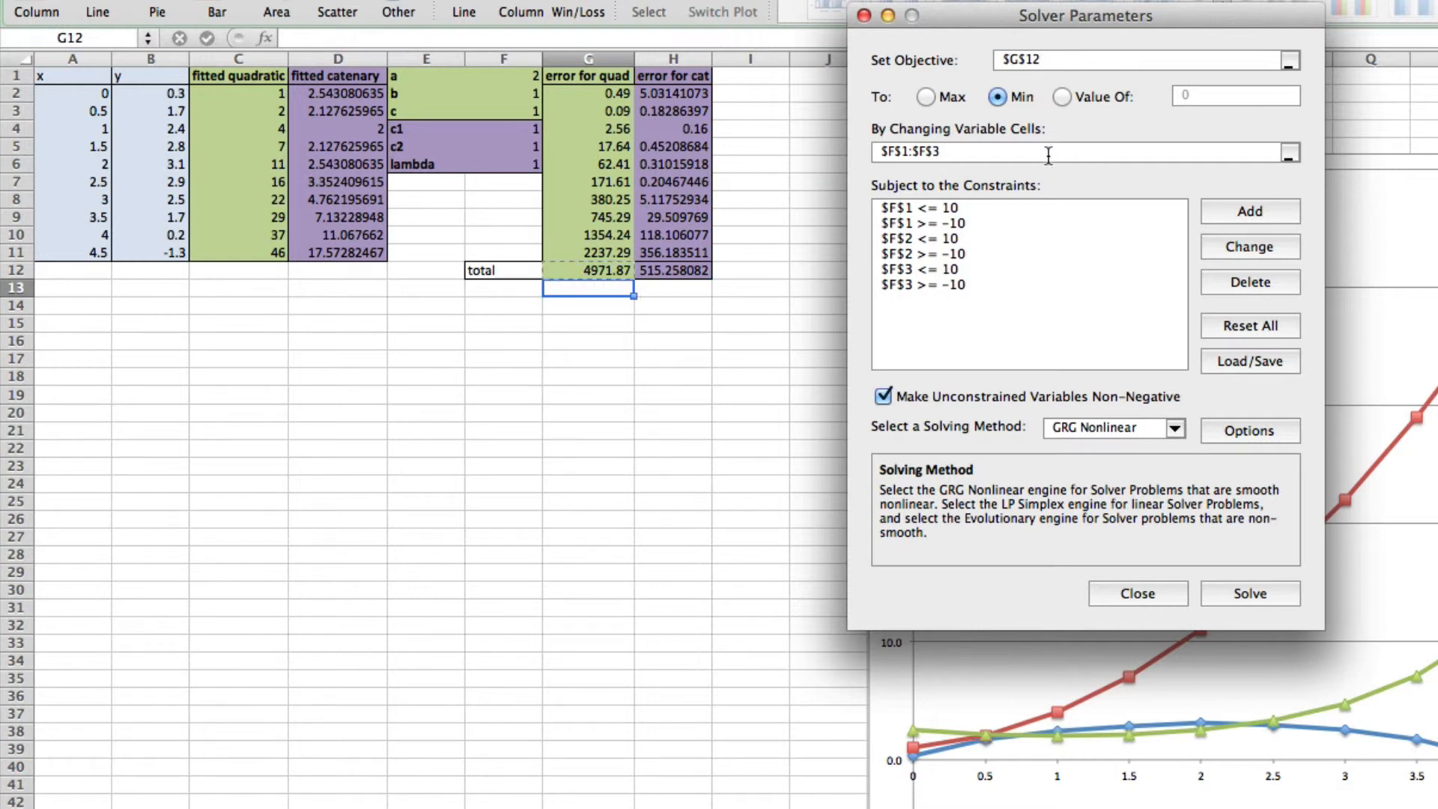
mouse_move(495, 62)
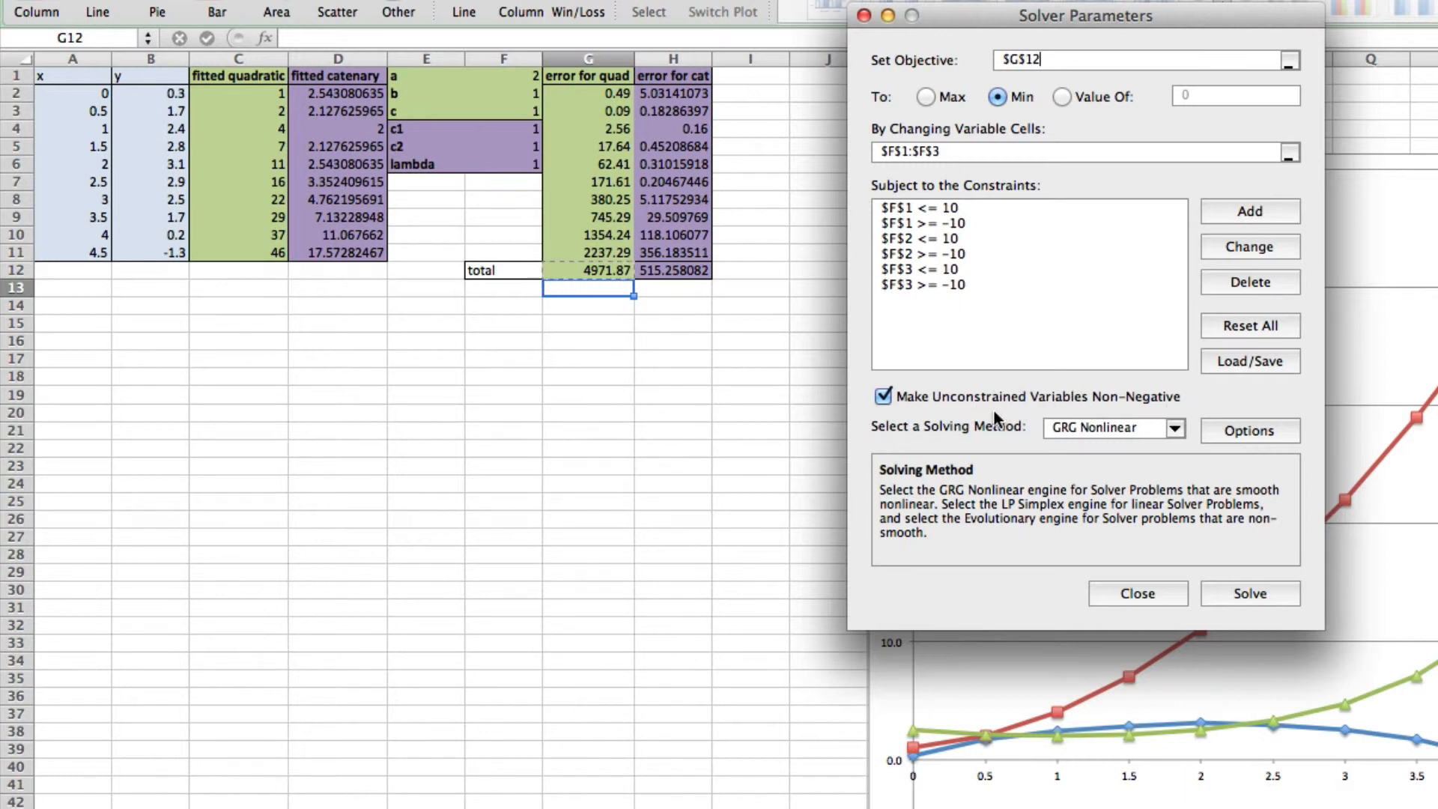
mouse_move(1073, 433)
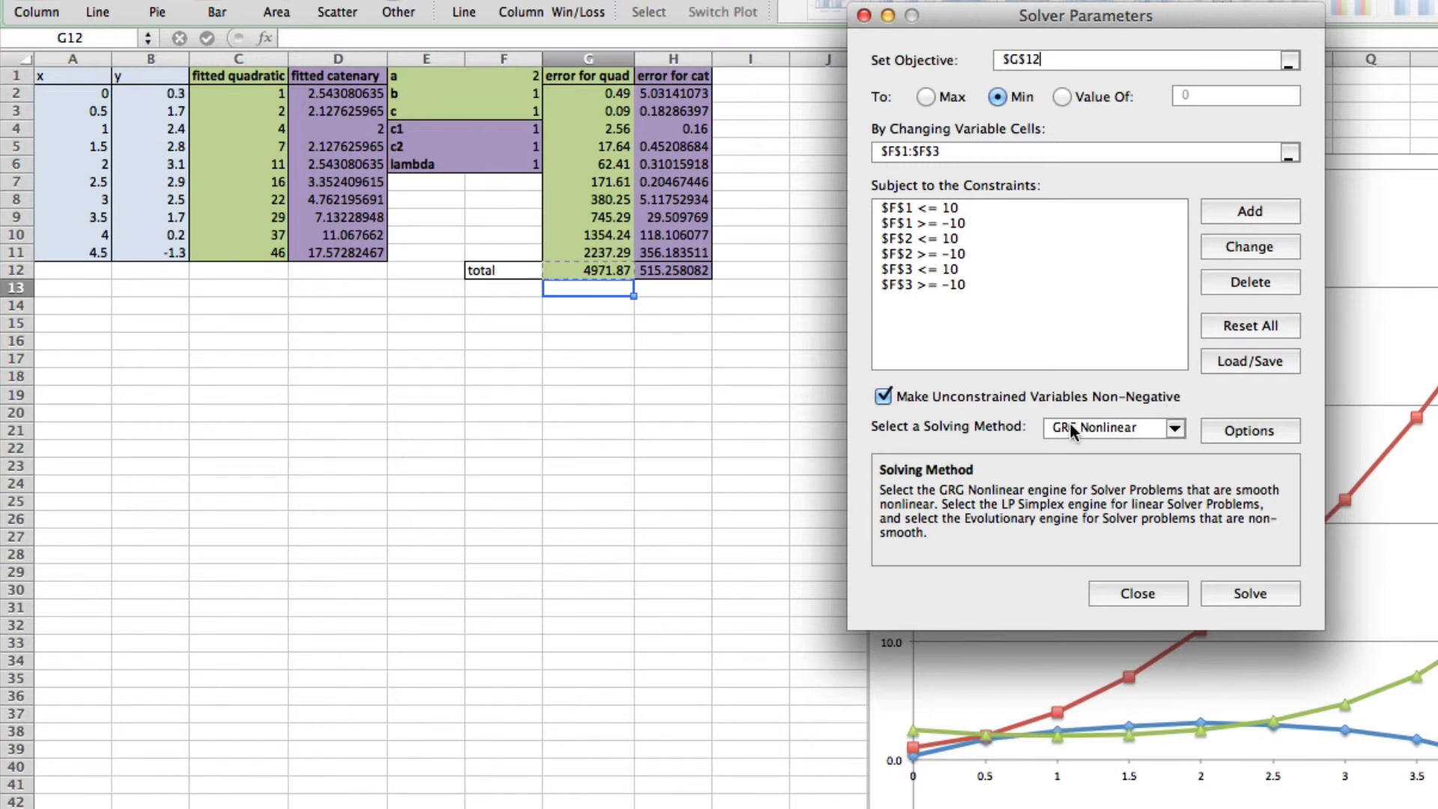
mouse_move(1074, 434)
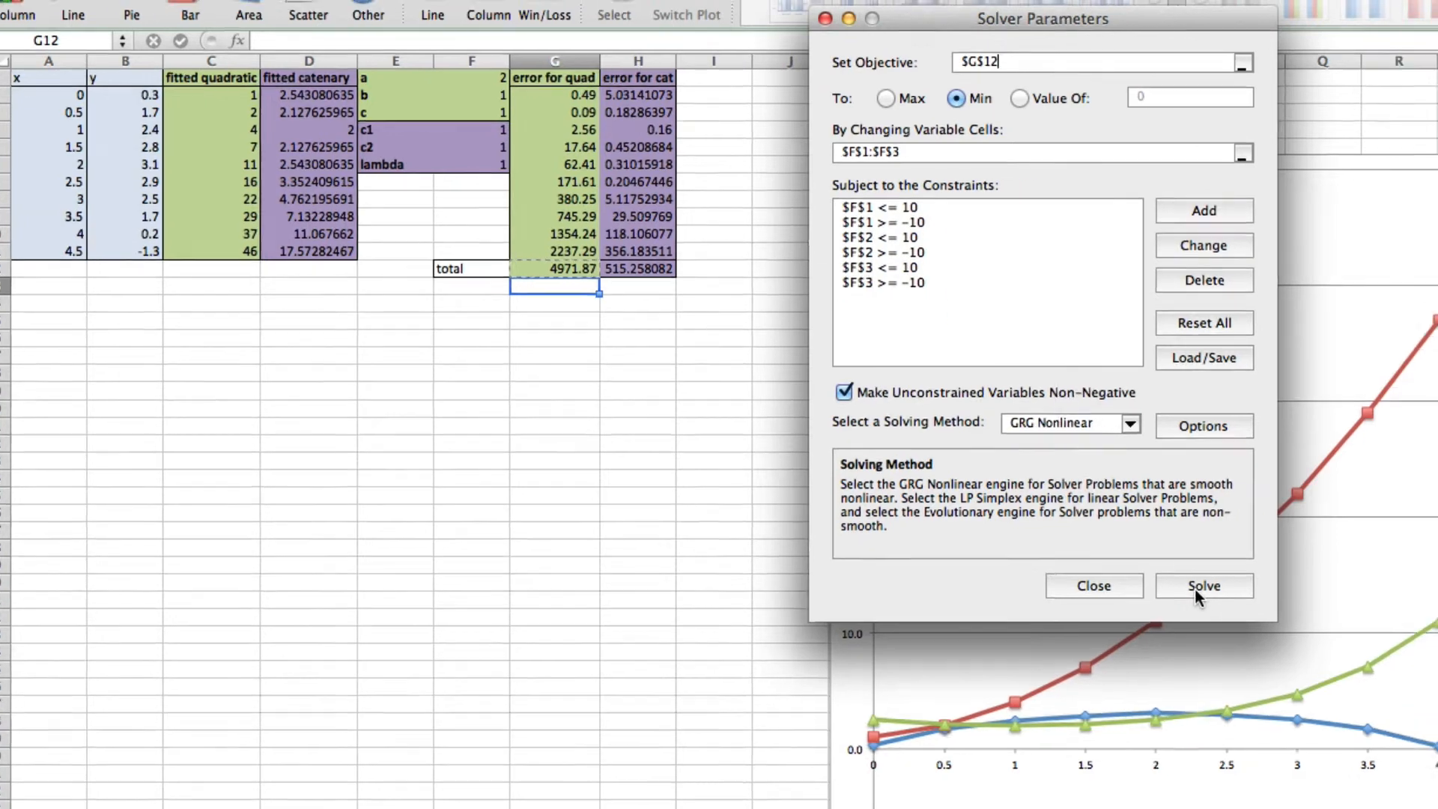
- Run Solve and keep the global solution for a, b, c in F1:F3
left_click(1092, 585)
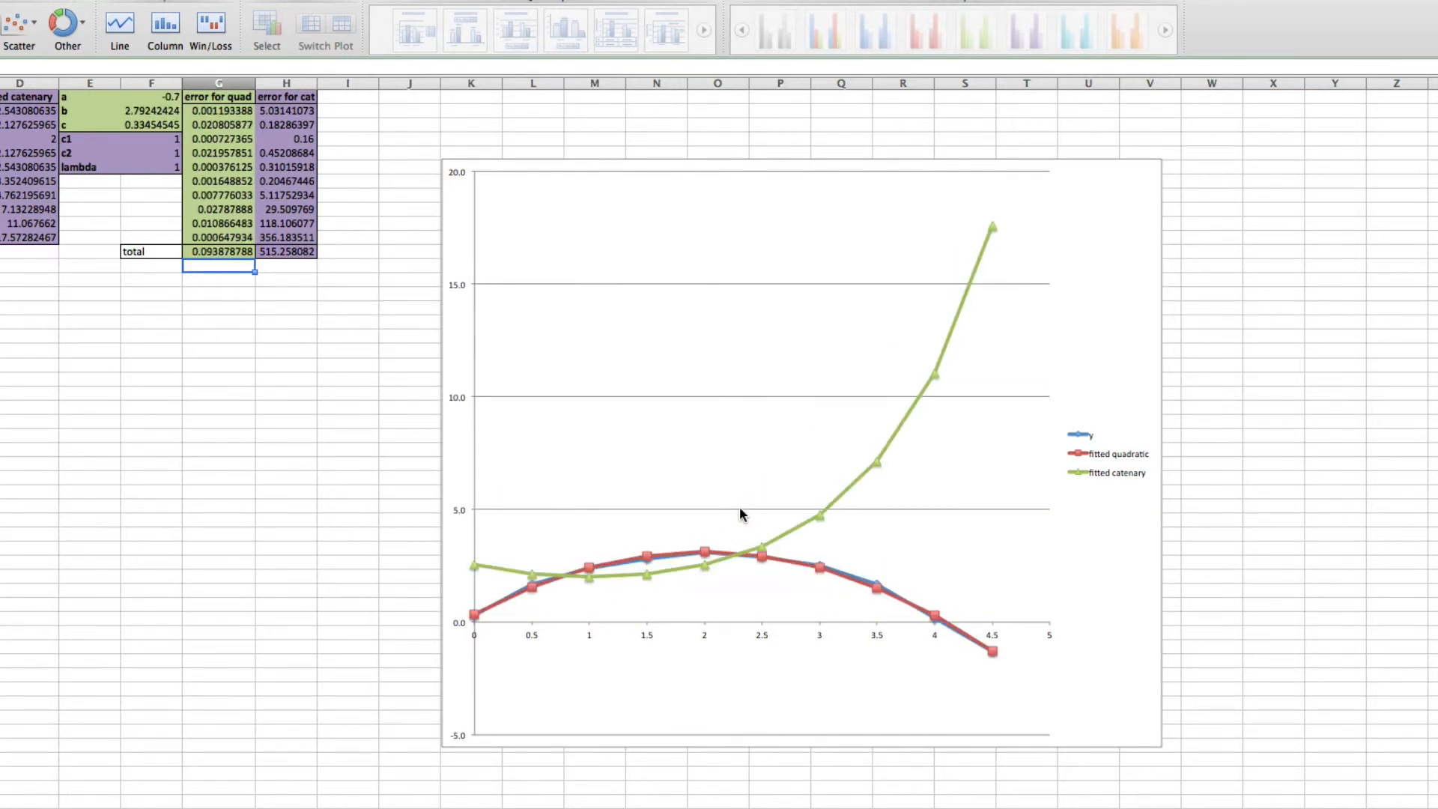
left_click(740, 515)
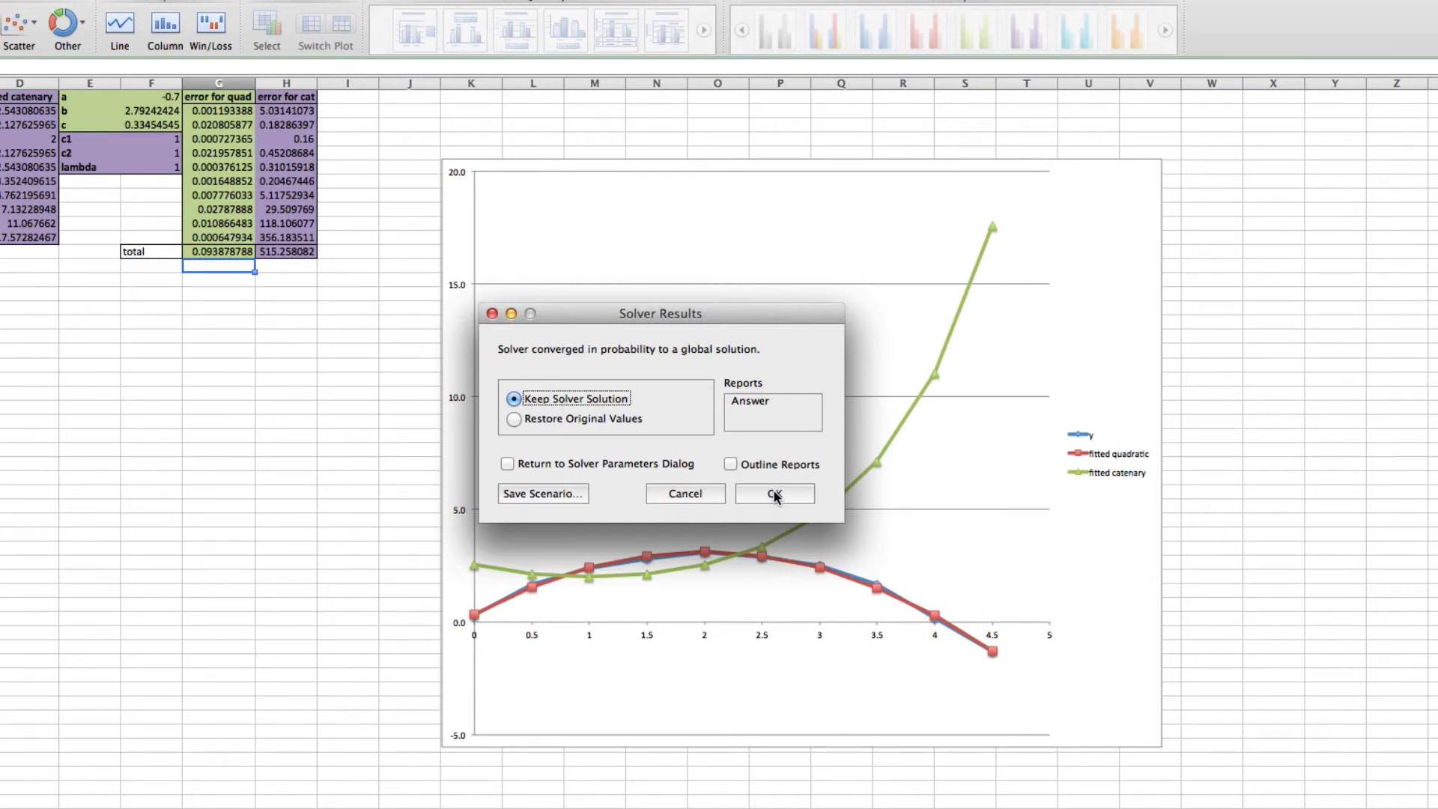
left_click(772, 494)
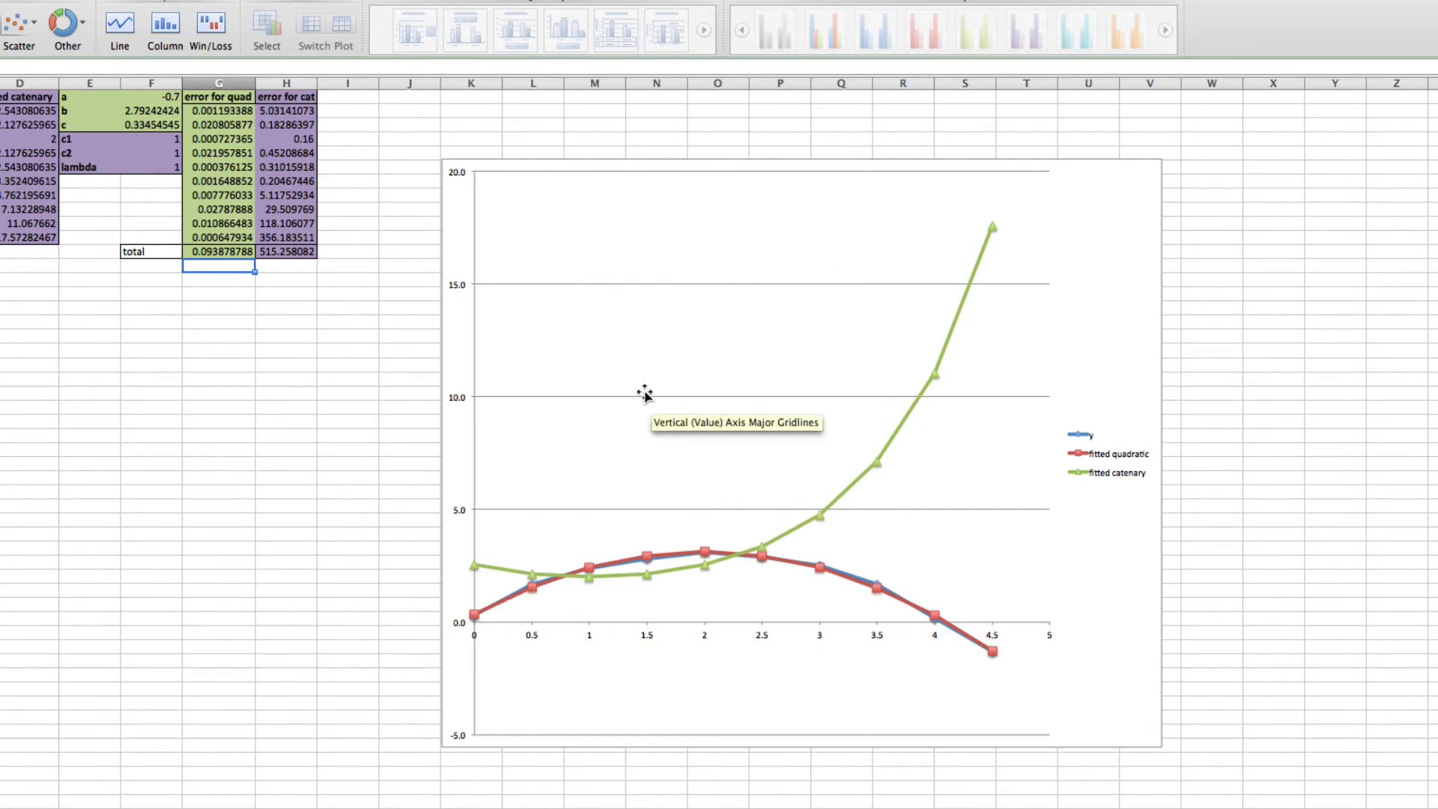